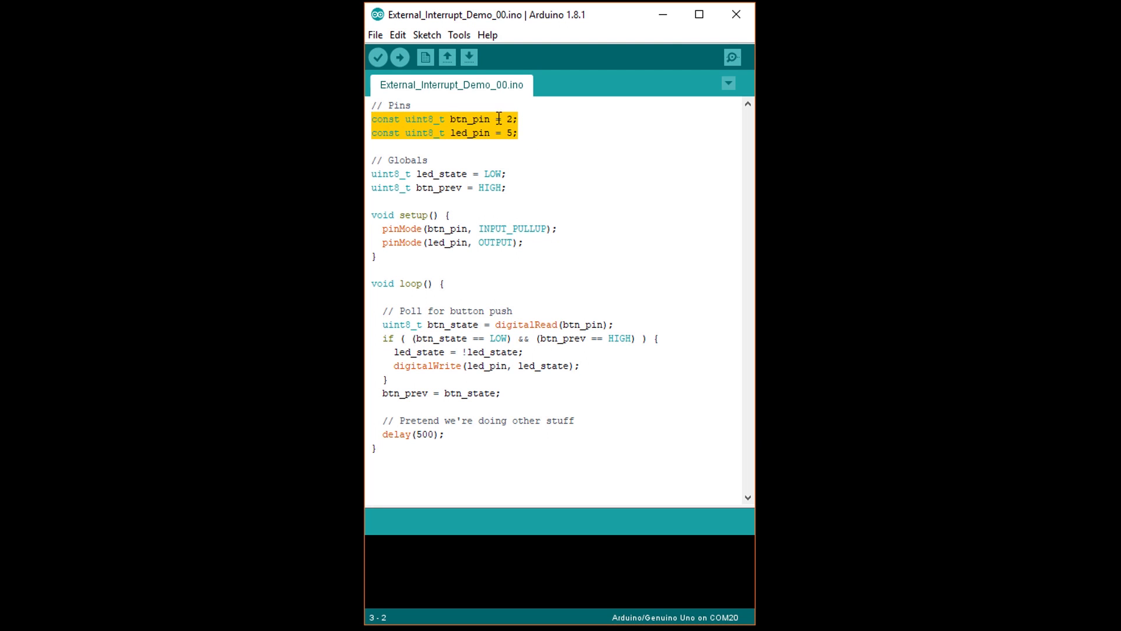
# - Highlight the uint8_t globals and the INPUT_PULLUP button setup in the polling sketch to explain them
pyautogui.click(522, 132)
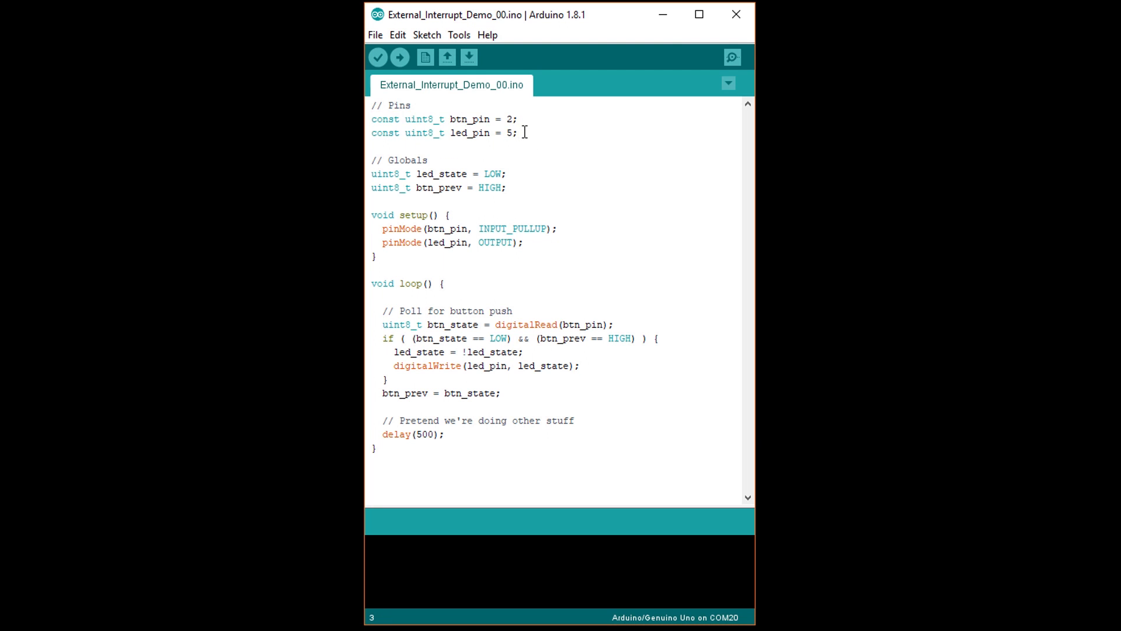
pyautogui.doubleClick(424, 133)
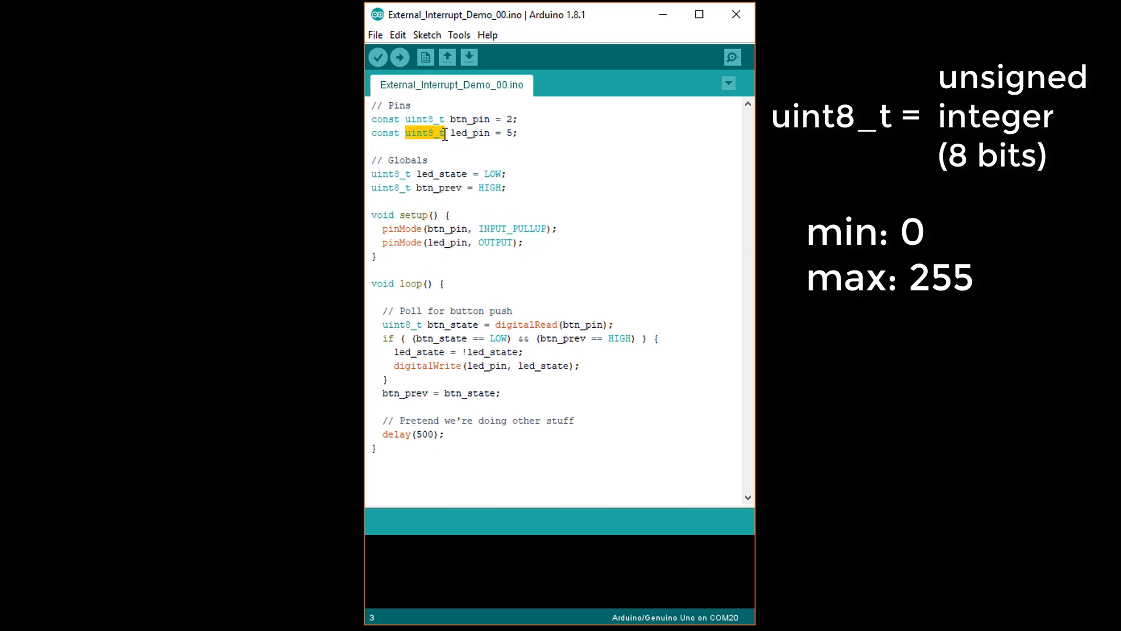
pyautogui.click(521, 133)
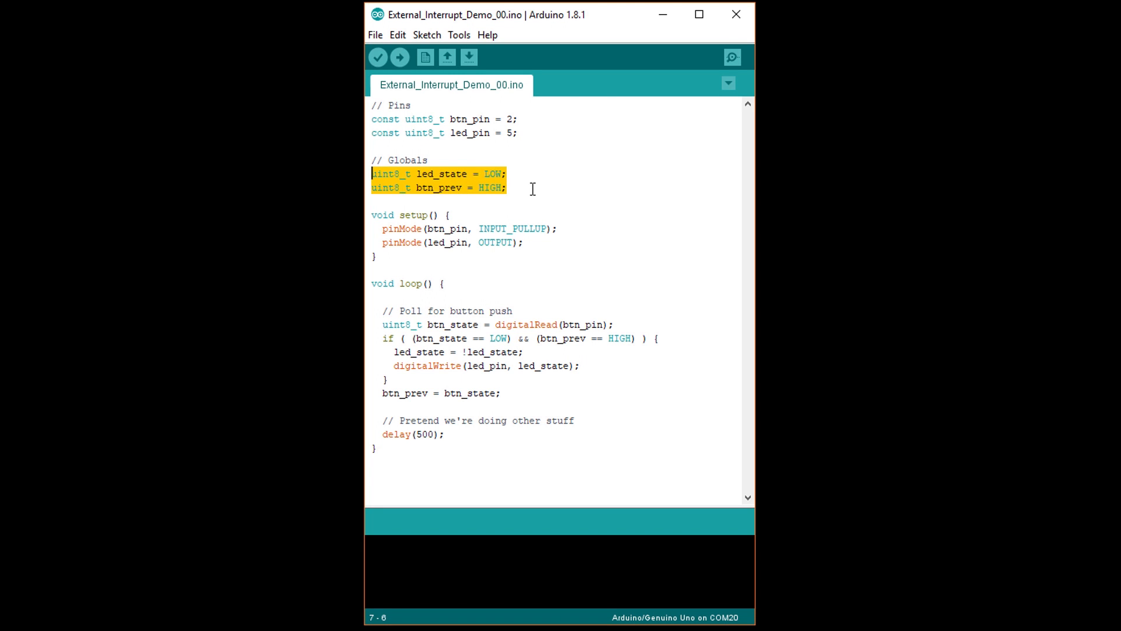
pyautogui.click(508, 187)
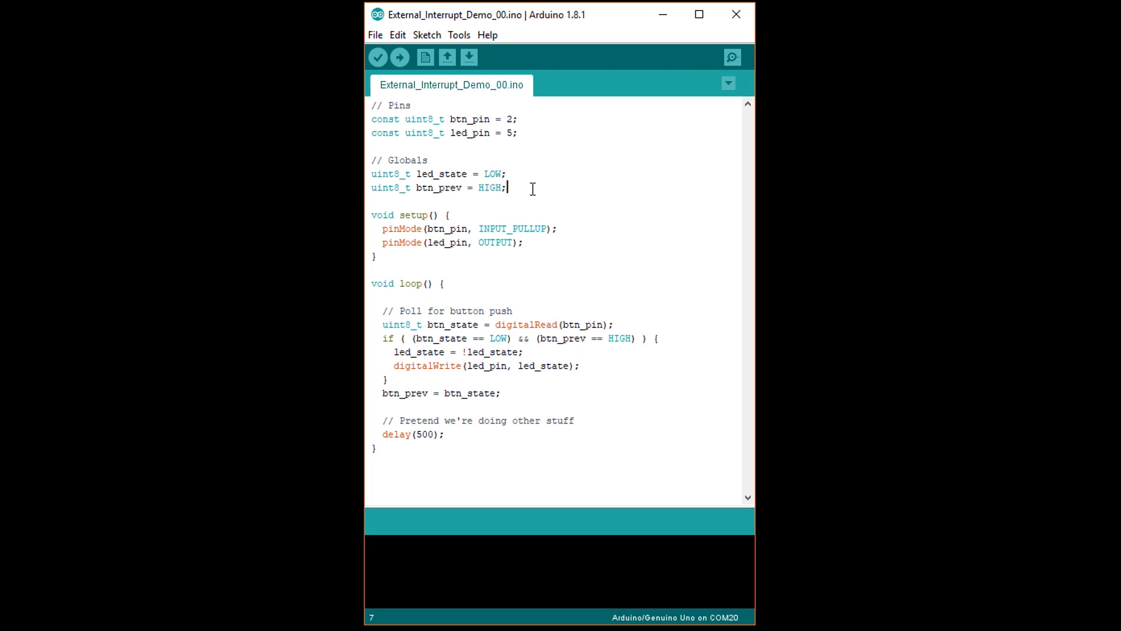
pyautogui.doubleClick(512, 229)
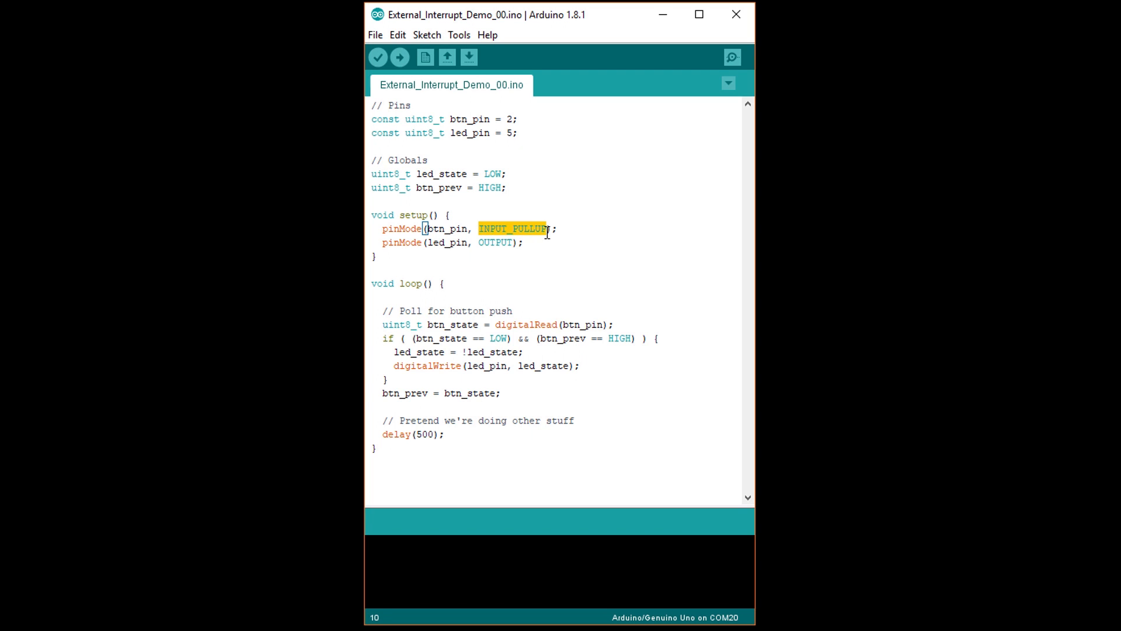
pyautogui.doubleClick(495, 243)
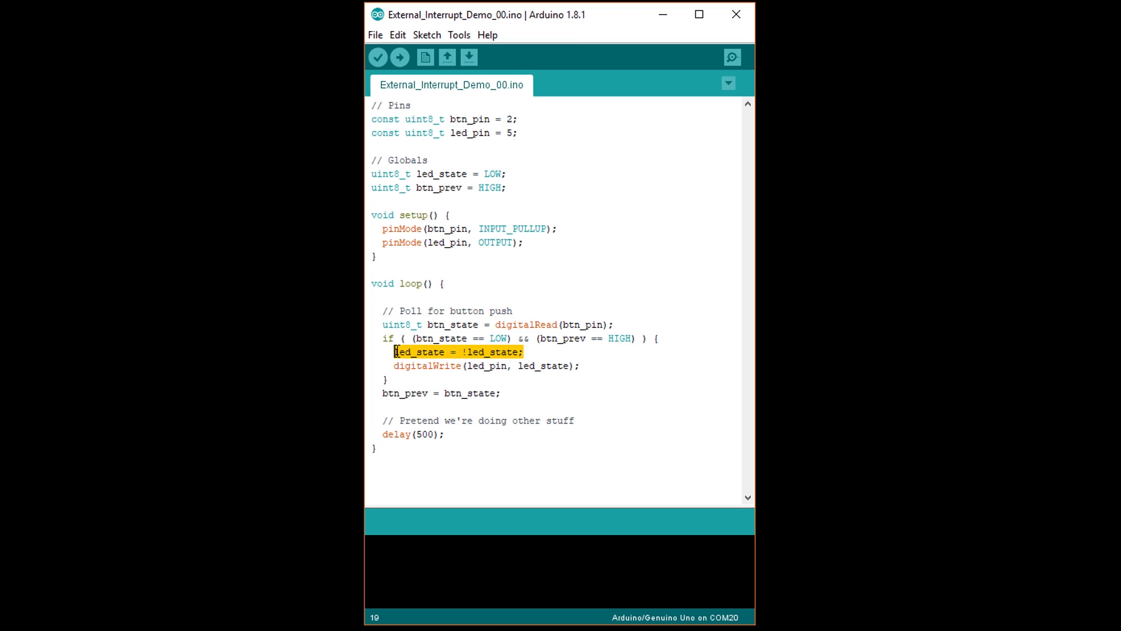
pyautogui.moveTo(482, 397)
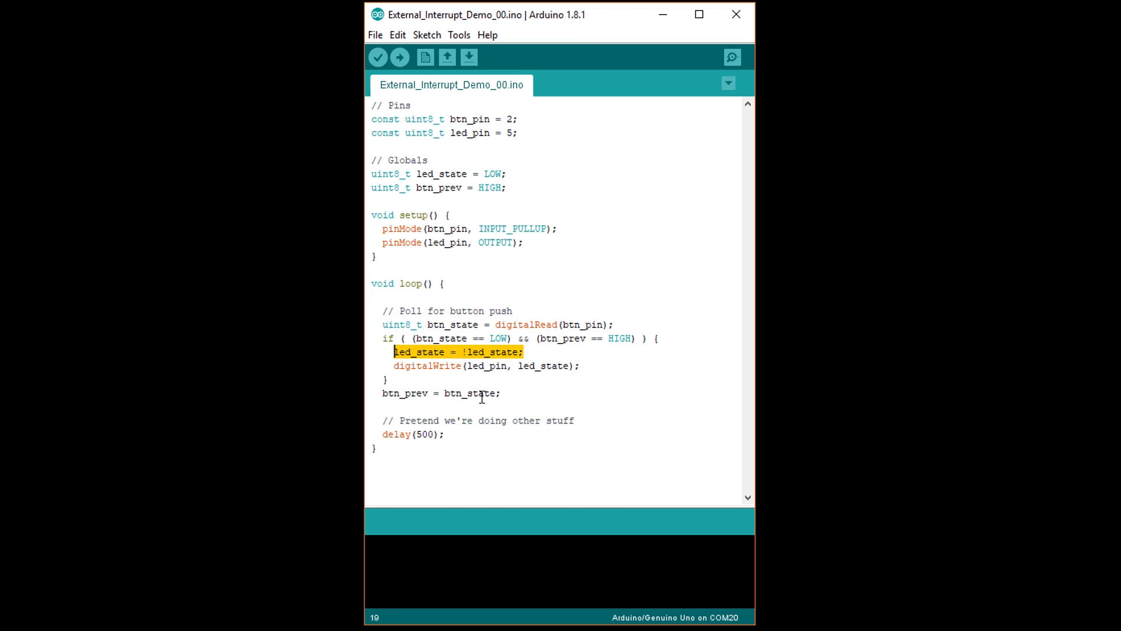
# - Highlight the btn_prev = btn_state line and the delay(500) call in loop()
pyautogui.doubleClick(485, 392)
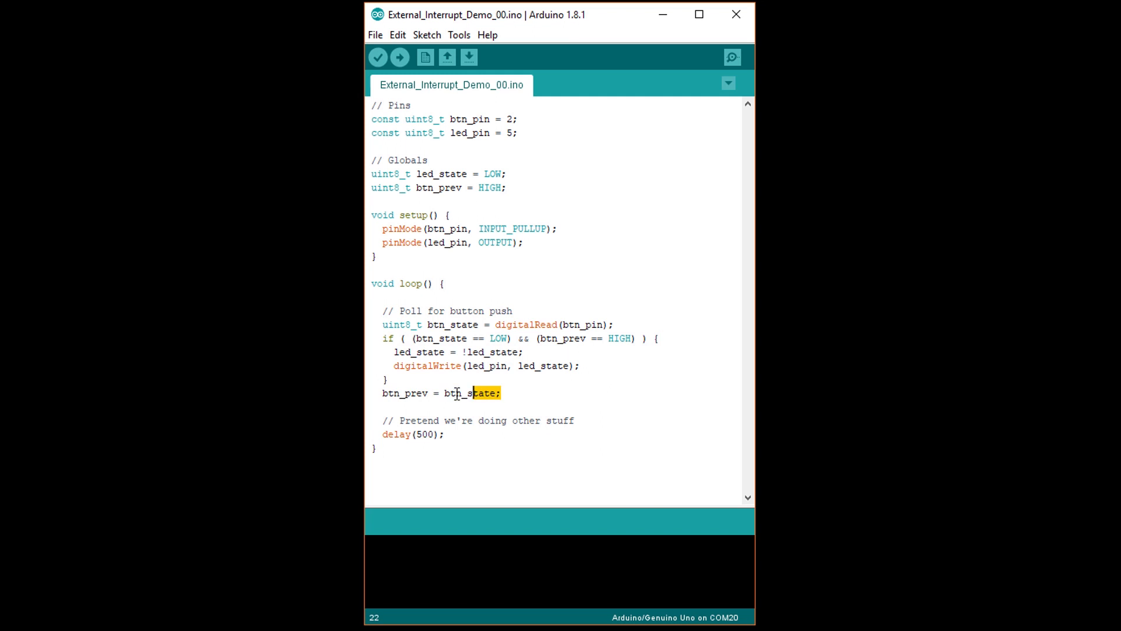
pyautogui.tripleClick(442, 392)
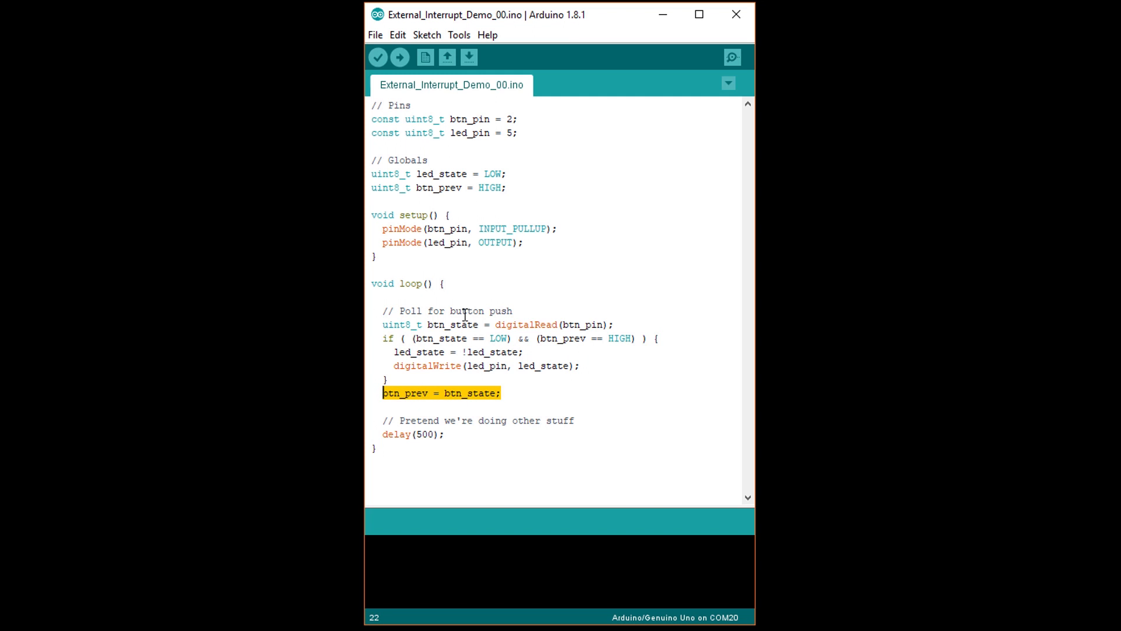
pyautogui.click(432, 435)
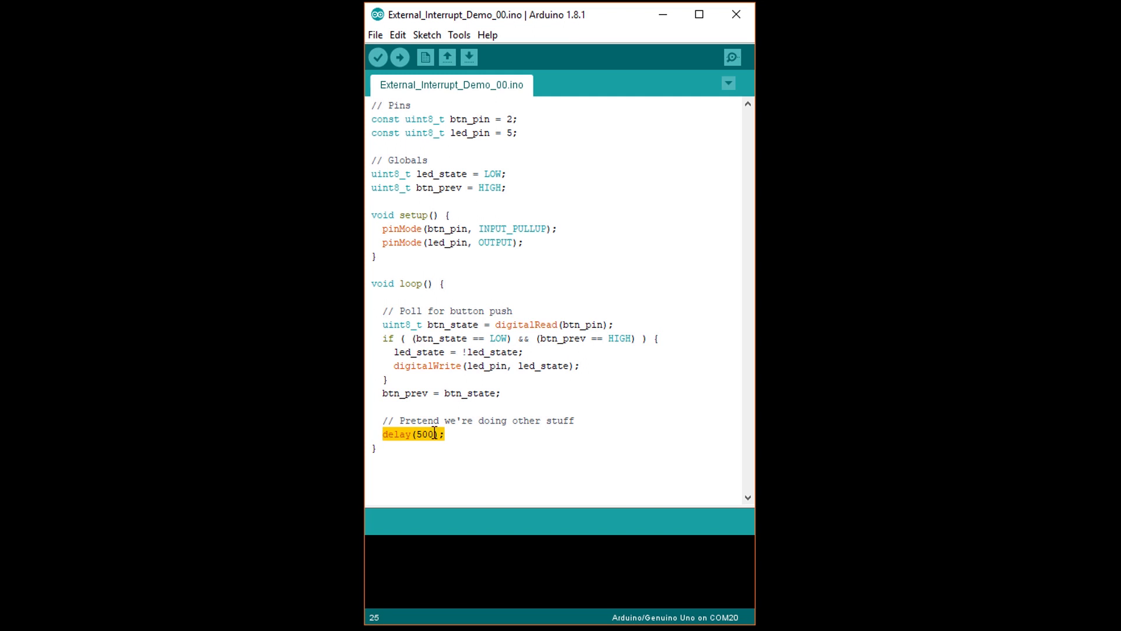
pyautogui.click(450, 434)
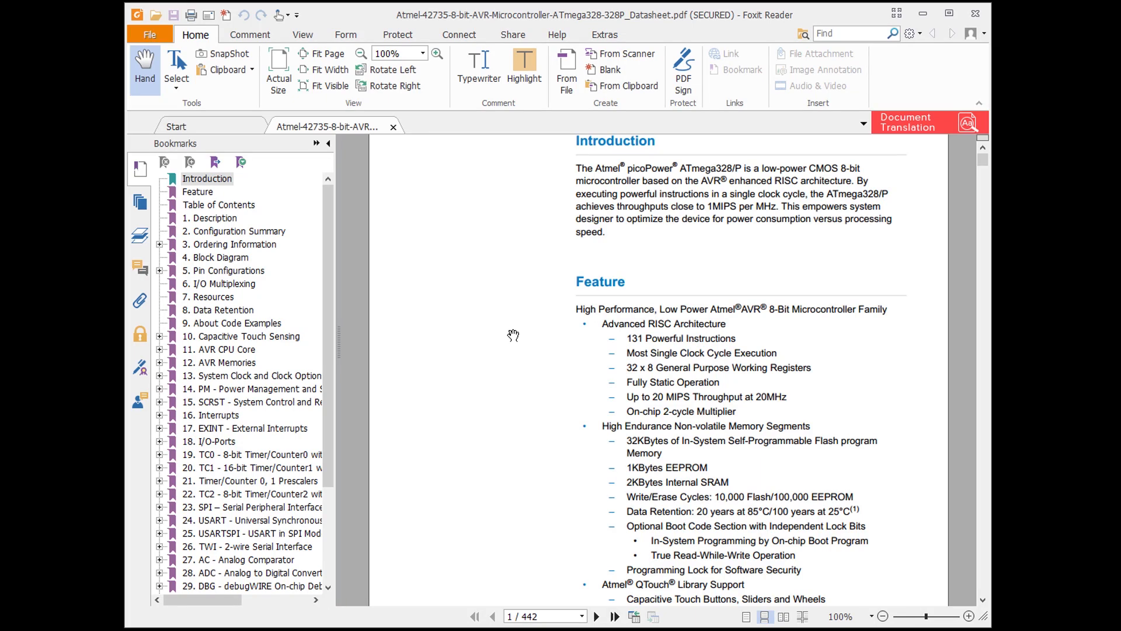
pyautogui.moveTo(398, 355)
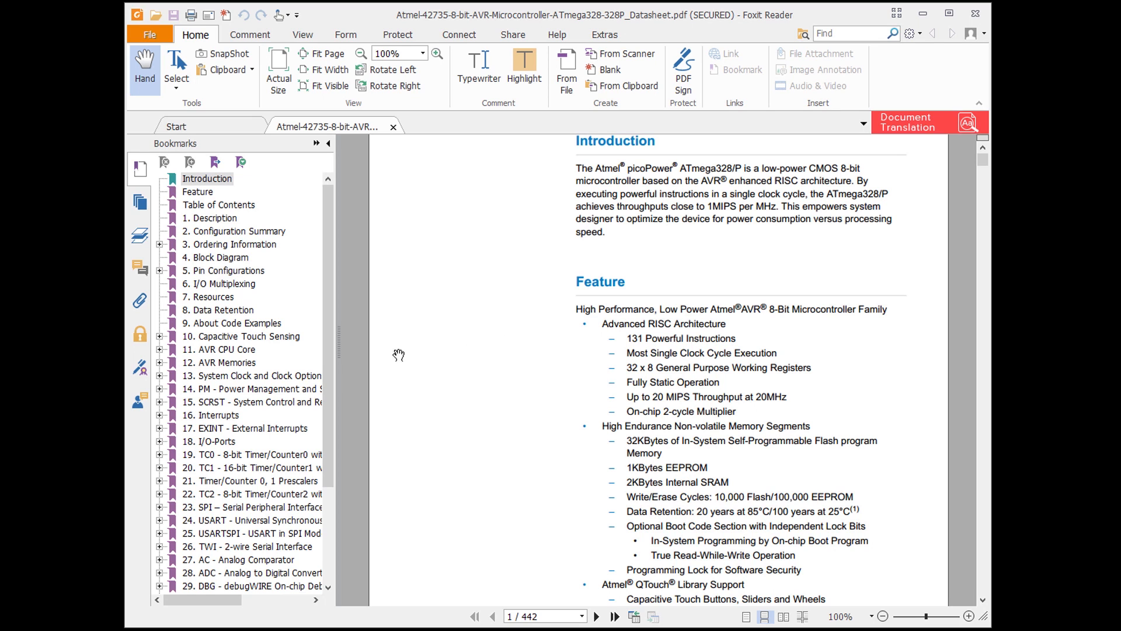
# - Jump to datasheet section 16 Interrupts and scroll to the INT0/INT1 vector table
pyautogui.click(218, 414)
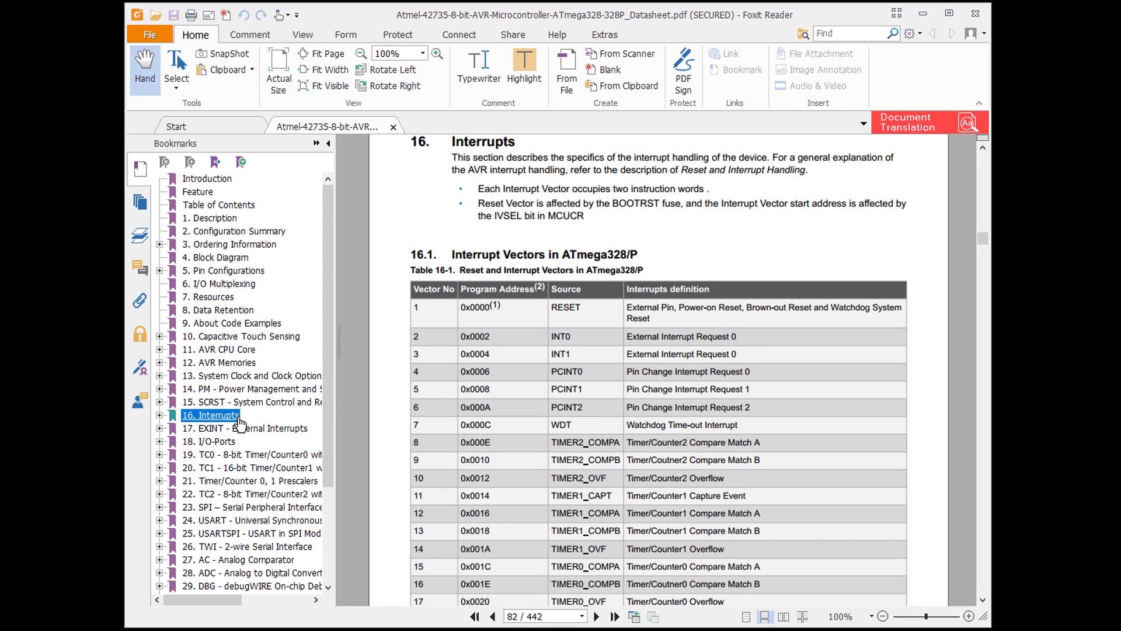
pyautogui.moveTo(374, 298)
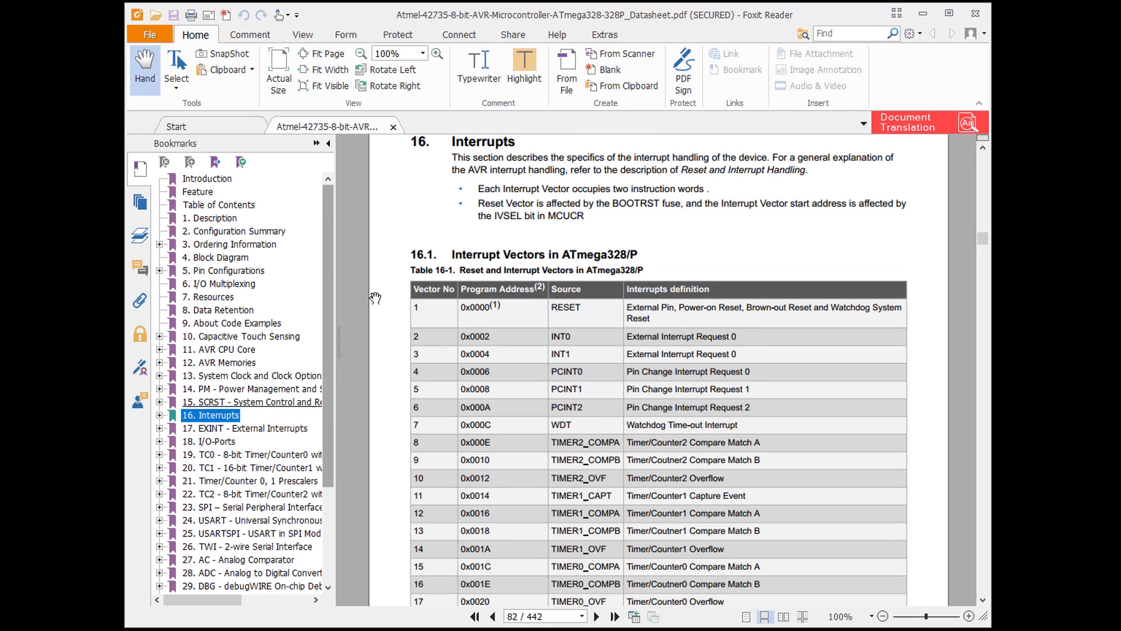
pyautogui.scroll(-3)
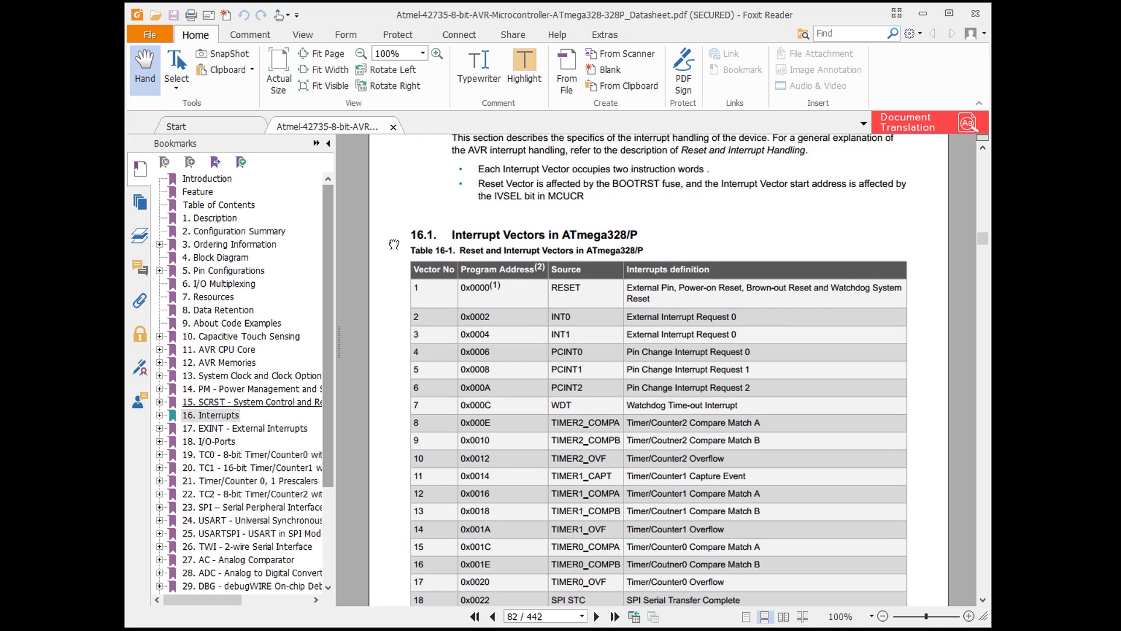
pyautogui.scroll(-3)
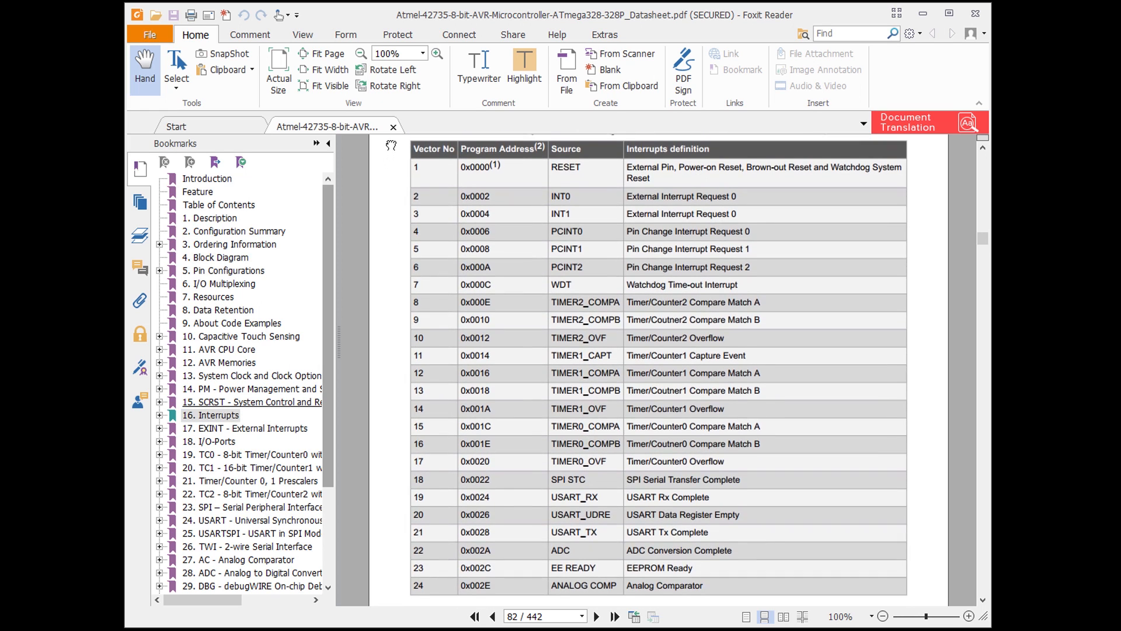
pyautogui.moveTo(397, 267)
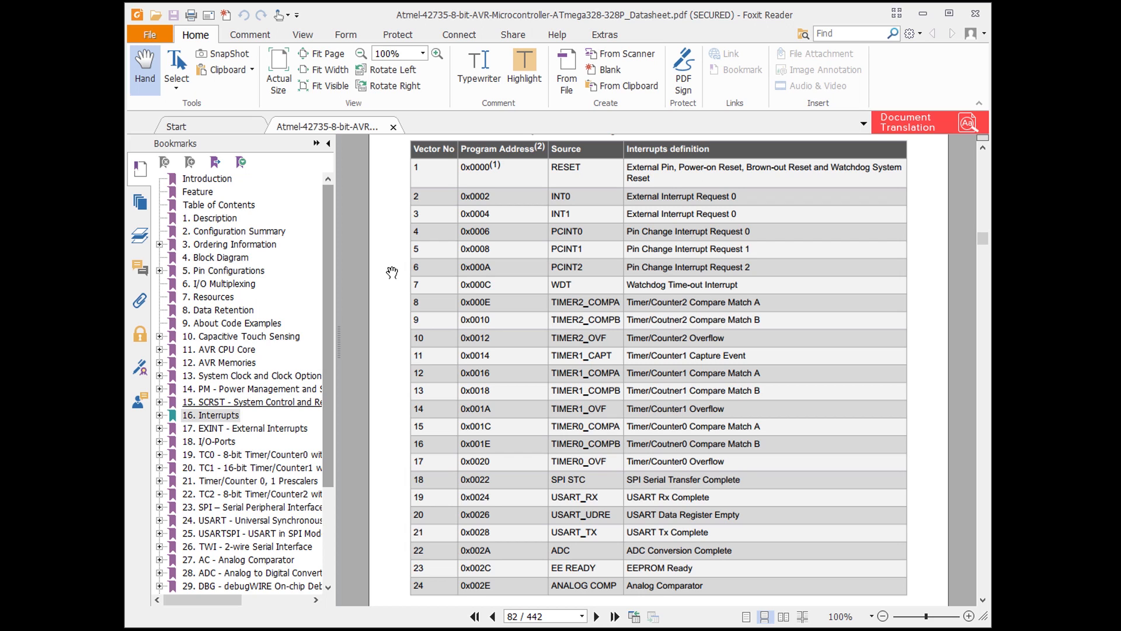
pyautogui.moveTo(602, 188)
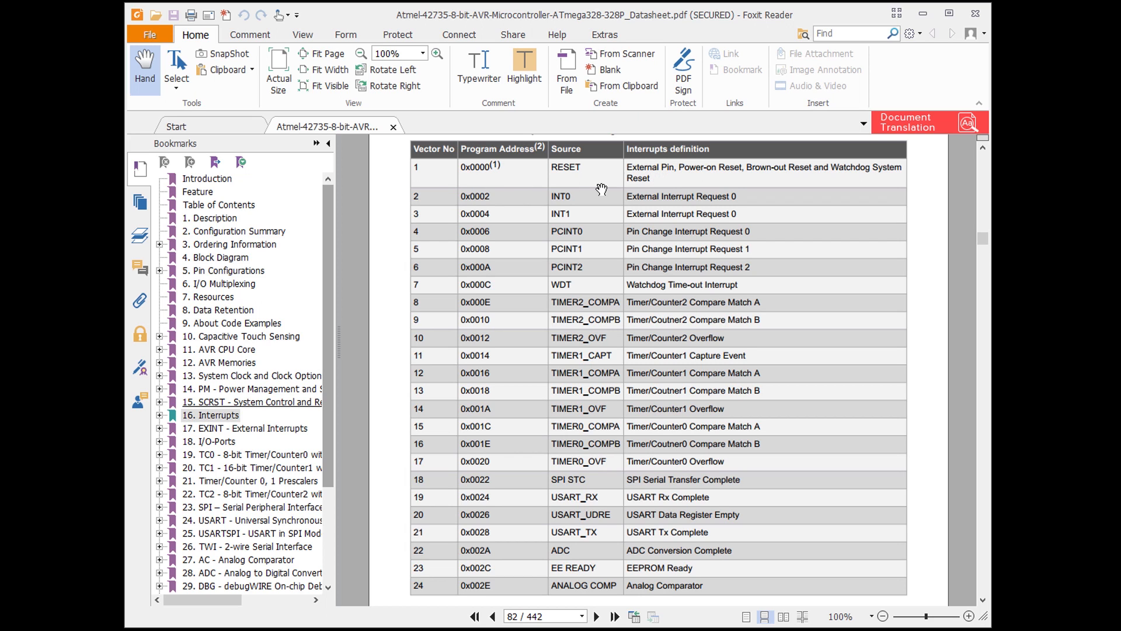
pyautogui.moveTo(874, 195)
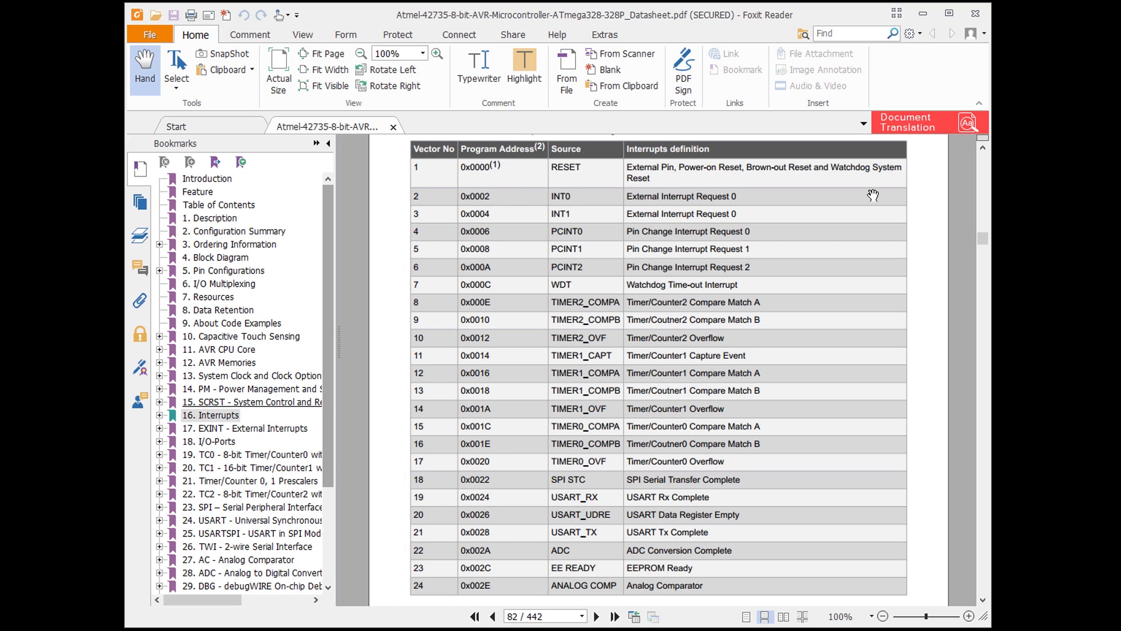
pyautogui.moveTo(926, 208)
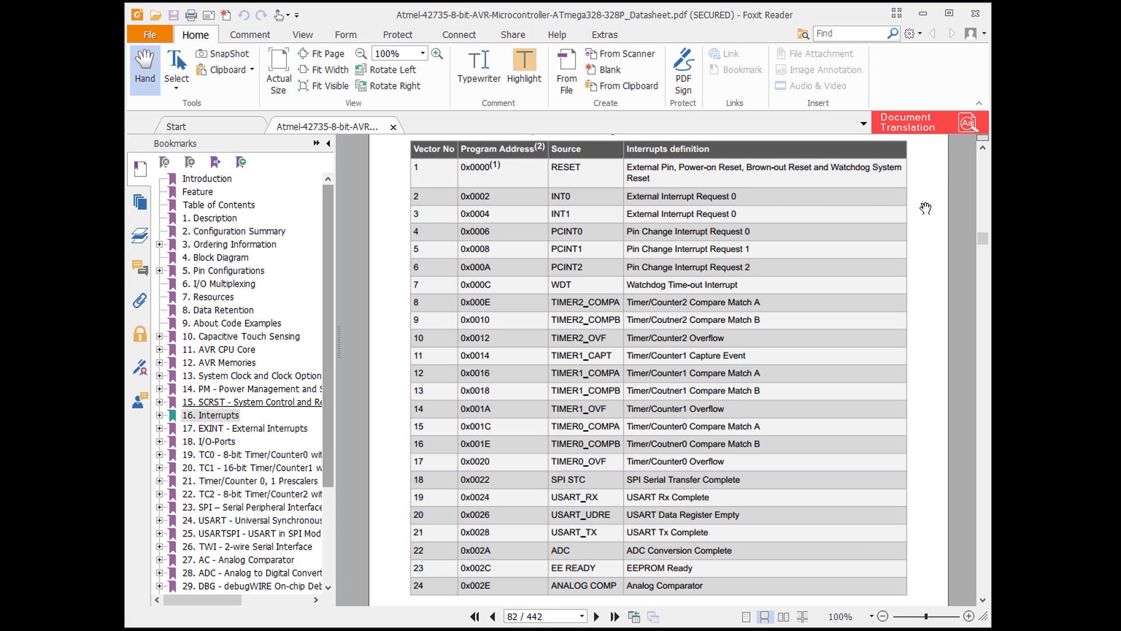
pyautogui.moveTo(543, 210)
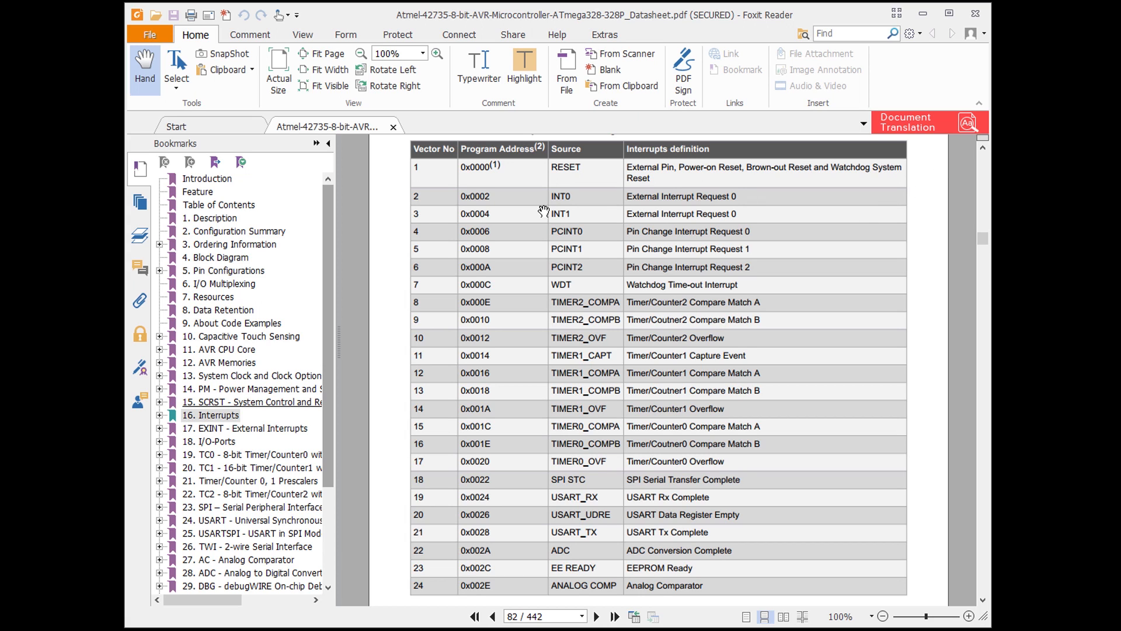
pyautogui.moveTo(607, 192)
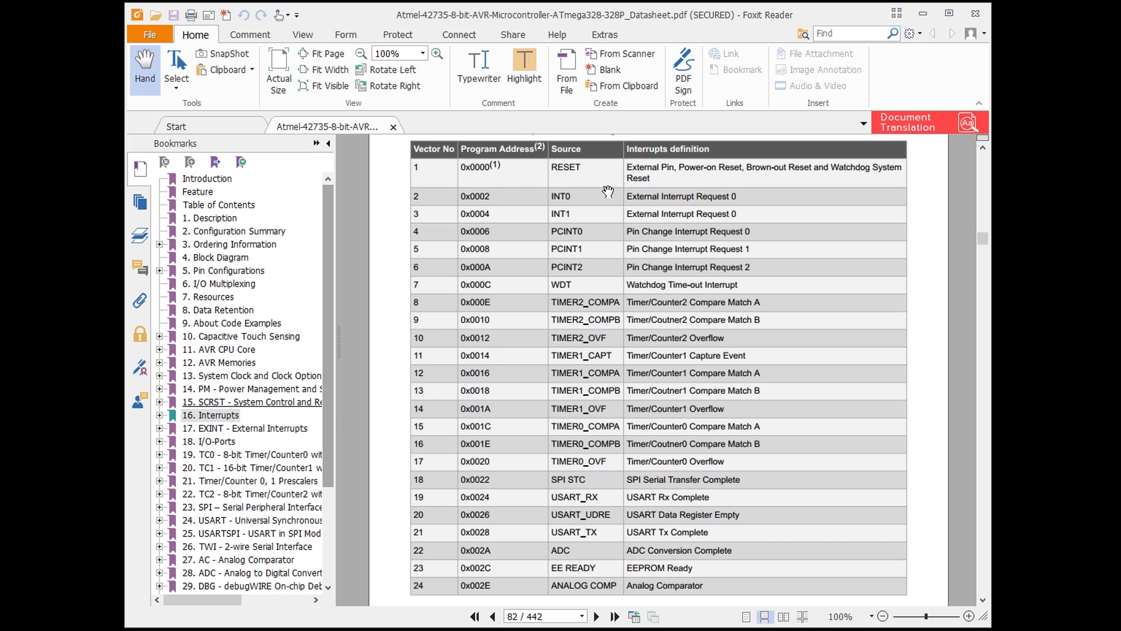
pyautogui.moveTo(546, 187)
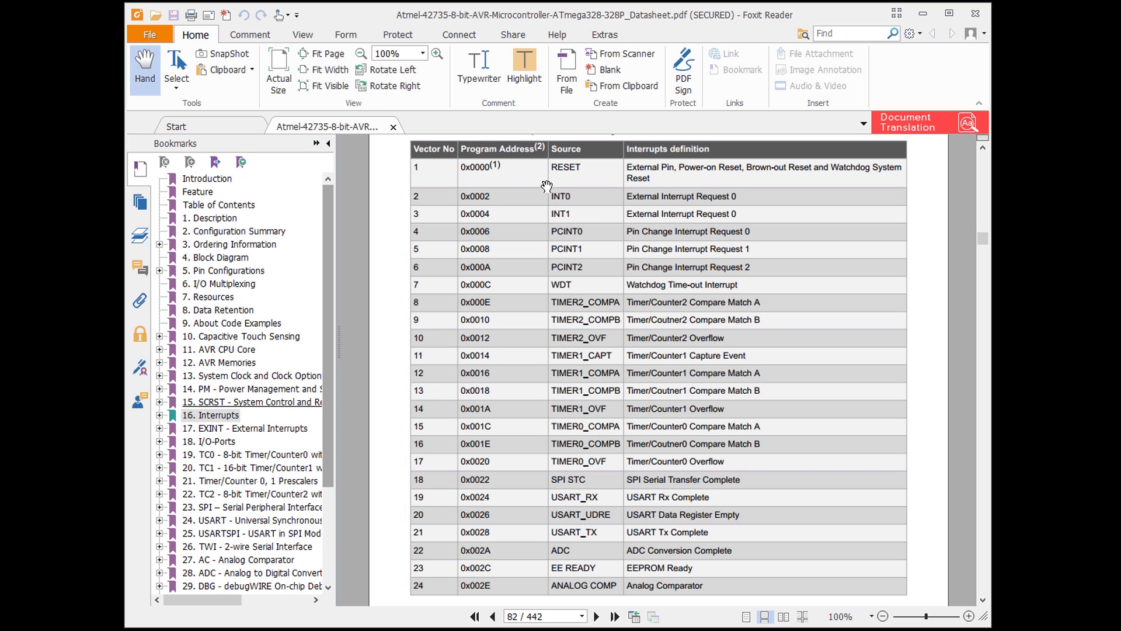
pyautogui.moveTo(322, 280)
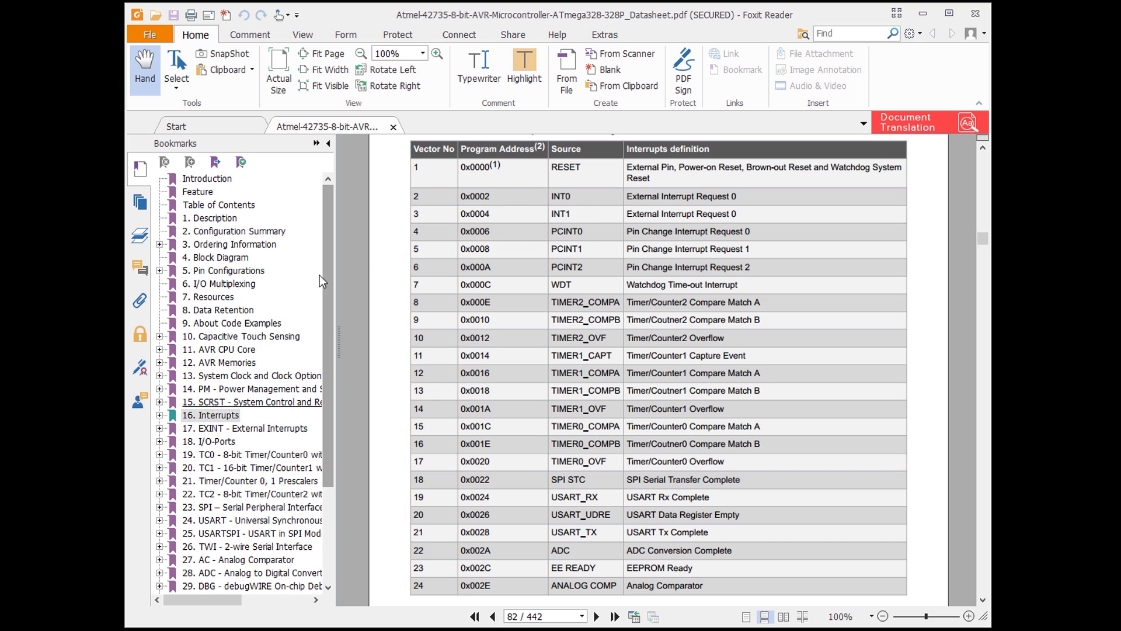
pyautogui.click(224, 270)
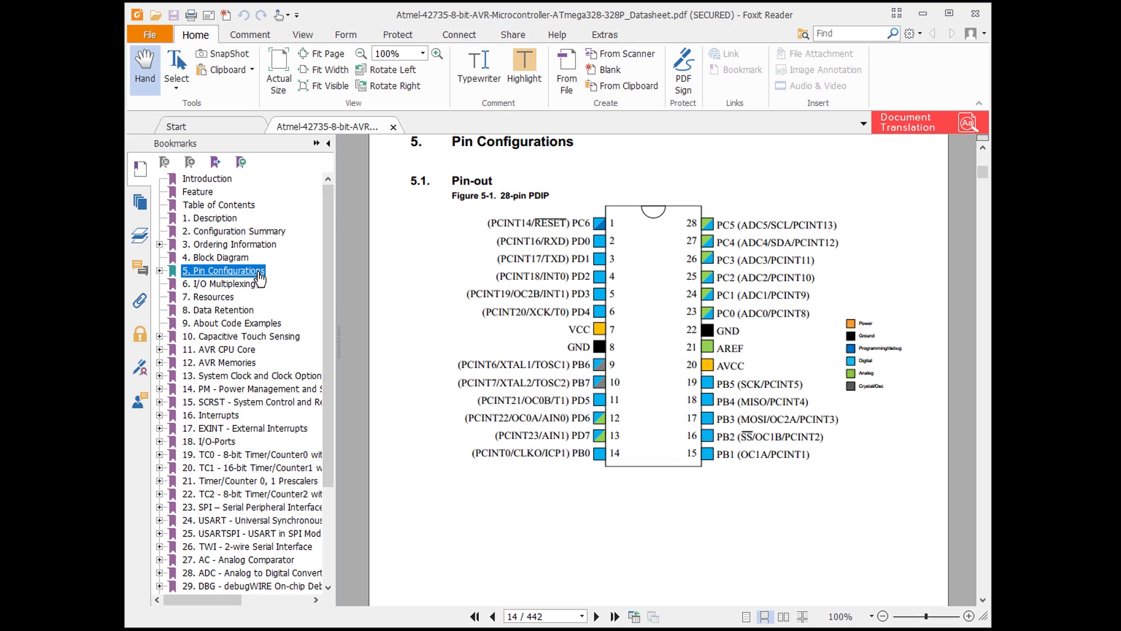
pyautogui.moveTo(670, 484)
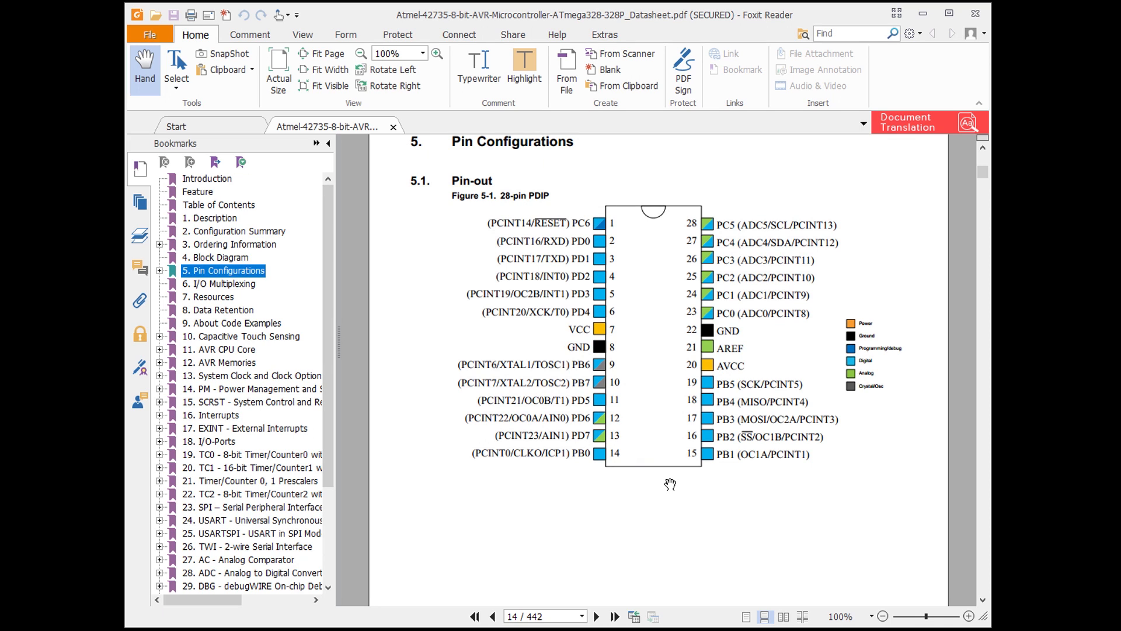
pyautogui.moveTo(542, 262)
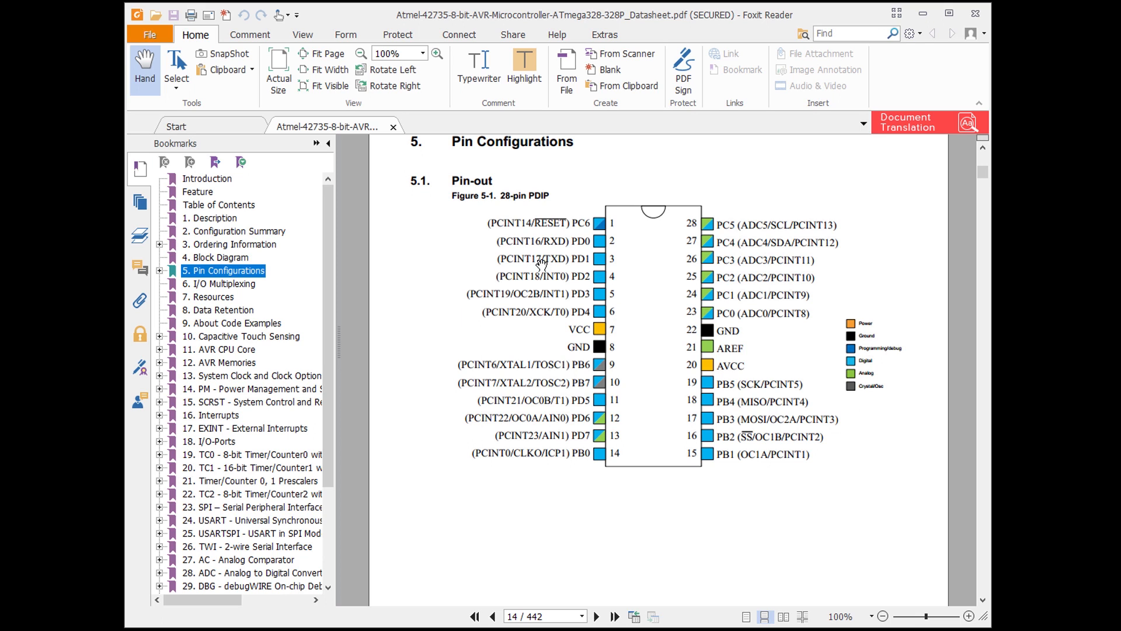
pyautogui.moveTo(547, 285)
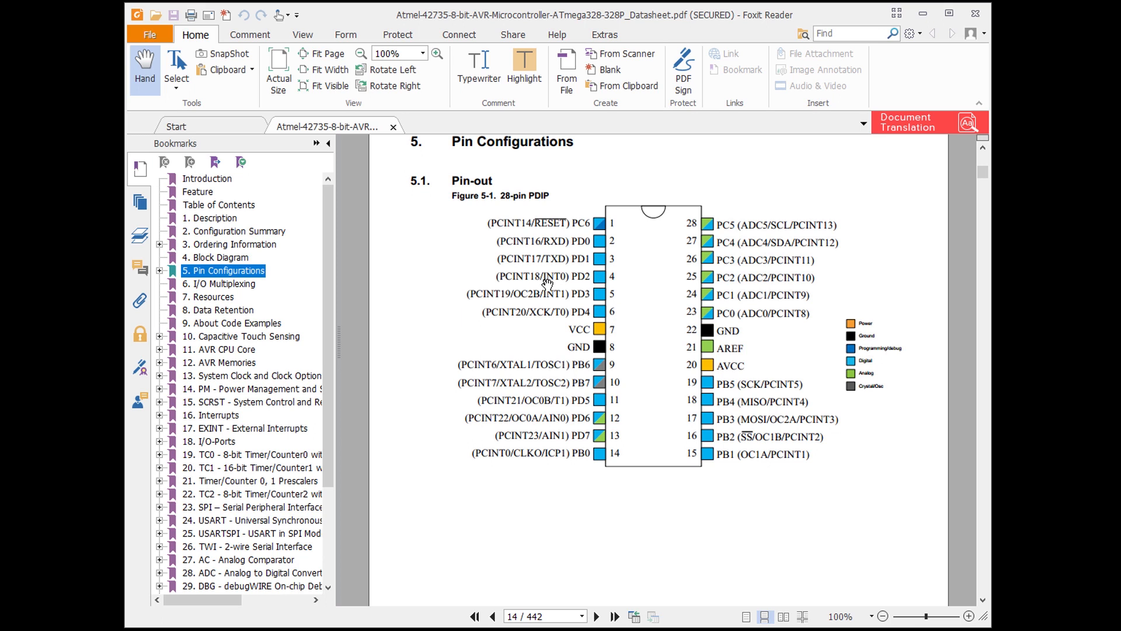
pyautogui.moveTo(565, 286)
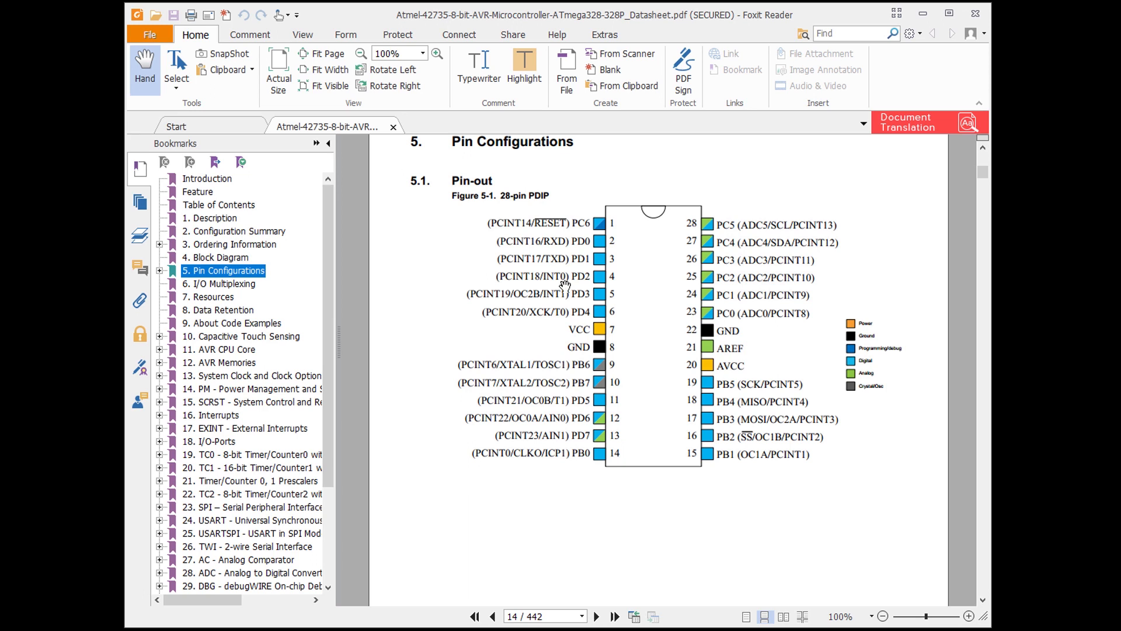
pyautogui.moveTo(607, 422)
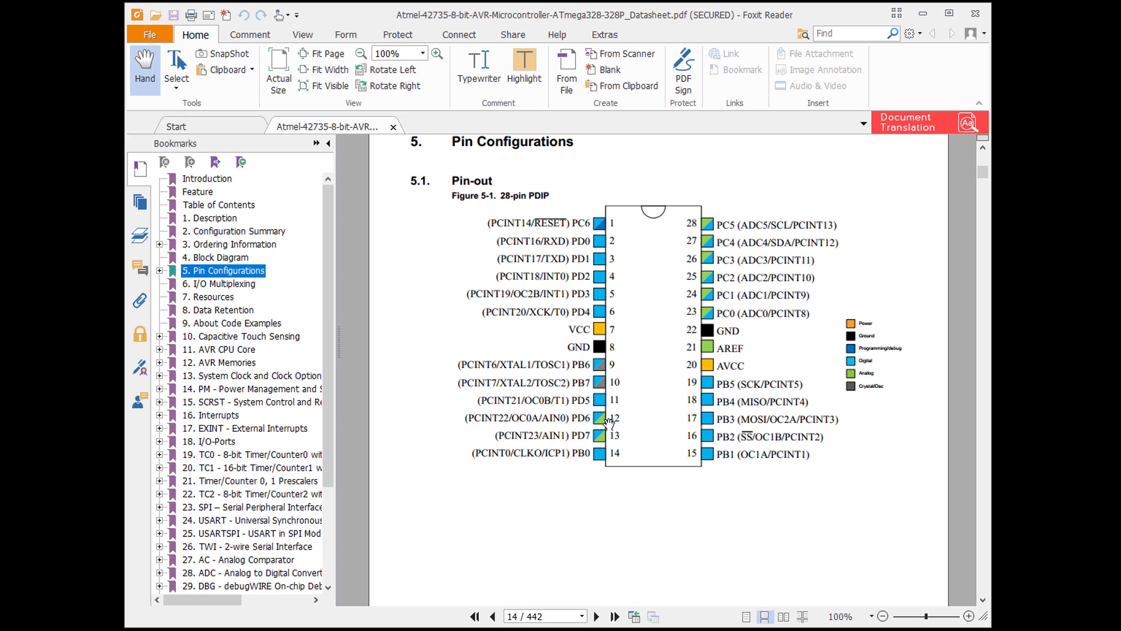
pyautogui.moveTo(528, 282)
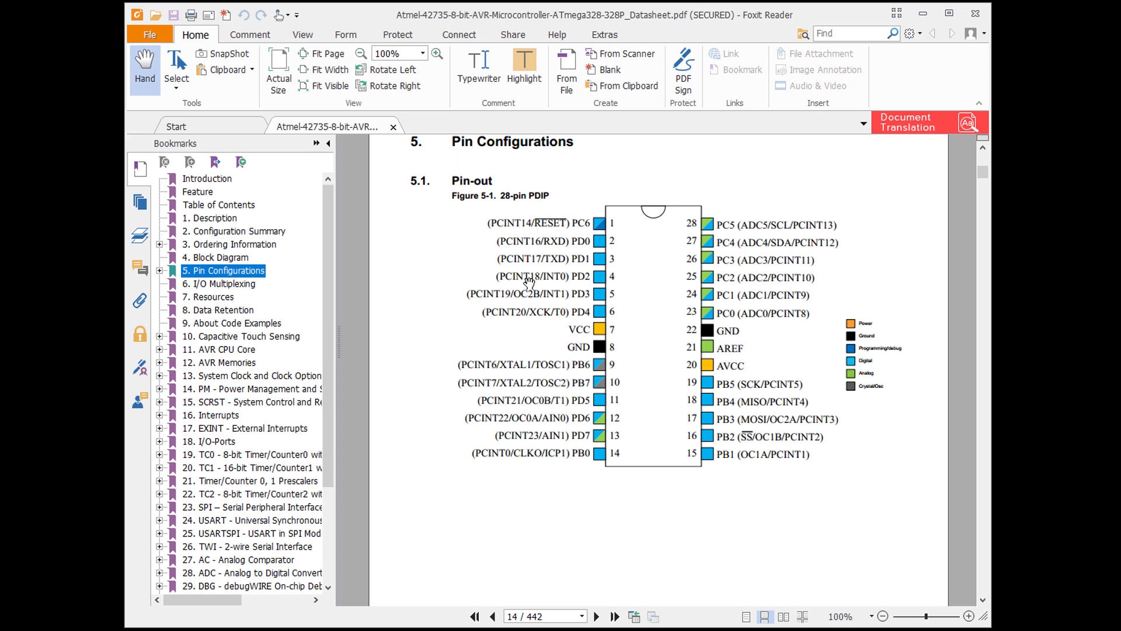
pyautogui.moveTo(619, 275)
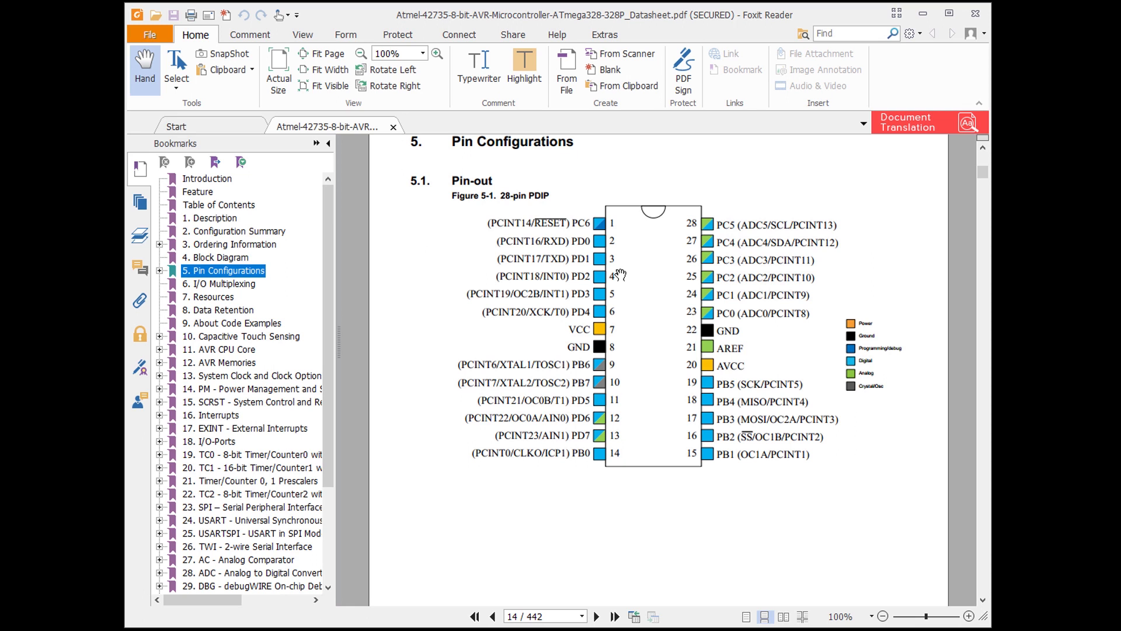
# - Return to the datasheet's Interrupts chapter showing the reset and interrupt vector table
pyautogui.click(216, 414)
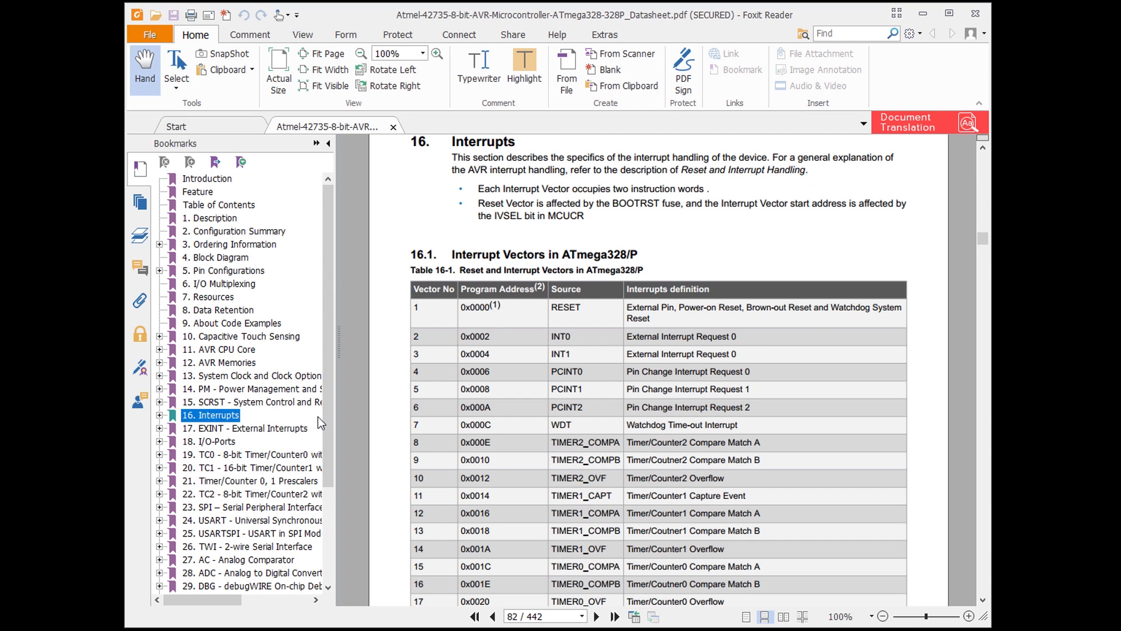
pyautogui.scroll(-3)
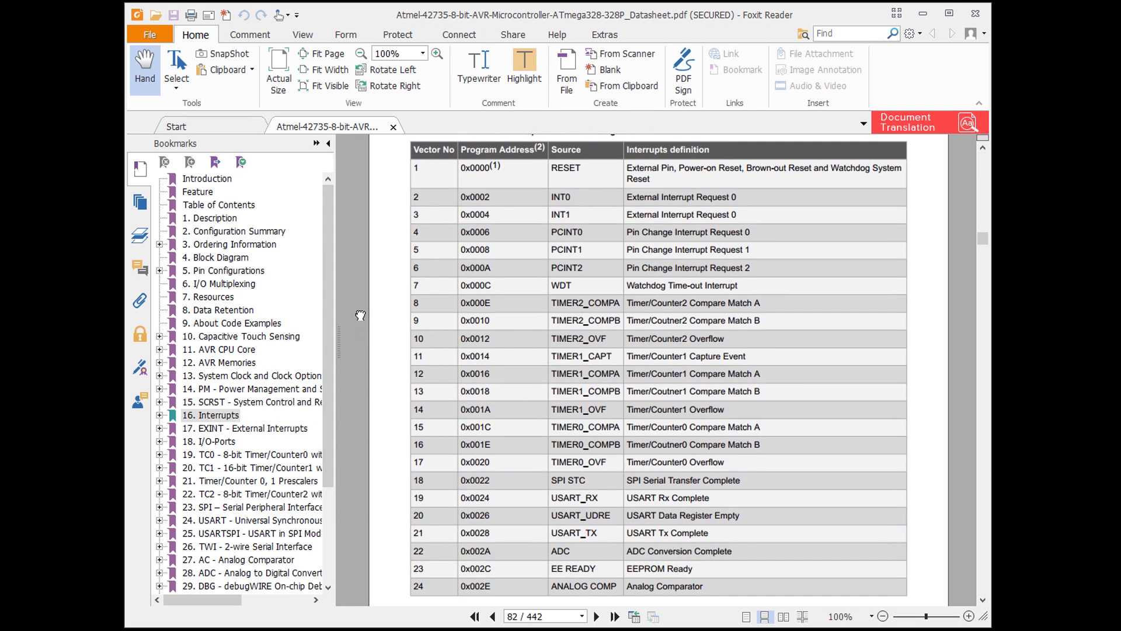
pyautogui.moveTo(438, 218)
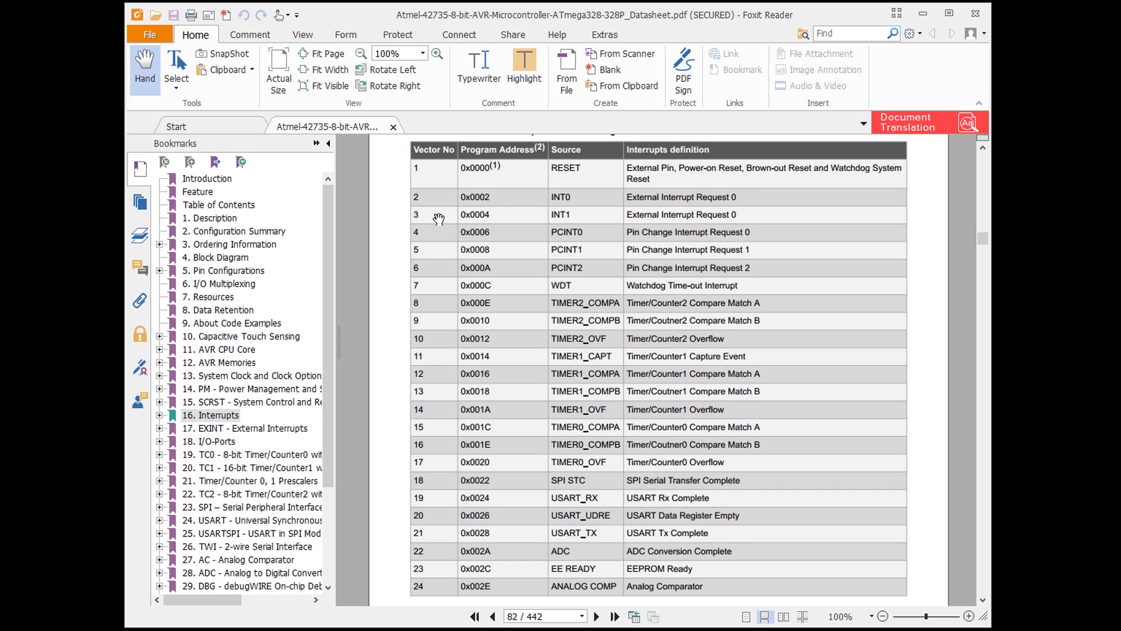
pyautogui.moveTo(493, 192)
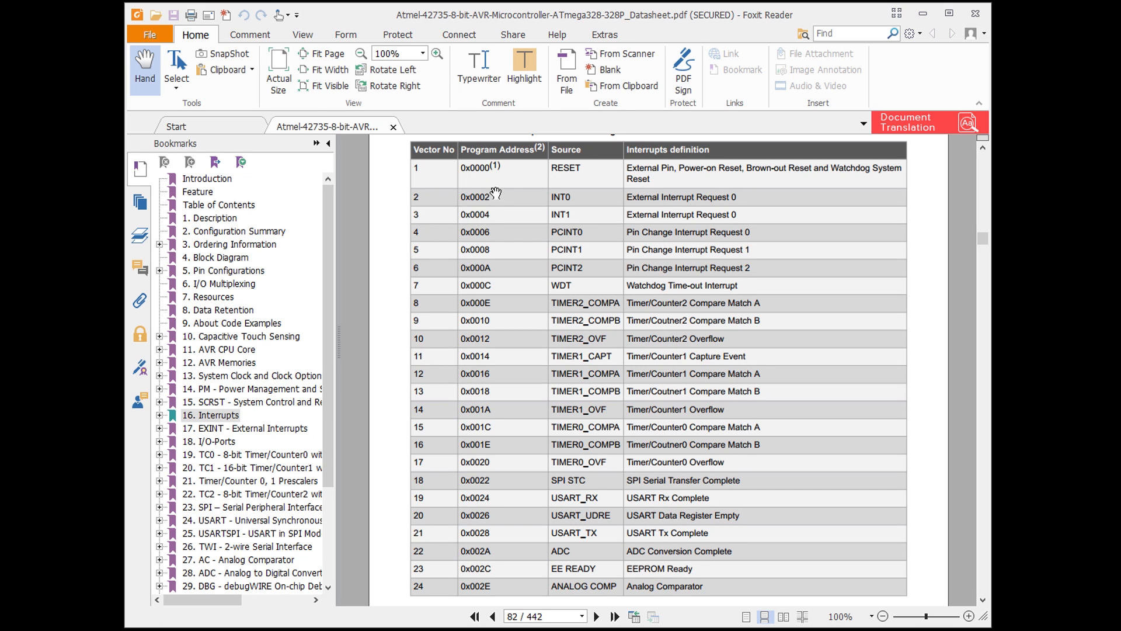
pyautogui.moveTo(493, 202)
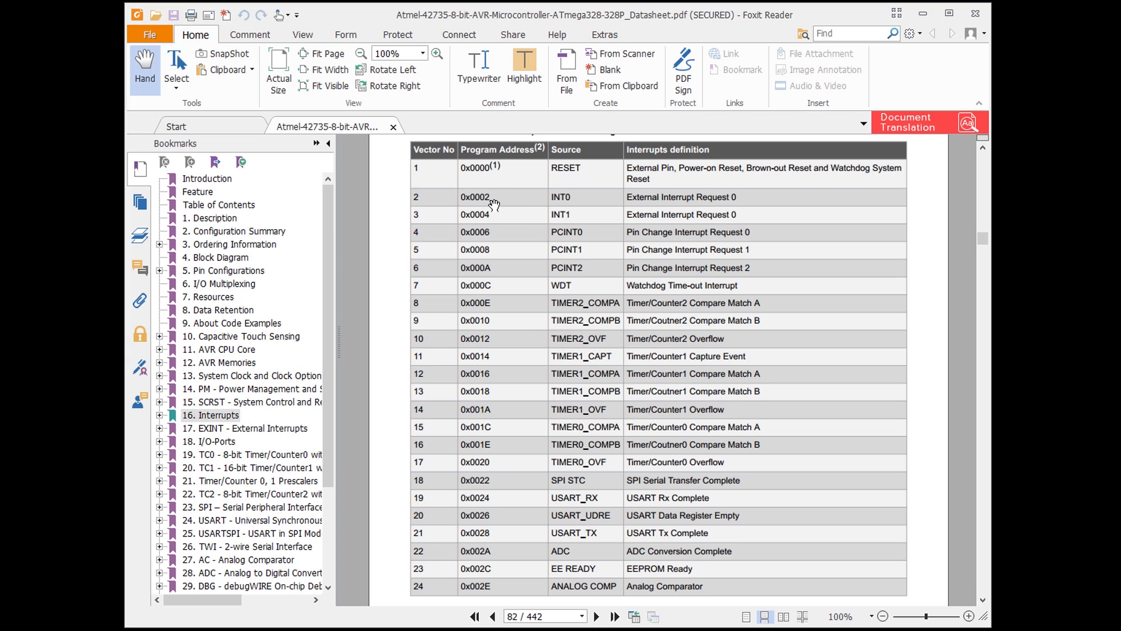
pyautogui.moveTo(579, 195)
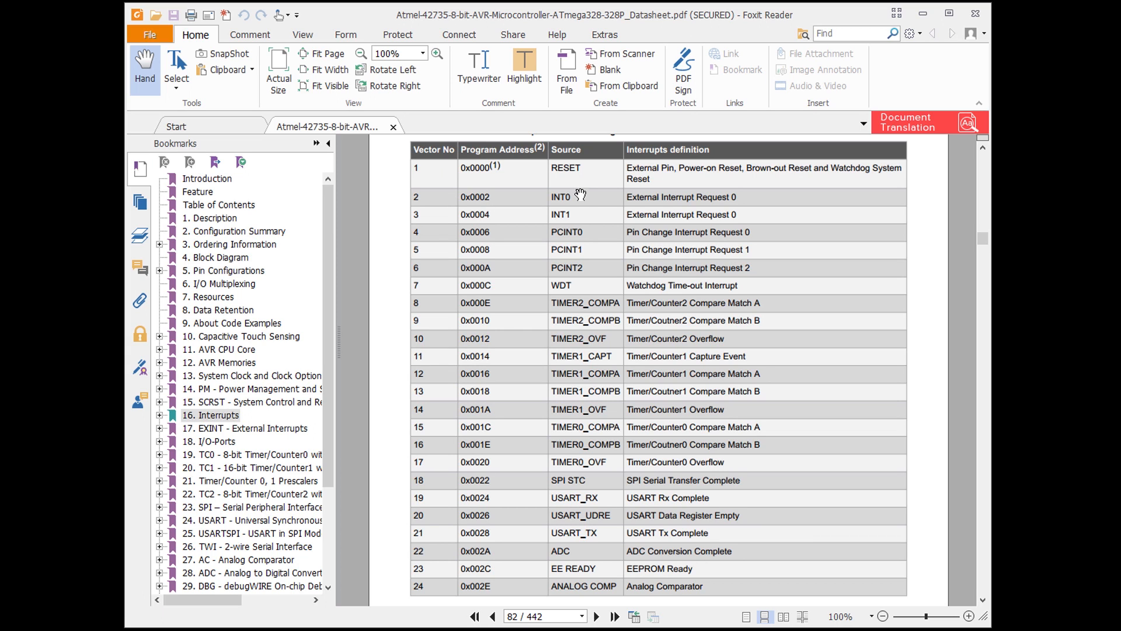
pyautogui.moveTo(965, 169)
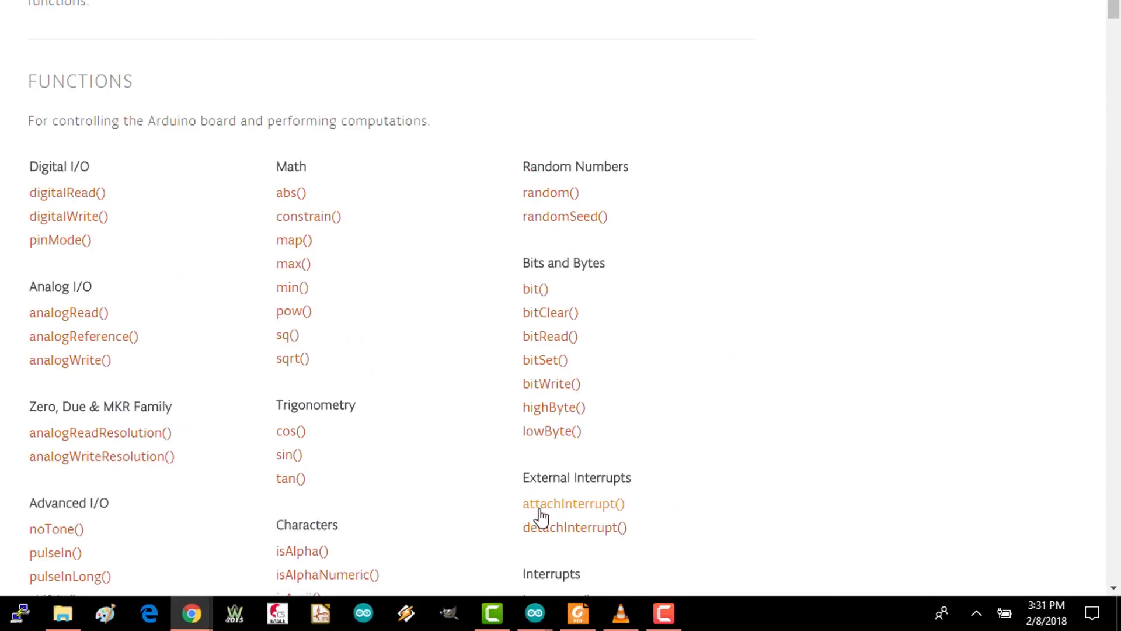
# - Review the attachInterrupt() reference: Uno's usable pins, interrupt numbers, zoomed in for readability
pyautogui.click(573, 504)
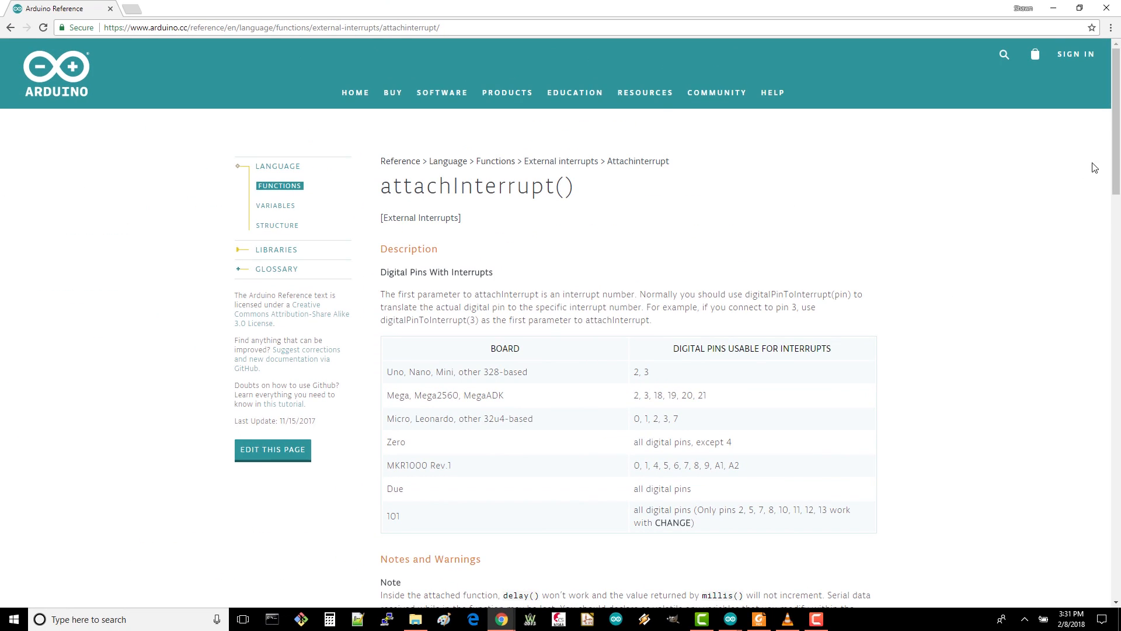
pyautogui.doubleClick(640, 372)
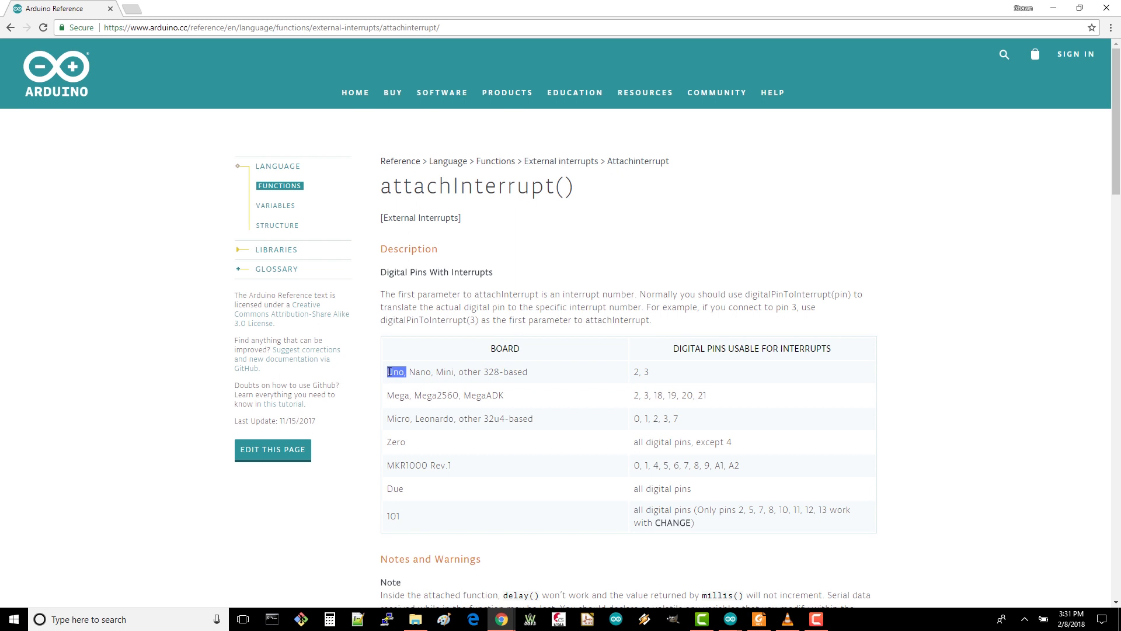
pyautogui.scroll(-3)
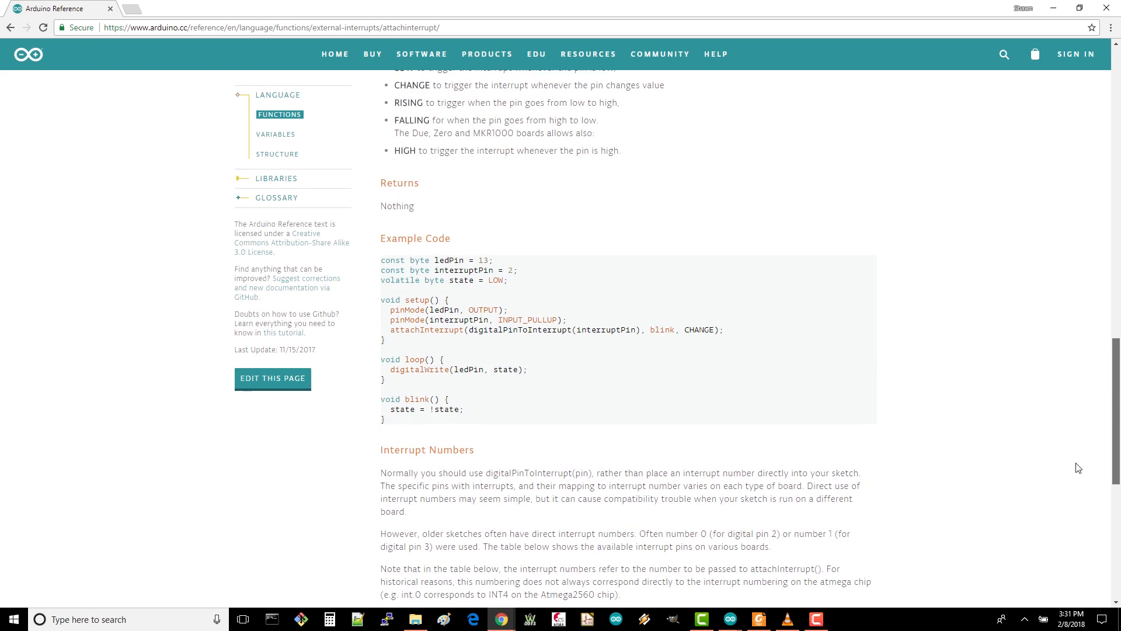
pyautogui.scroll(-3)
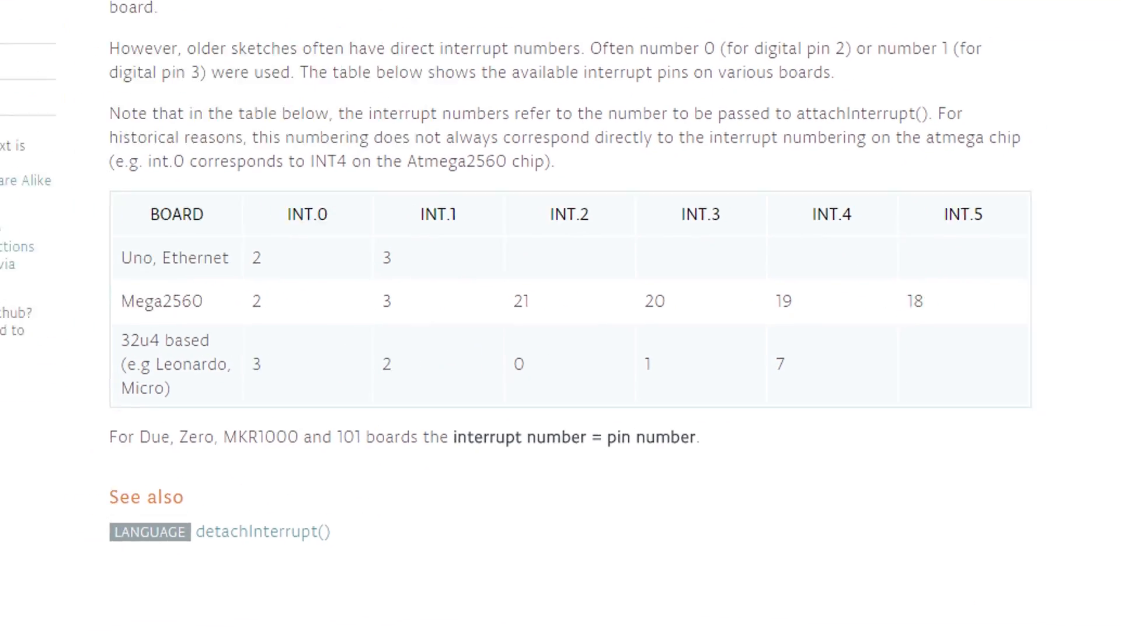
pyautogui.scroll(3)
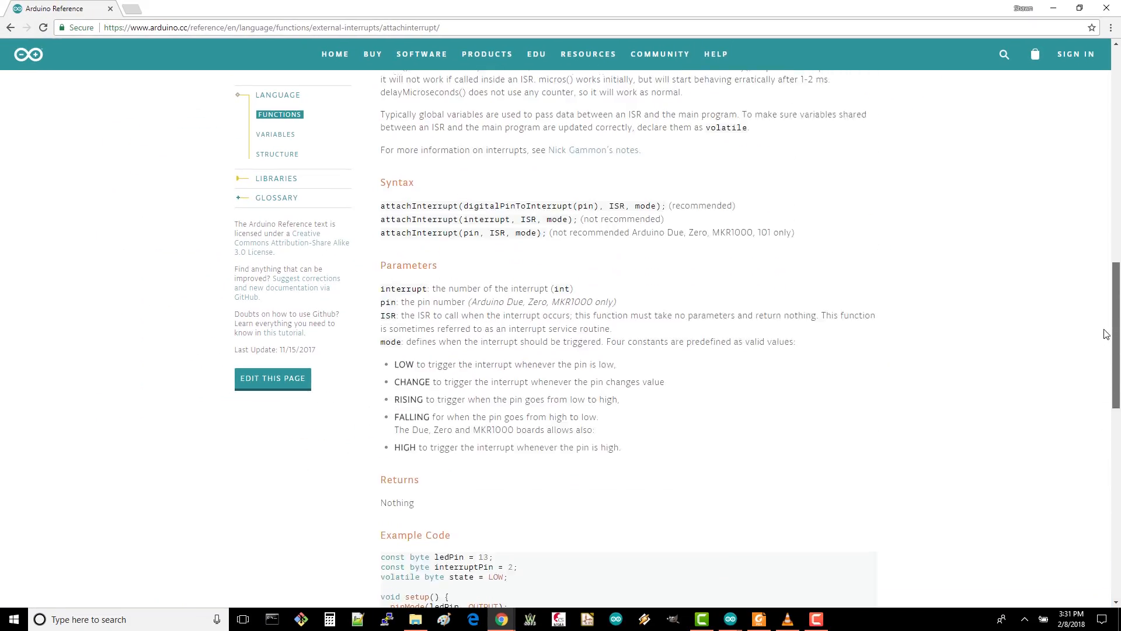
pyautogui.press('ctrl+plus')
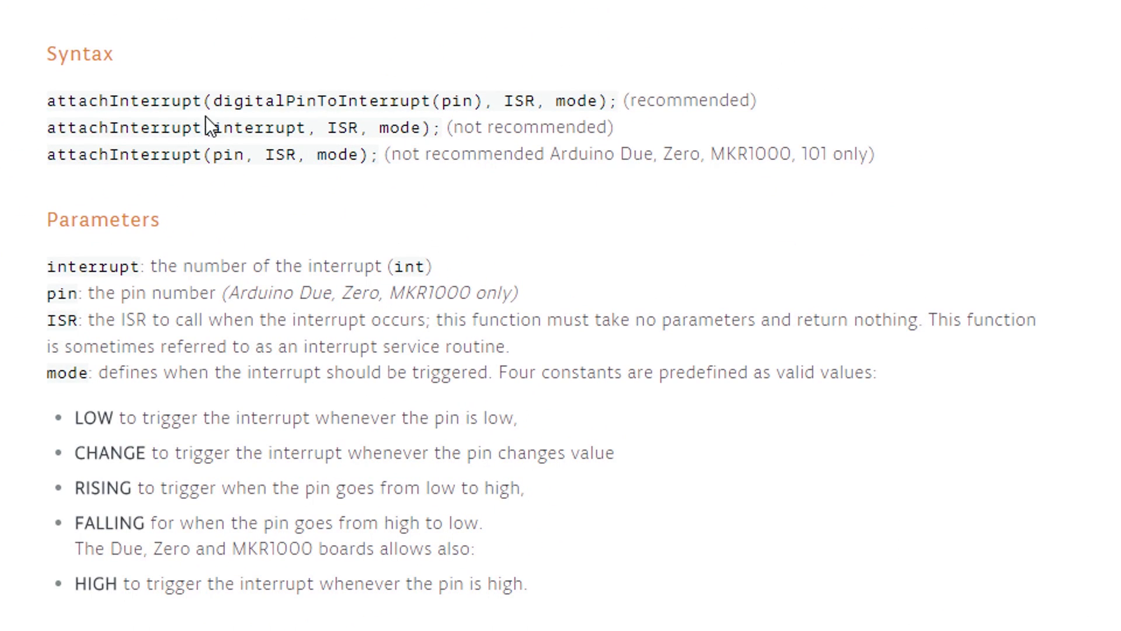
pyautogui.moveTo(329, 127)
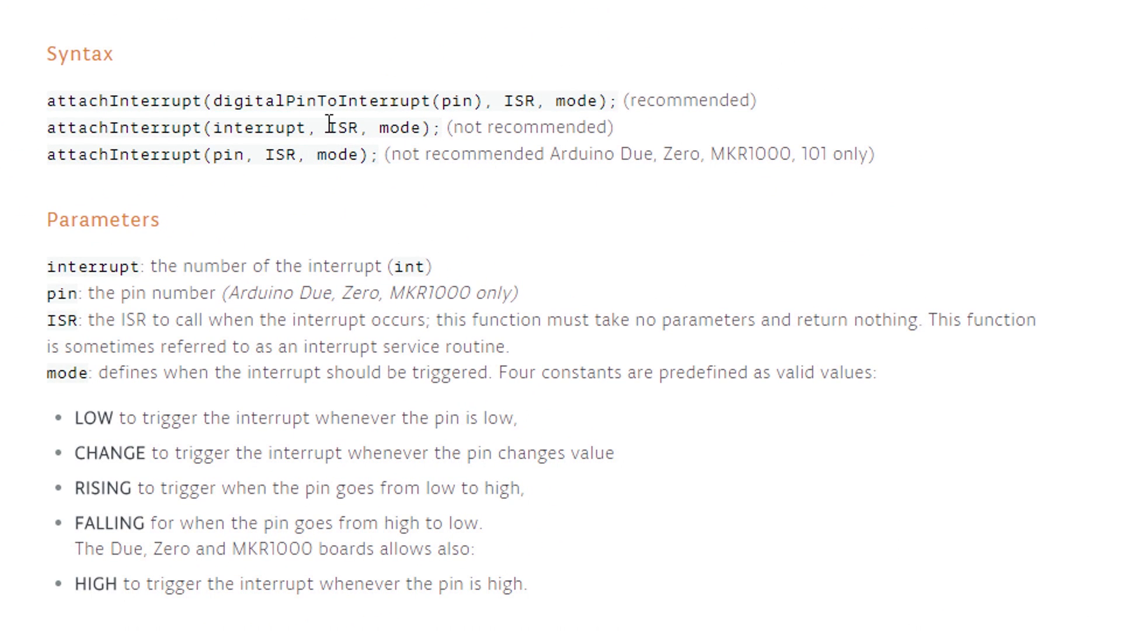
# - Highlight the mode parameter and digitalPinToInterrupt in the recommended syntax
pyautogui.doubleClick(343, 129)
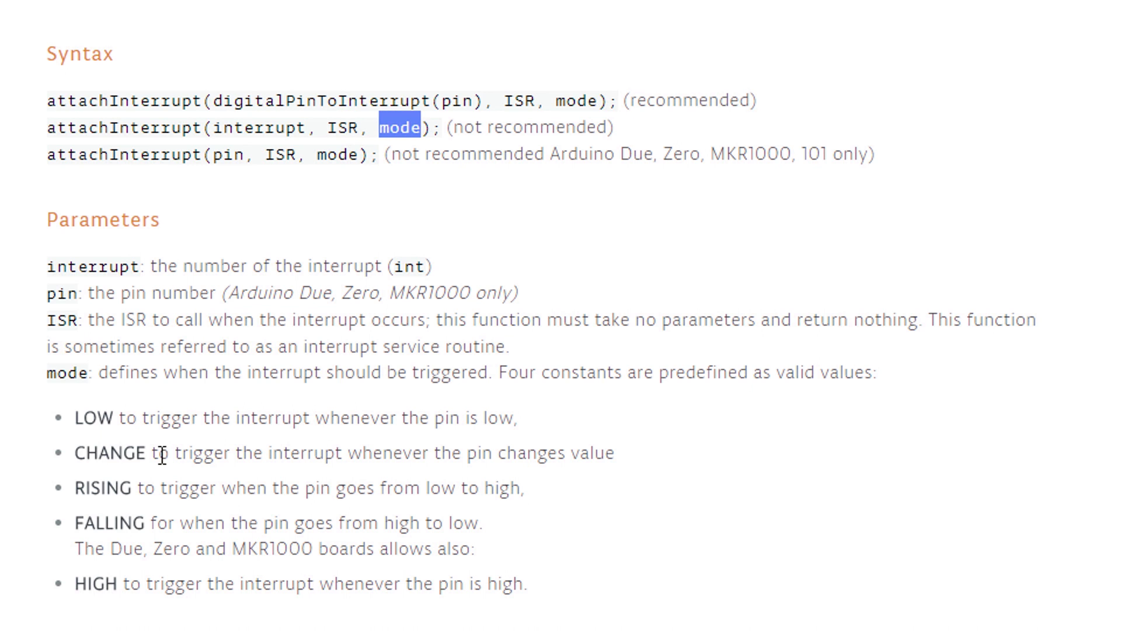
pyautogui.moveTo(157, 410)
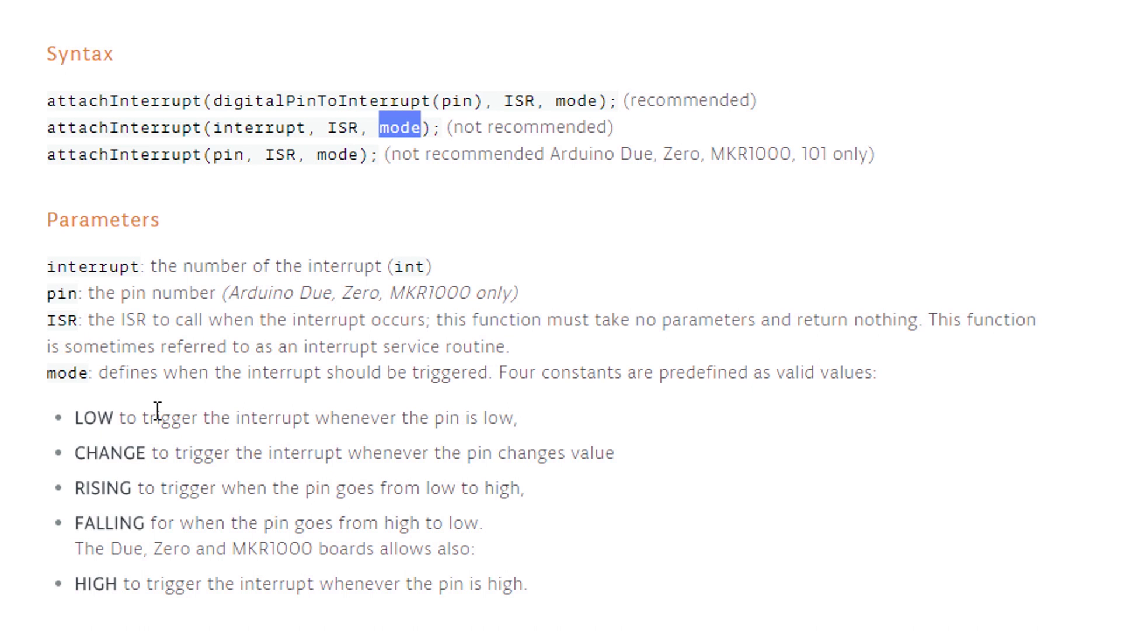
pyautogui.moveTo(176, 497)
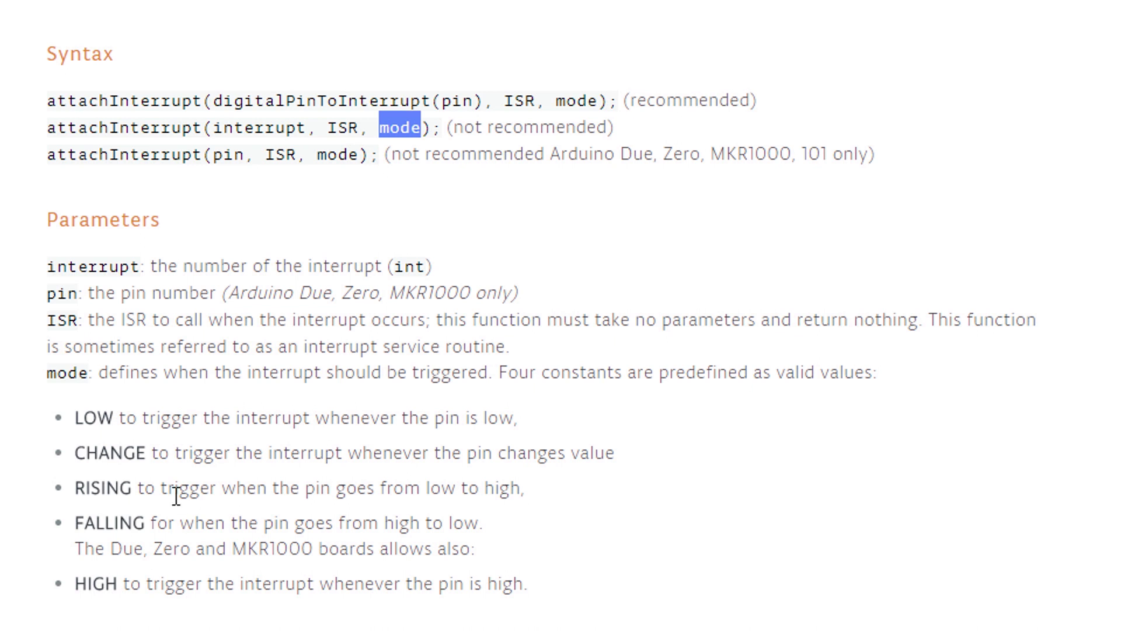
pyautogui.click(222, 100)
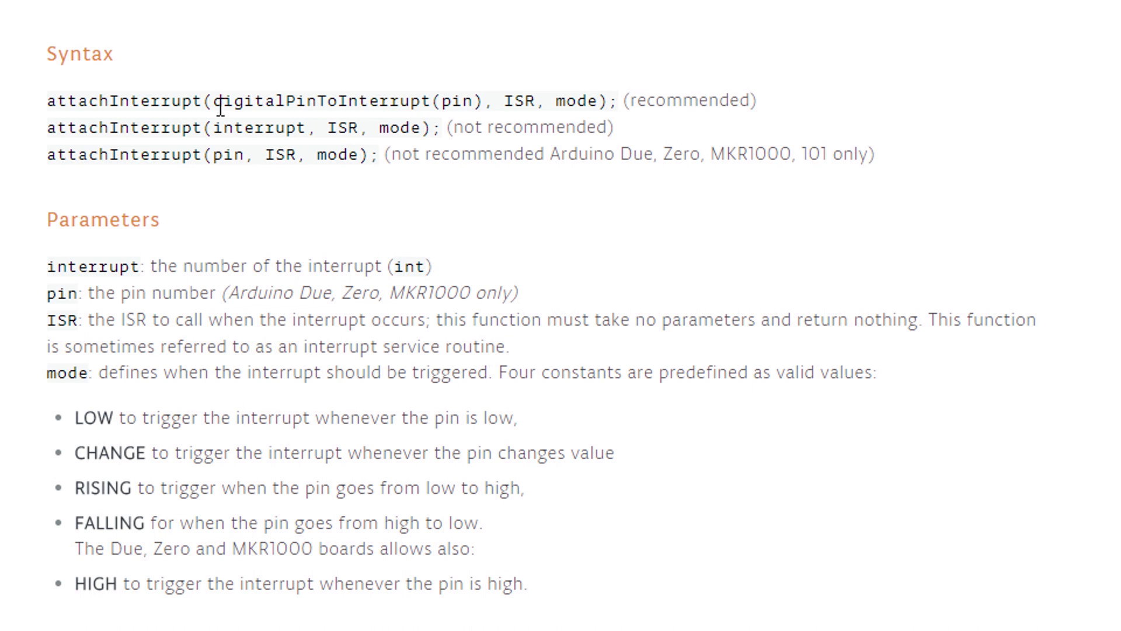
pyautogui.doubleClick(322, 100)
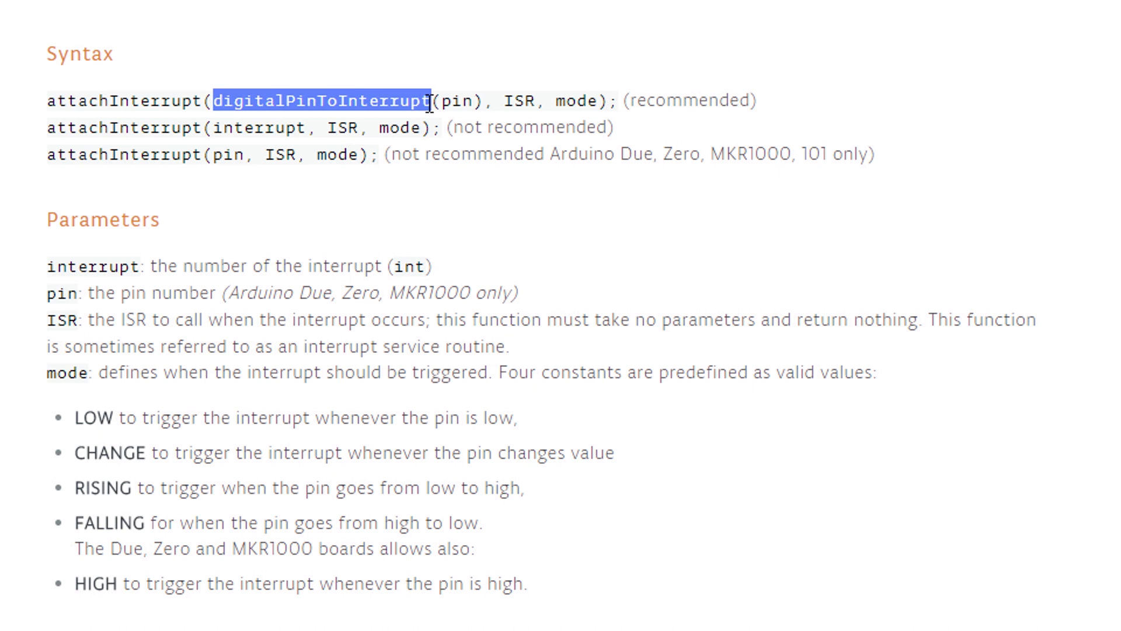
pyautogui.doubleClick(457, 100)
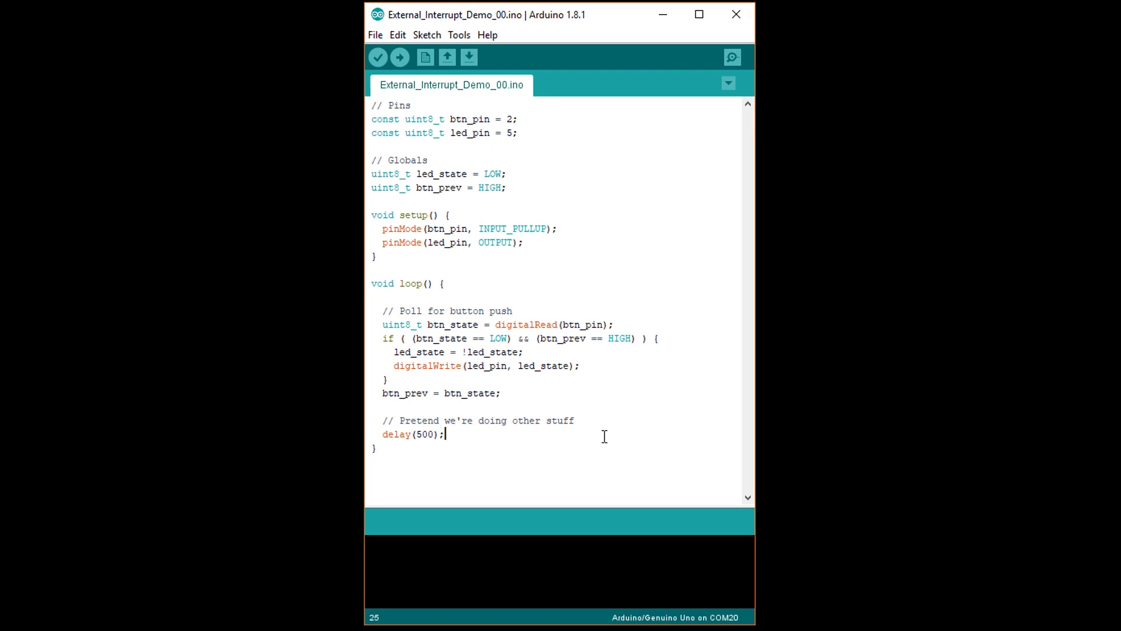
# - Add attachInterrupt(digitalPinToInterrupt(btn_pin), toggle, FALLING); in setup() below the pinMode lines
pyautogui.click(664, 285)
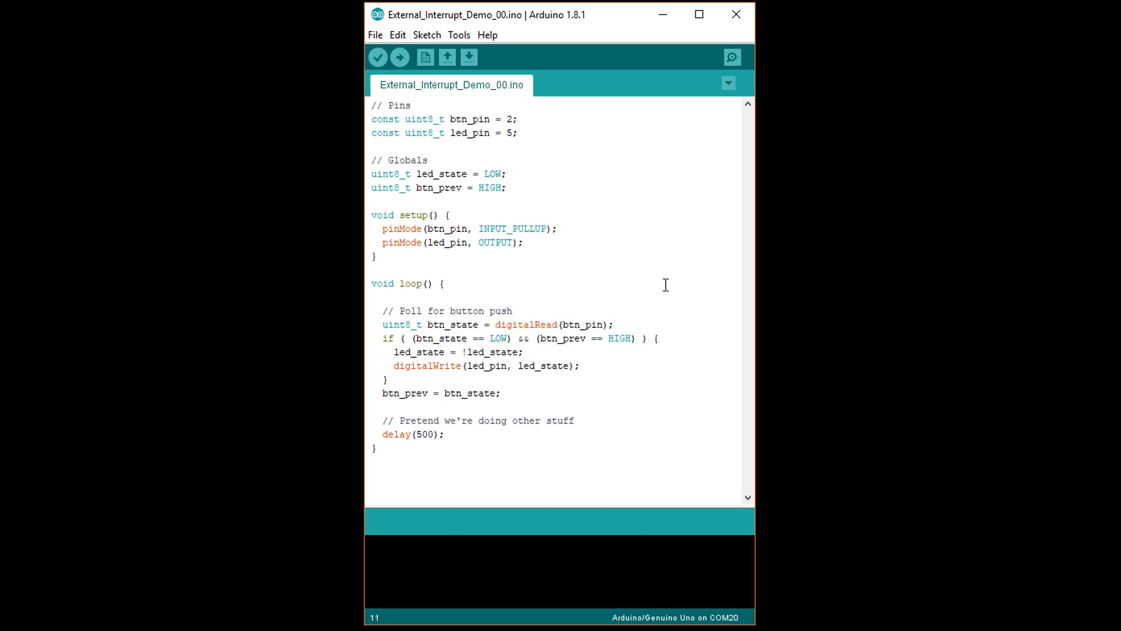
pyautogui.write('attachInterrupt(')
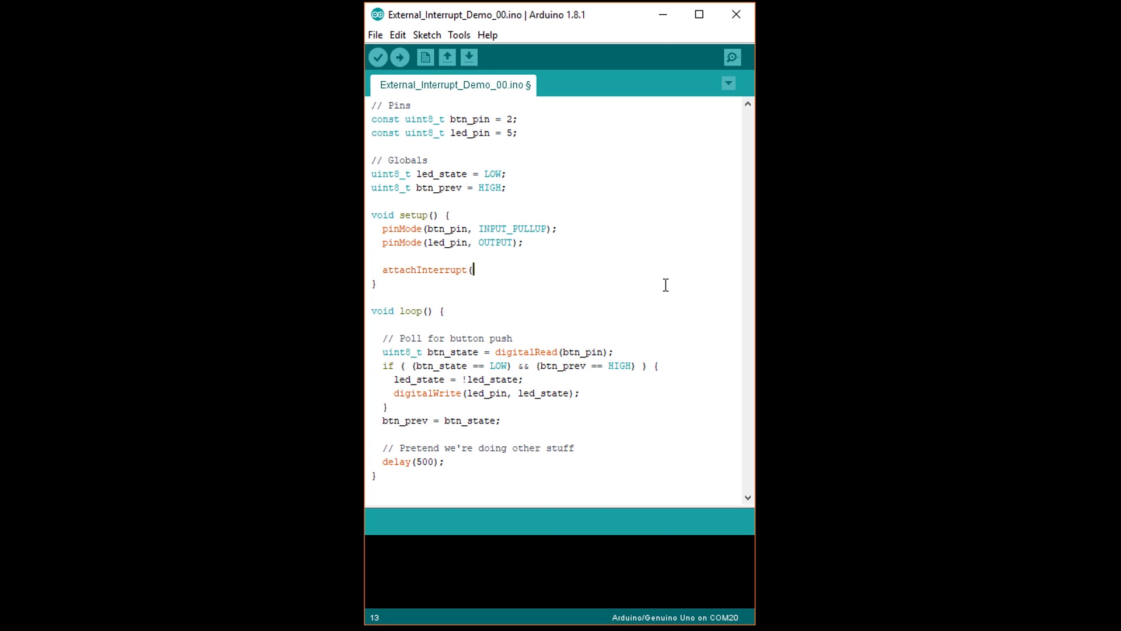
pyautogui.write('digitalPinToInterrupt(btn_pin), toggl')
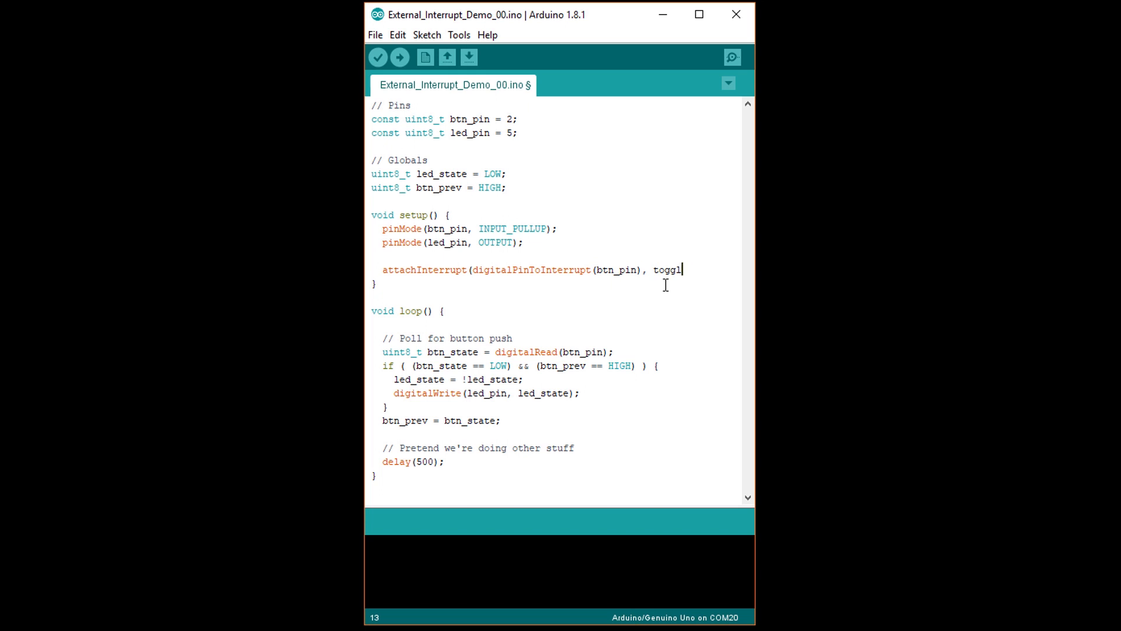
pyautogui.write('e, FALLING);')
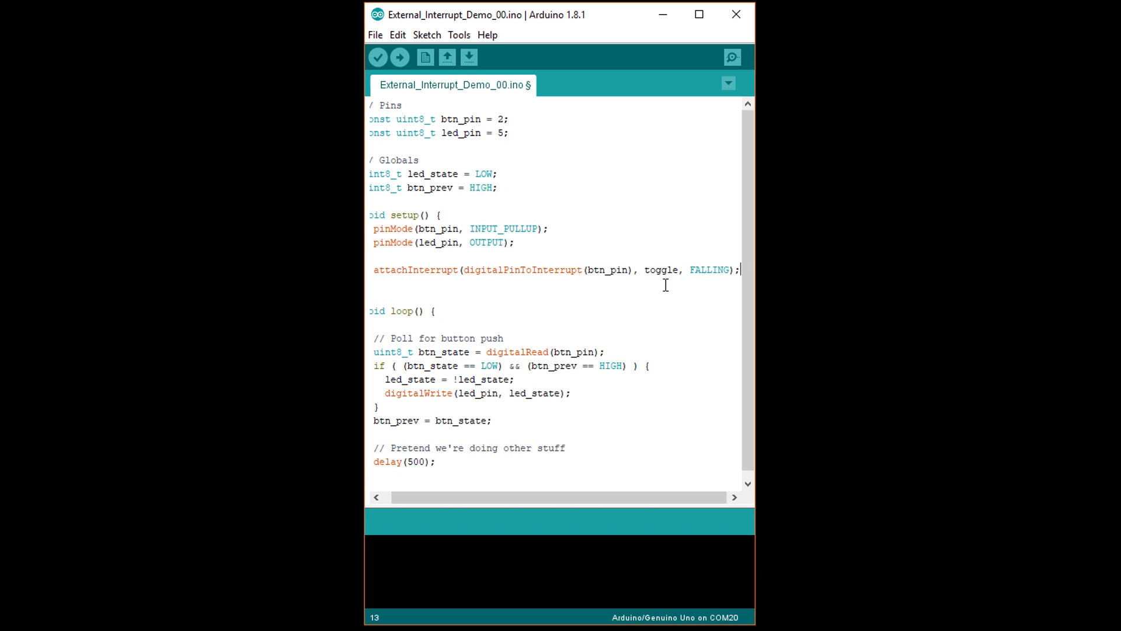
pyautogui.moveTo(644, 412)
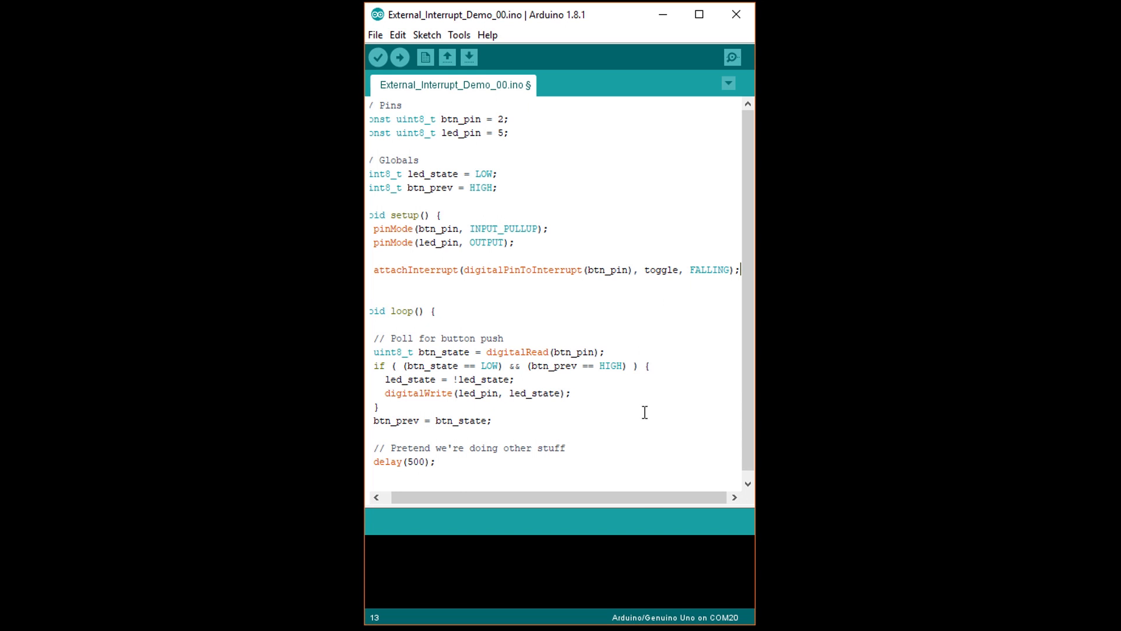
pyautogui.hscroll(-3)
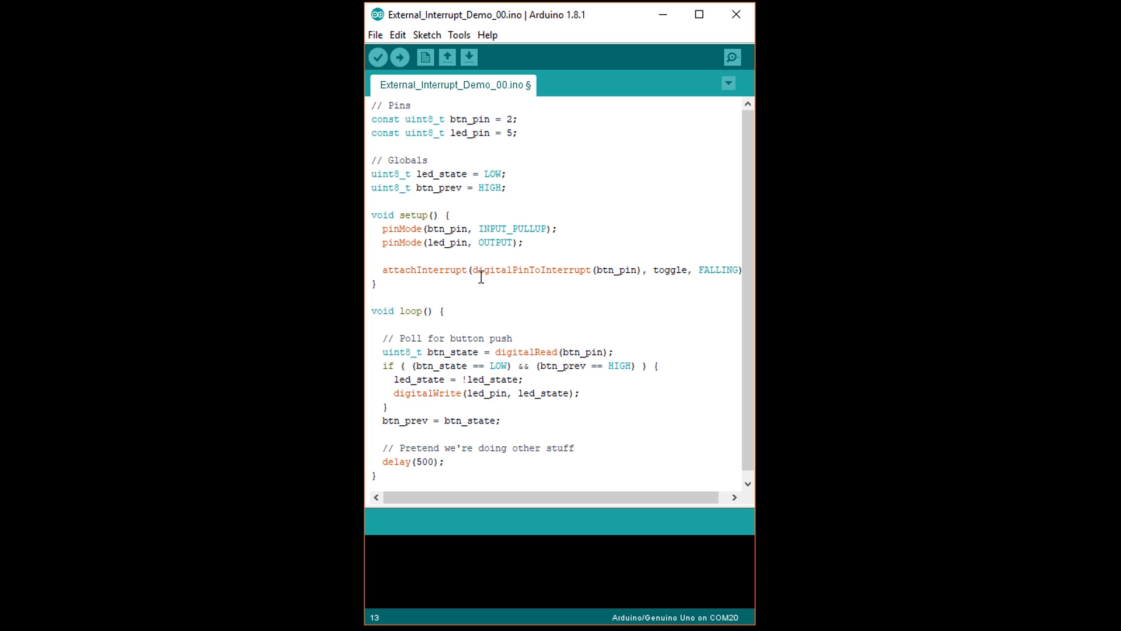
pyautogui.moveTo(623, 272)
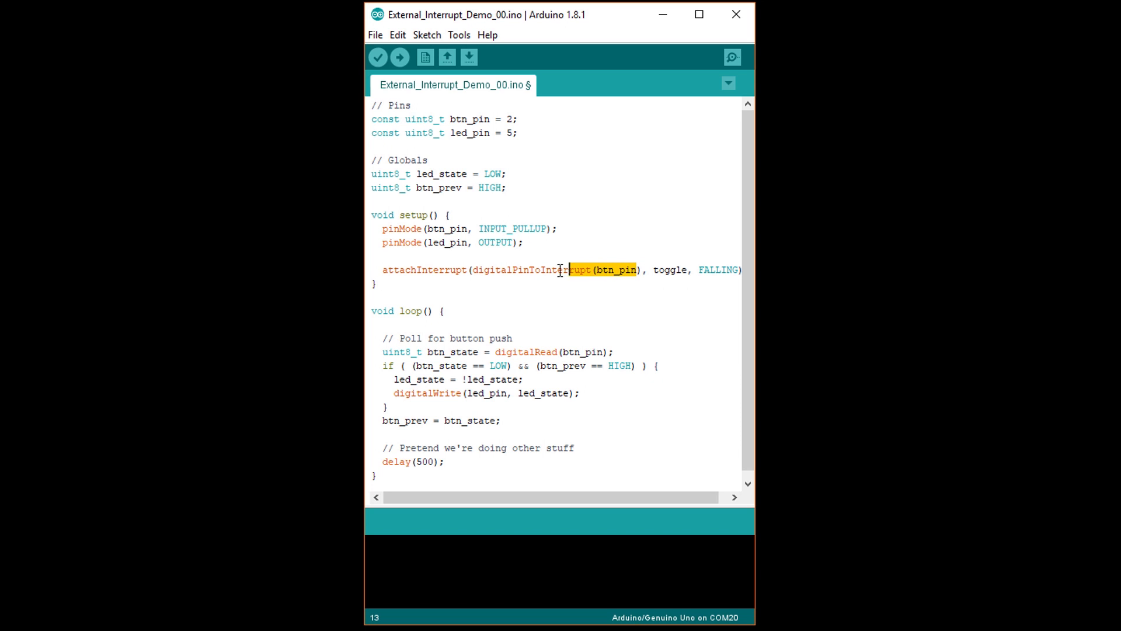
# - Select the digitalPinToInterrupt call and the toggle callback name to review them
pyautogui.click(486, 270)
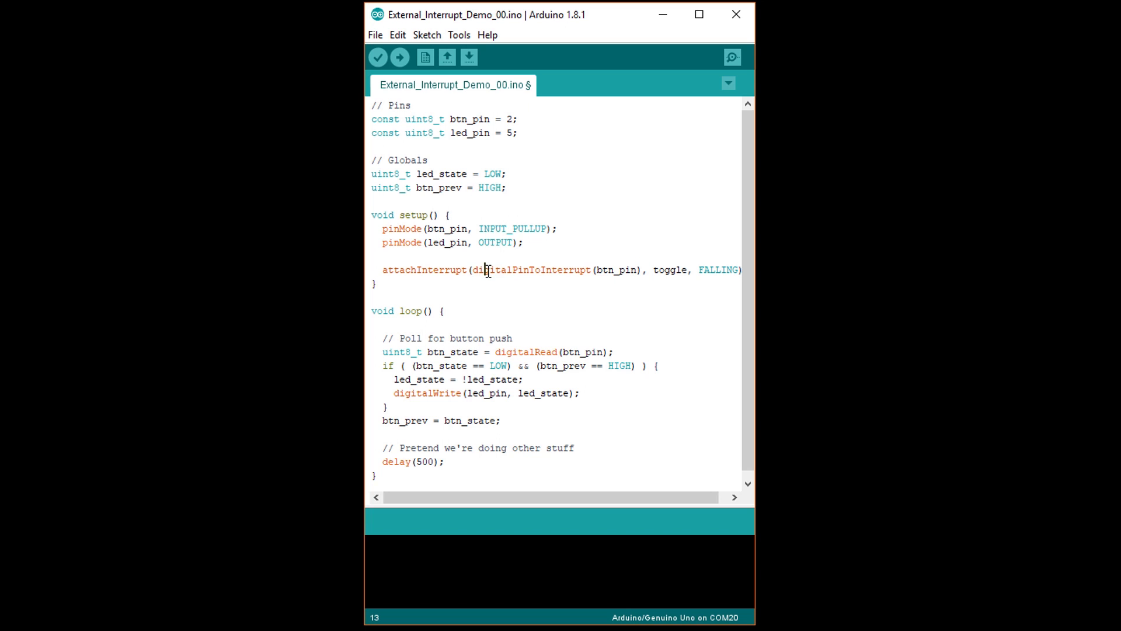
pyautogui.moveTo(529, 270)
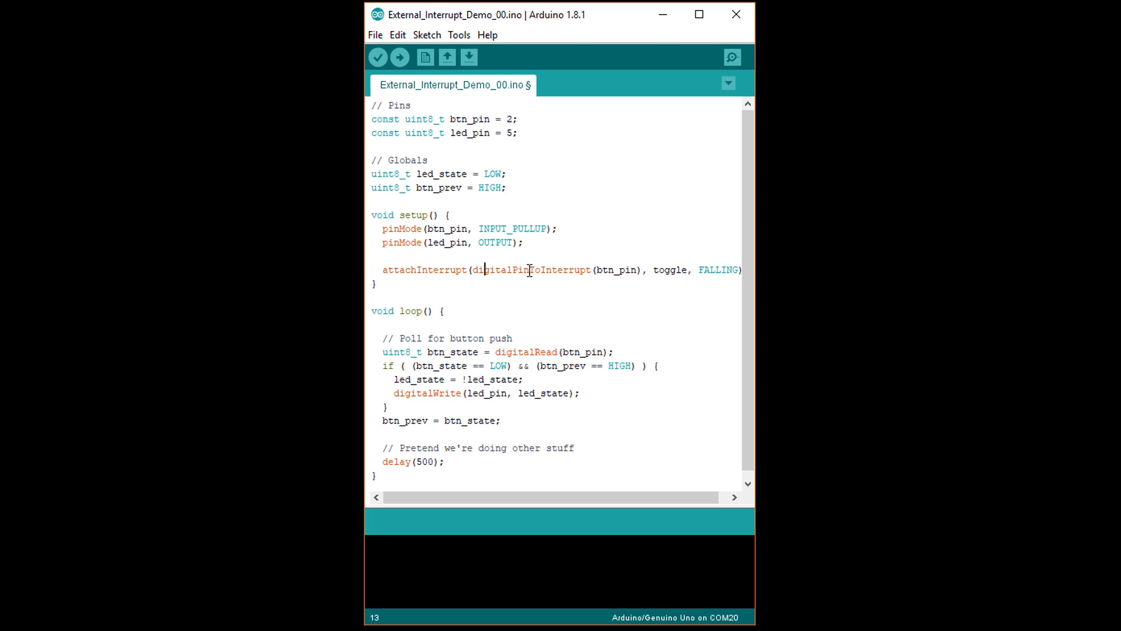
pyautogui.doubleClick(670, 270)
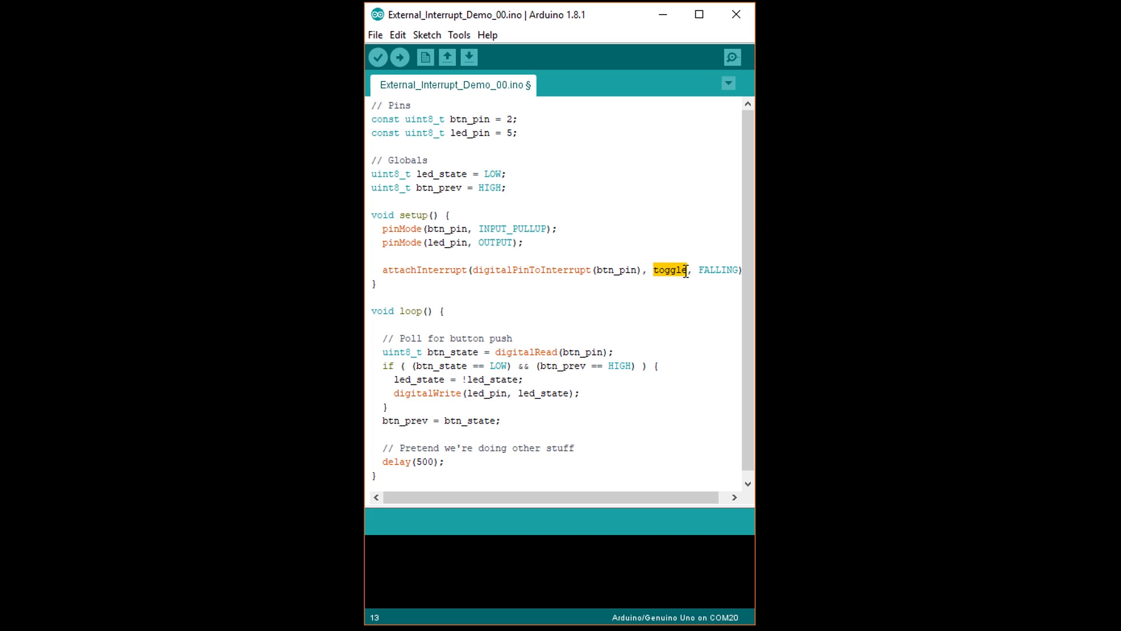
pyautogui.doubleClick(718, 270)
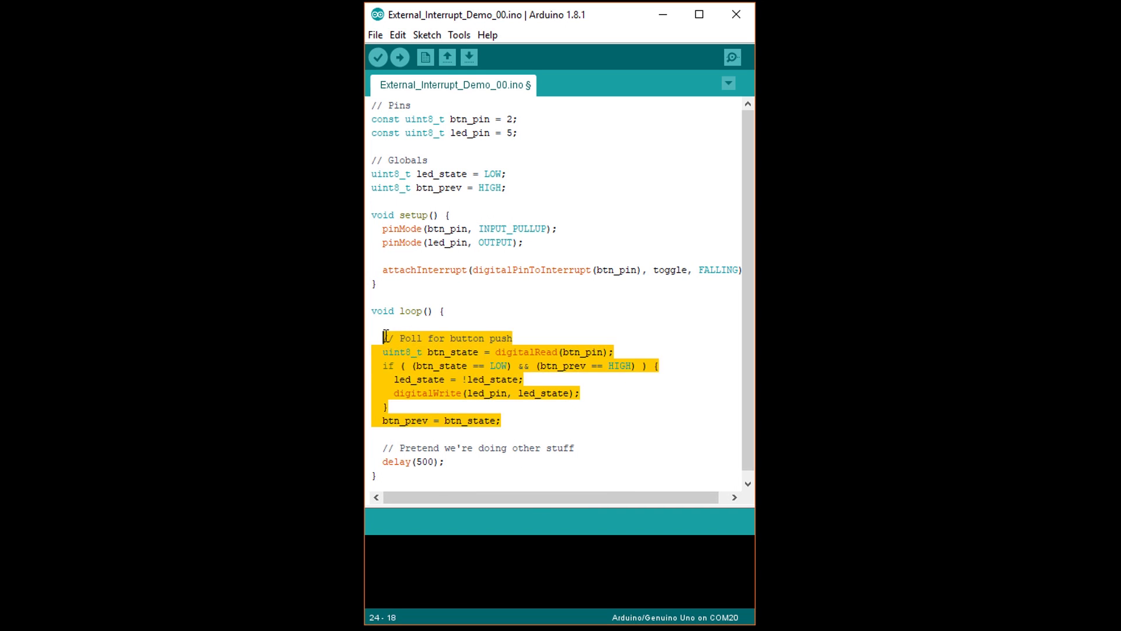
# - Delete the polling block from loop() and write void toggle() flipping led_state and digitalWrite to led_pin
pyautogui.press('Delete')
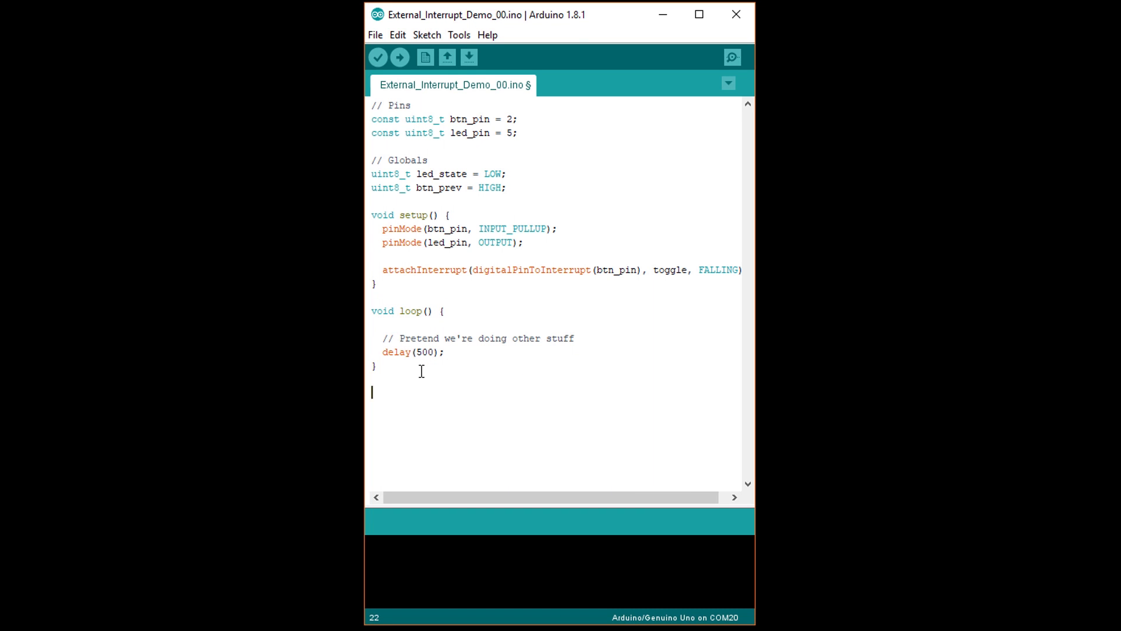
pyautogui.write('void toggle(')
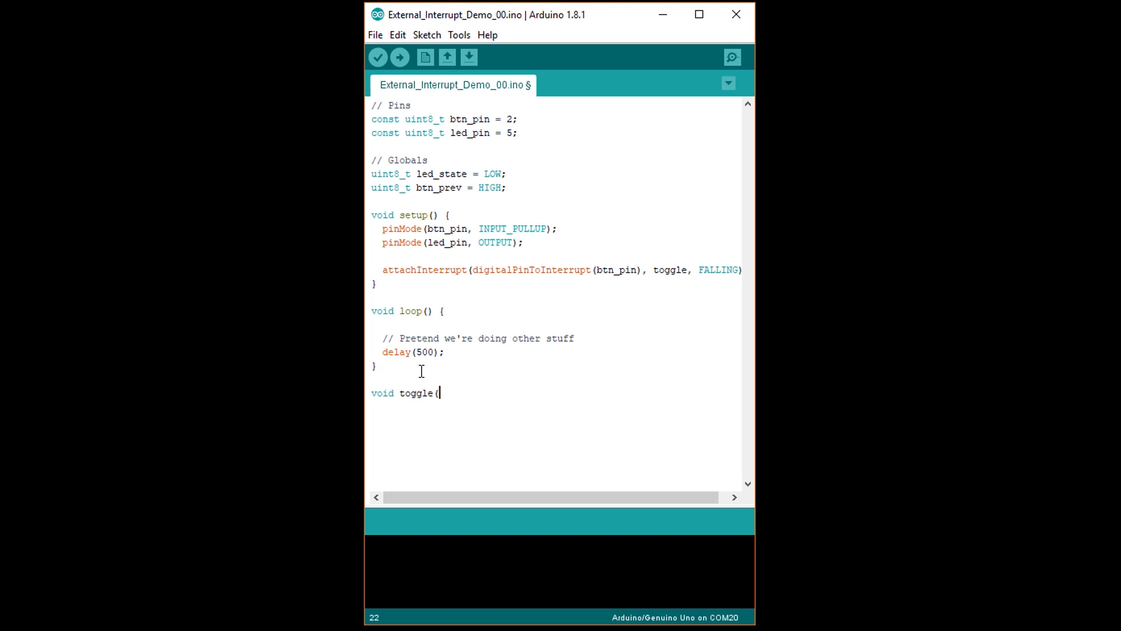
pyautogui.write(') {')
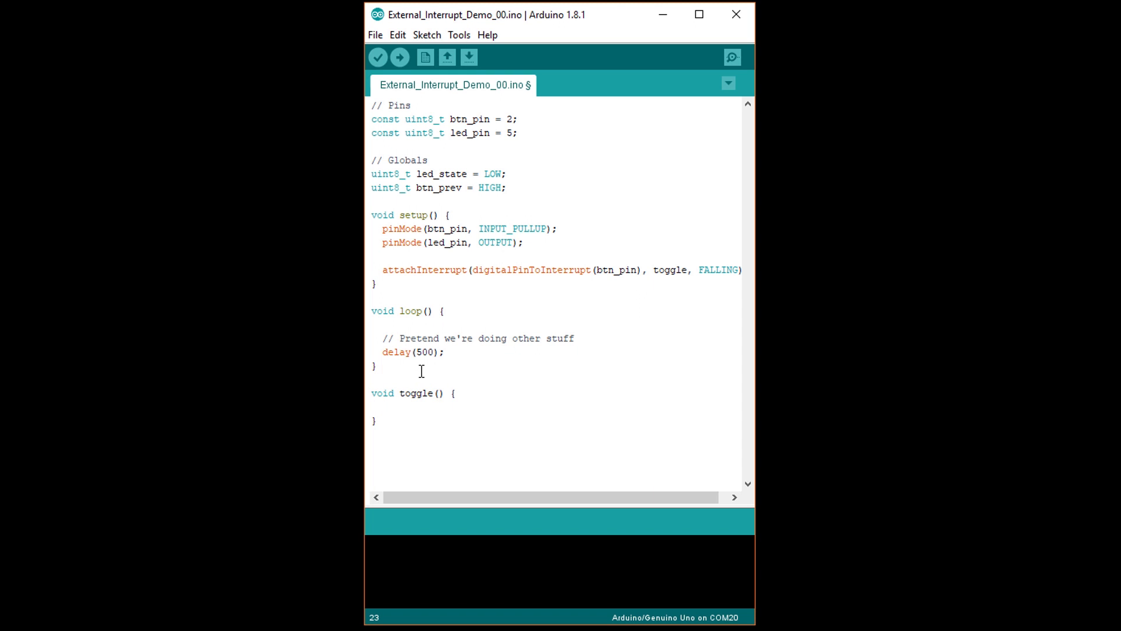
pyautogui.write('led_state = !led')
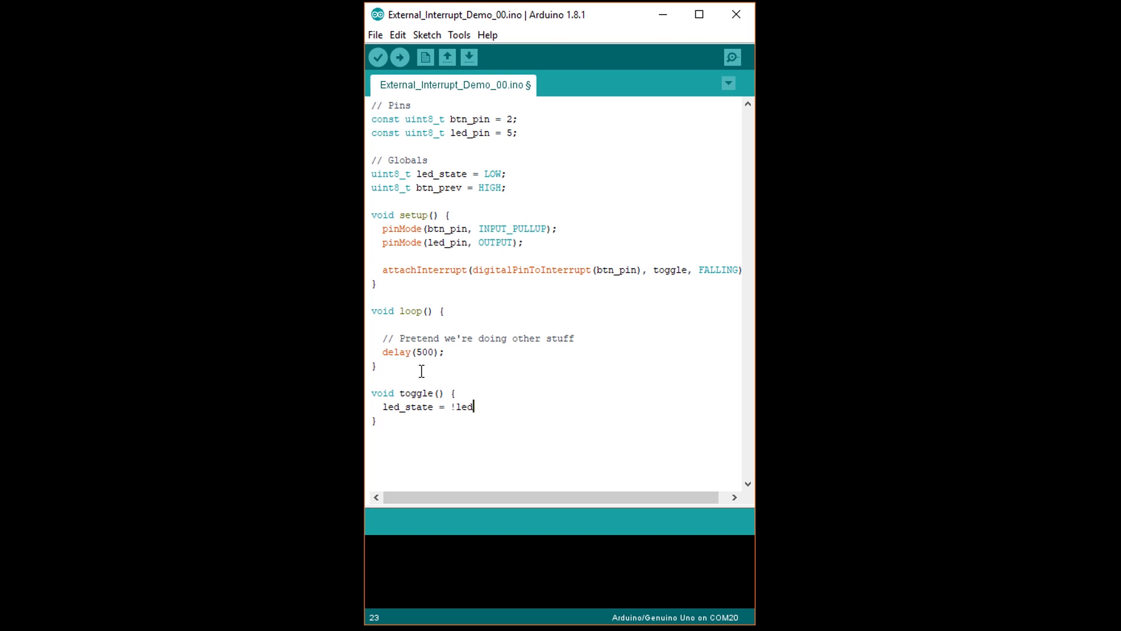
pyautogui.write('_state;')
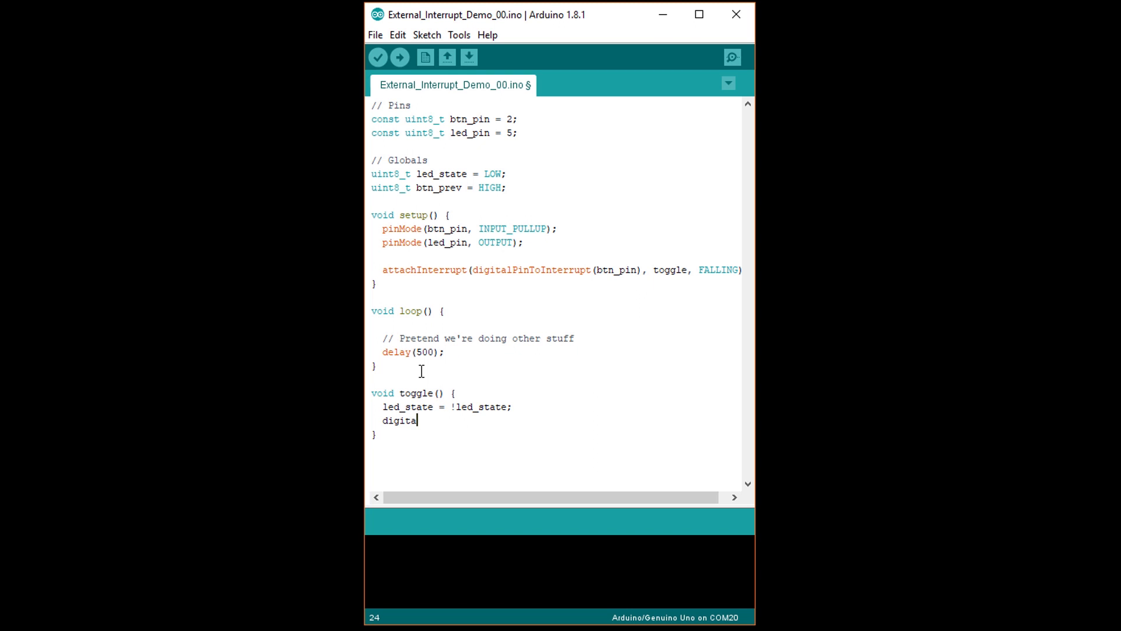
pyautogui.write('lWrite(led')
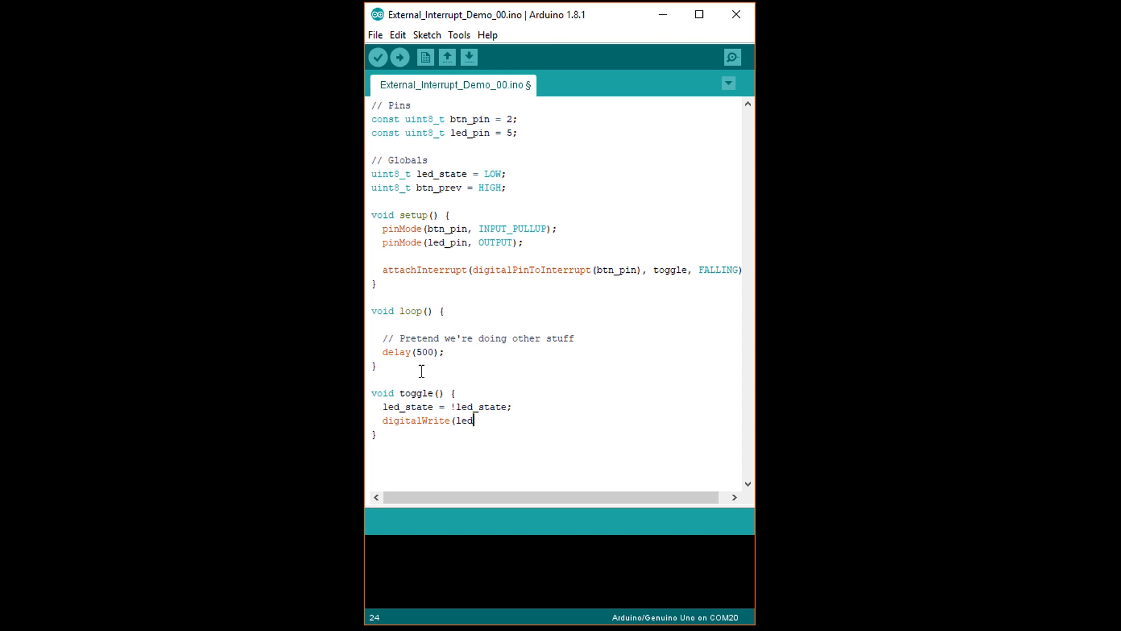
pyautogui.write('_pin,')
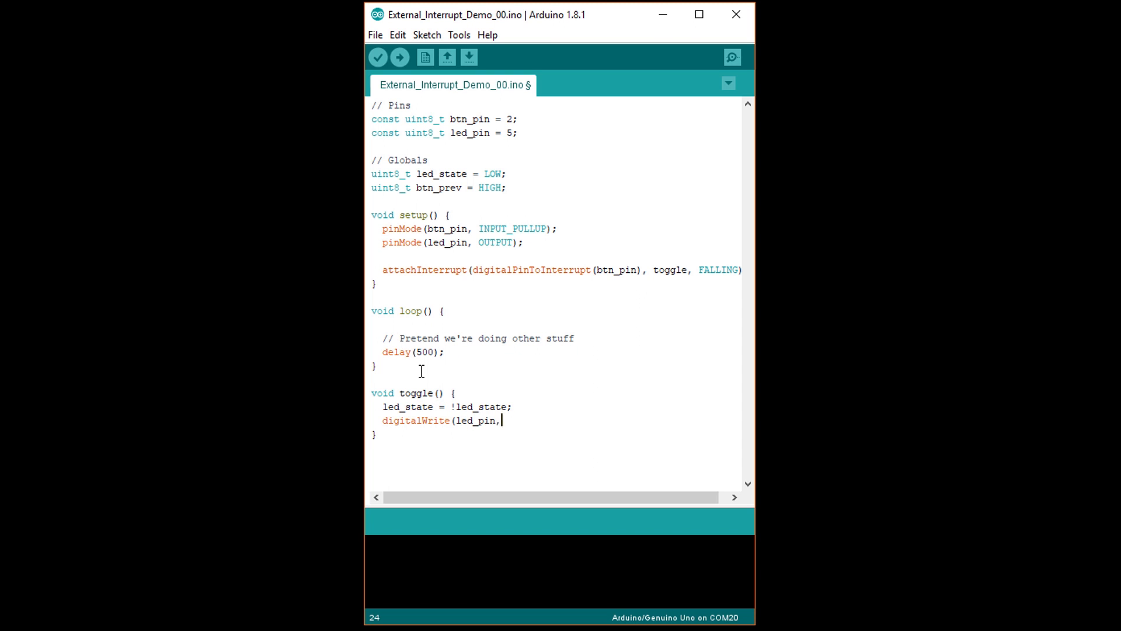
pyautogui.write('led_state)')
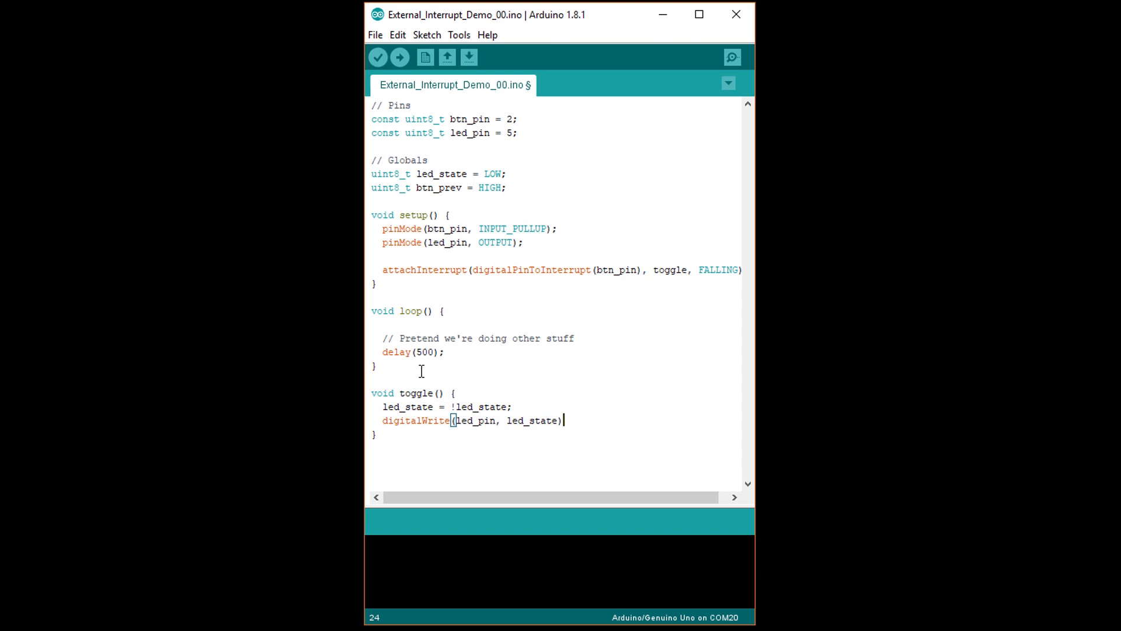
pyautogui.write(';')
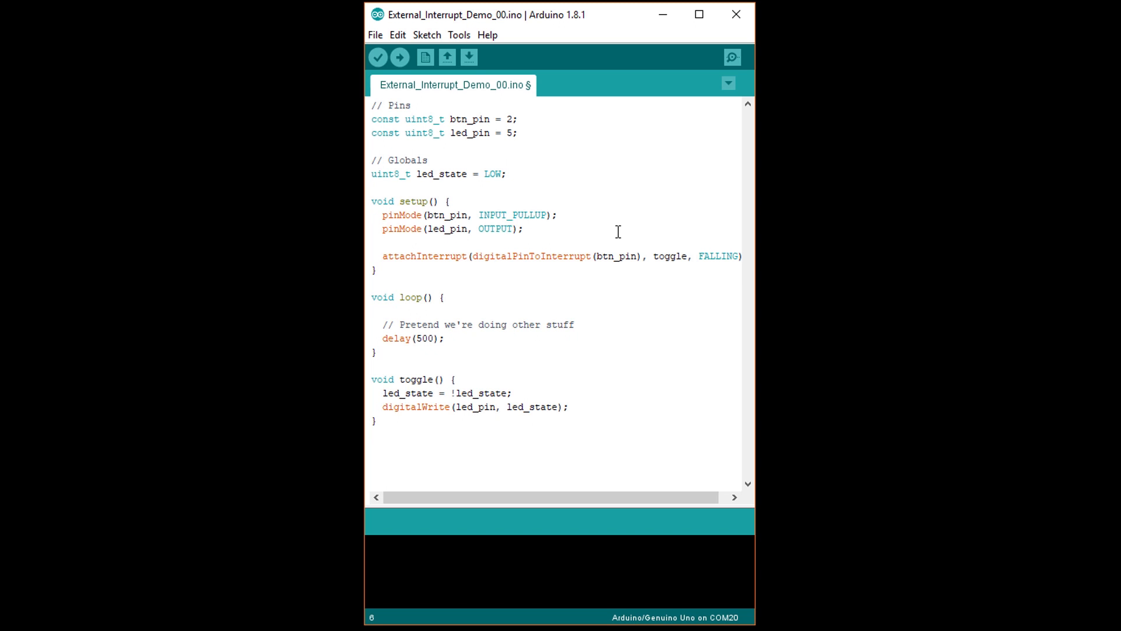
pyautogui.click(506, 174)
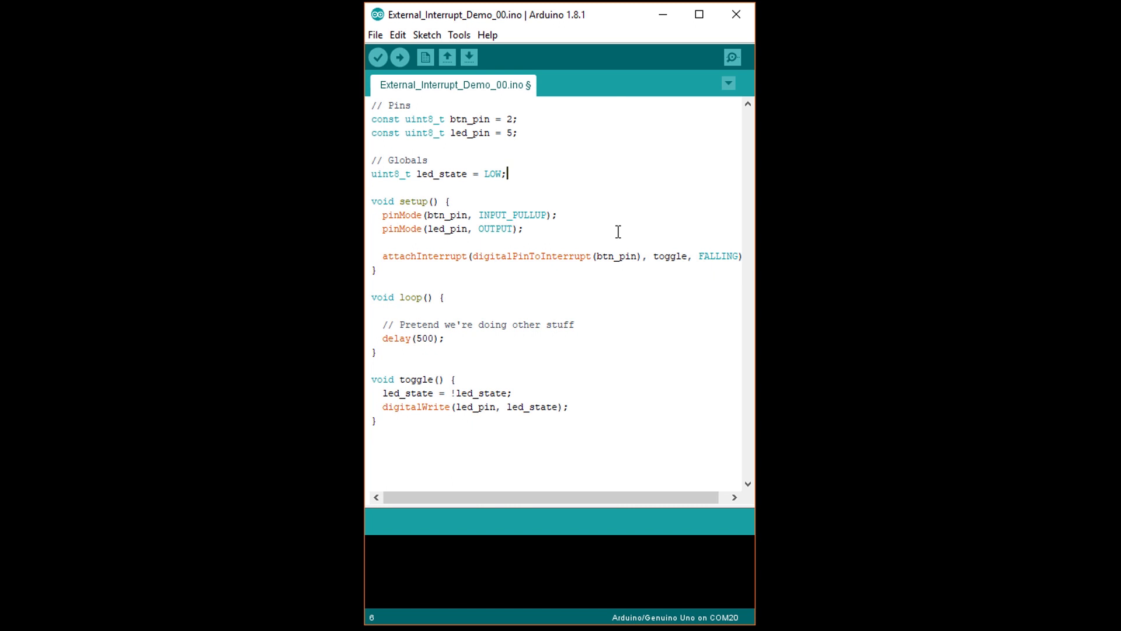
pyautogui.click(551, 229)
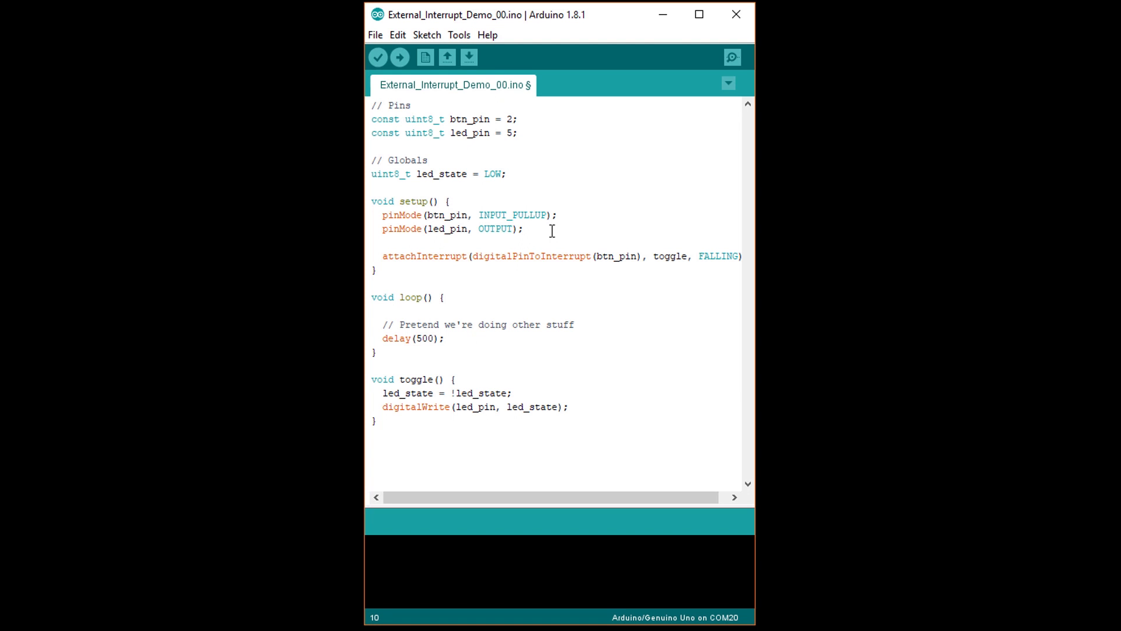
# - Replace the pinMode lines with DDRD &= ~(1 << btn_pin); making the button pin an input
pyautogui.doubleClick(496, 229)
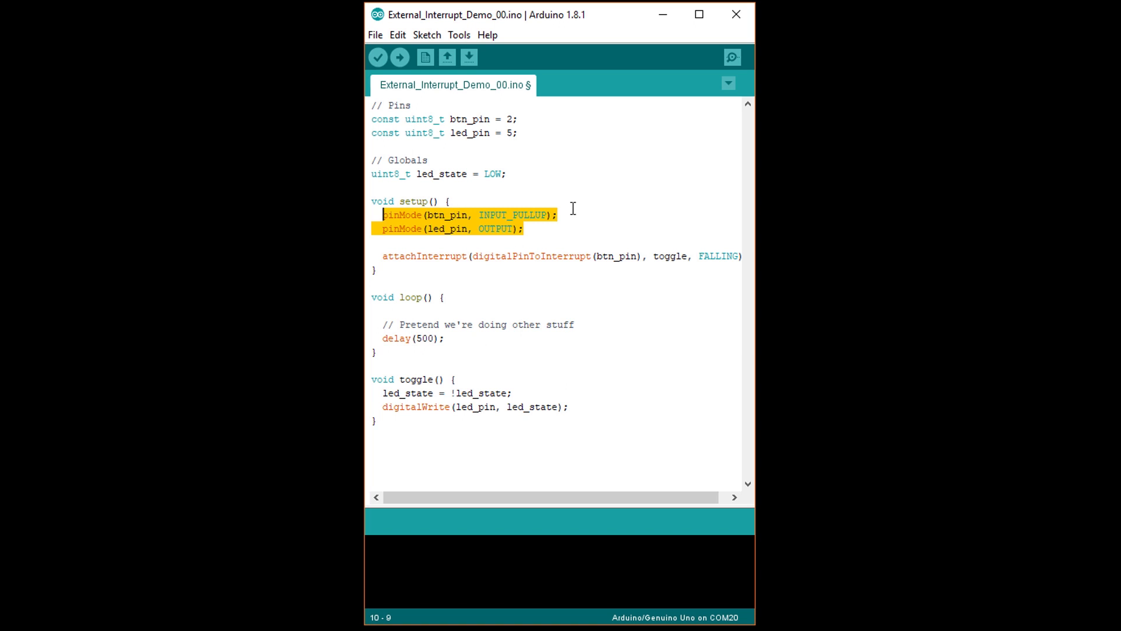
pyautogui.press('Delete')
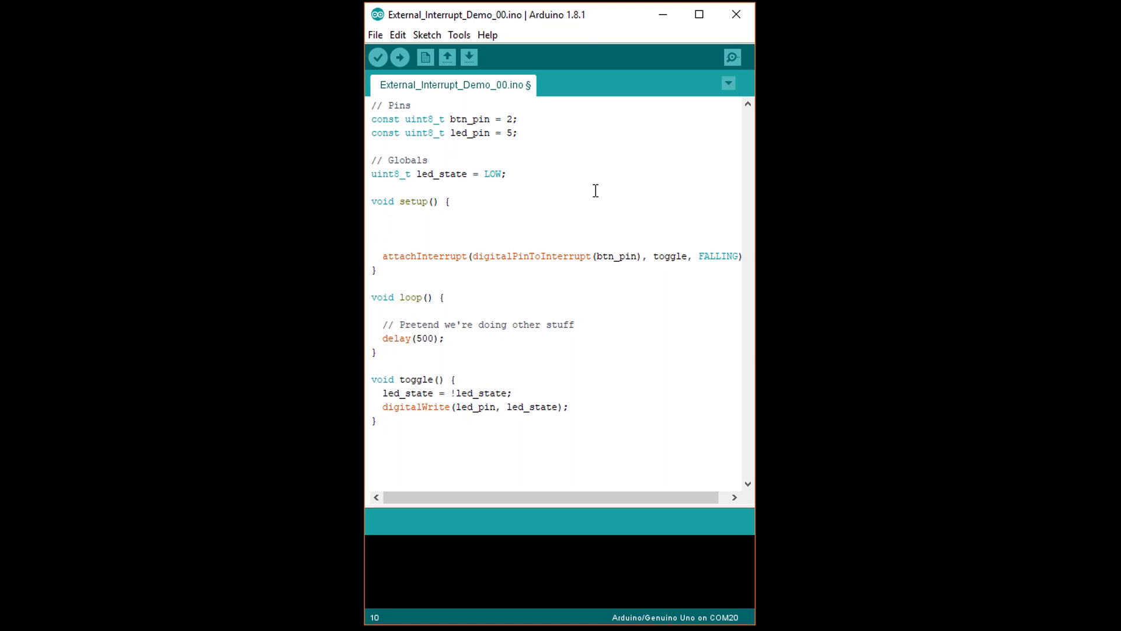
pyautogui.write('DDRD')
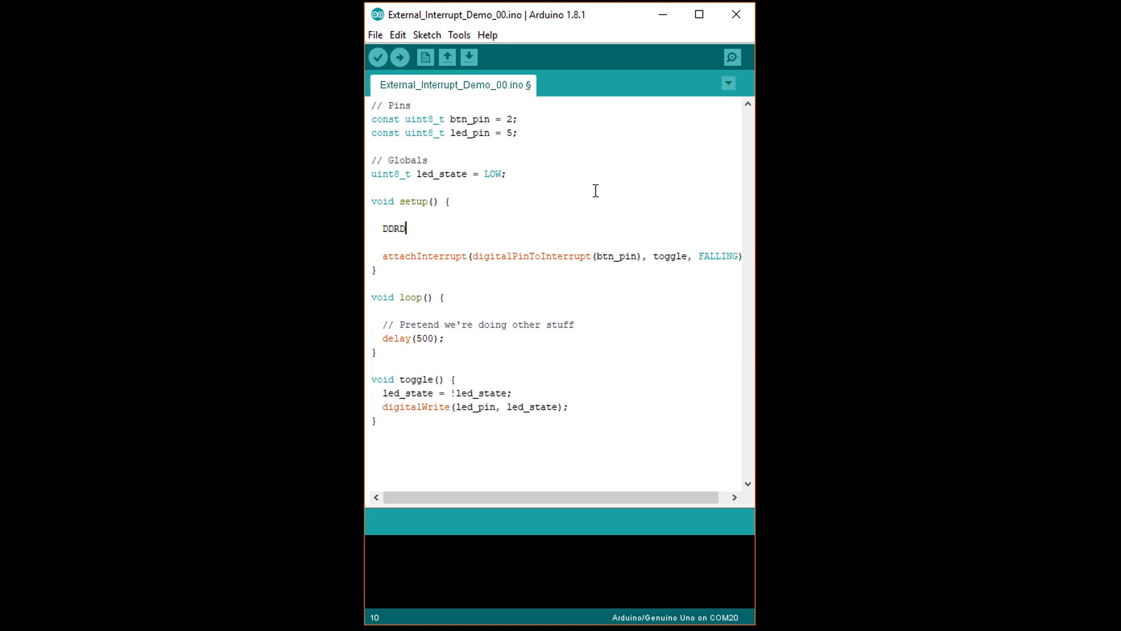
pyautogui.write('&=')
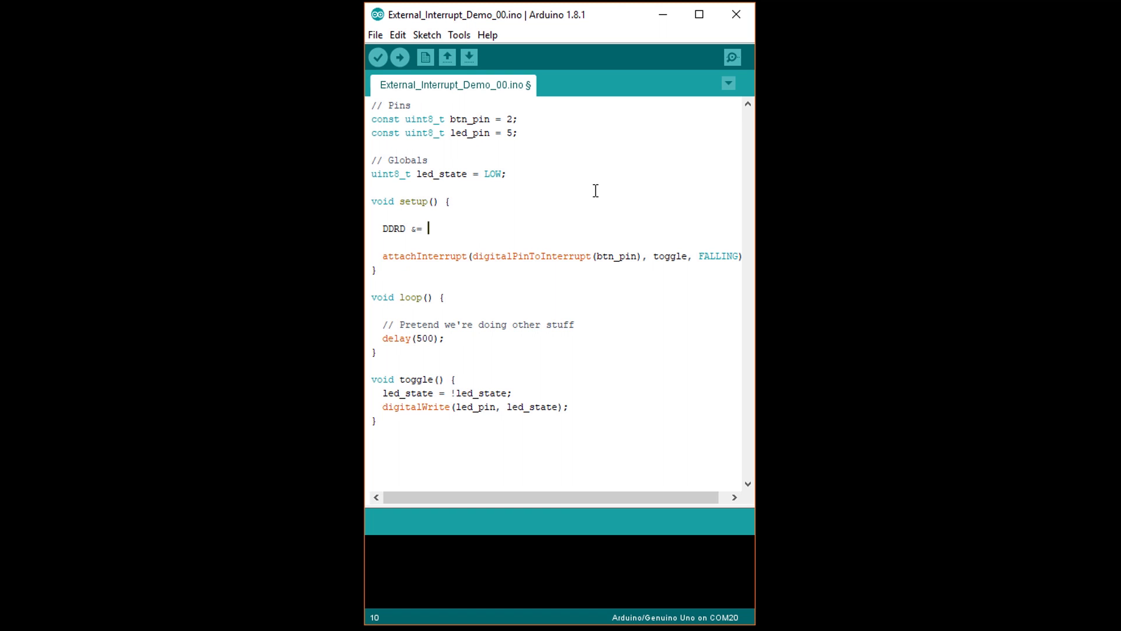
pyautogui.write('~(1')
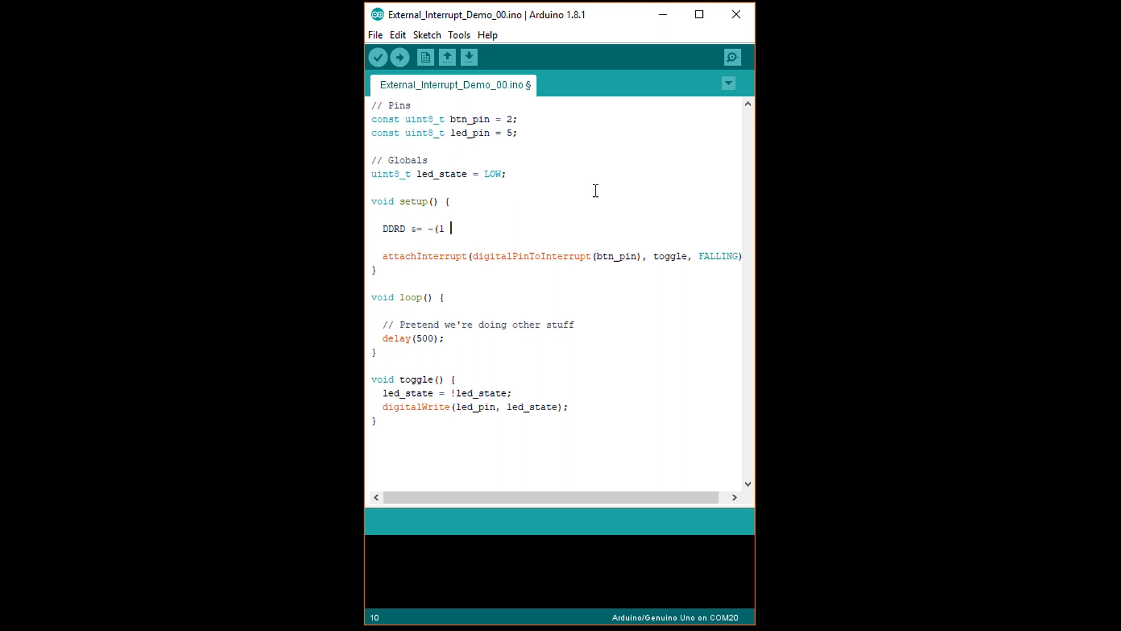
pyautogui.write('<< btn_pin')
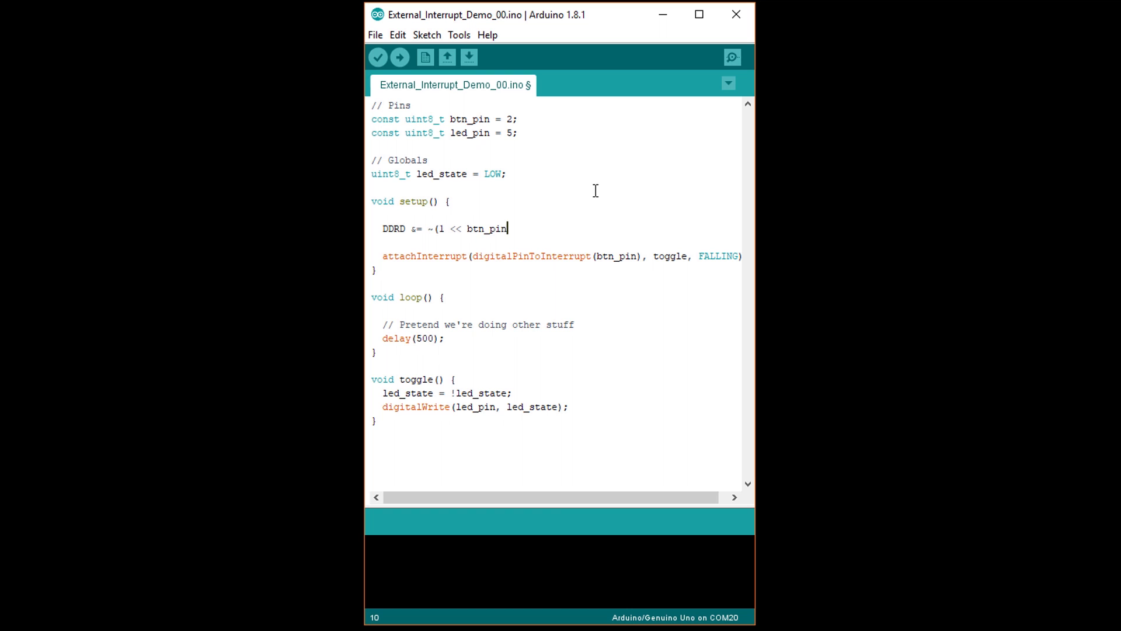
pyautogui.write(');')
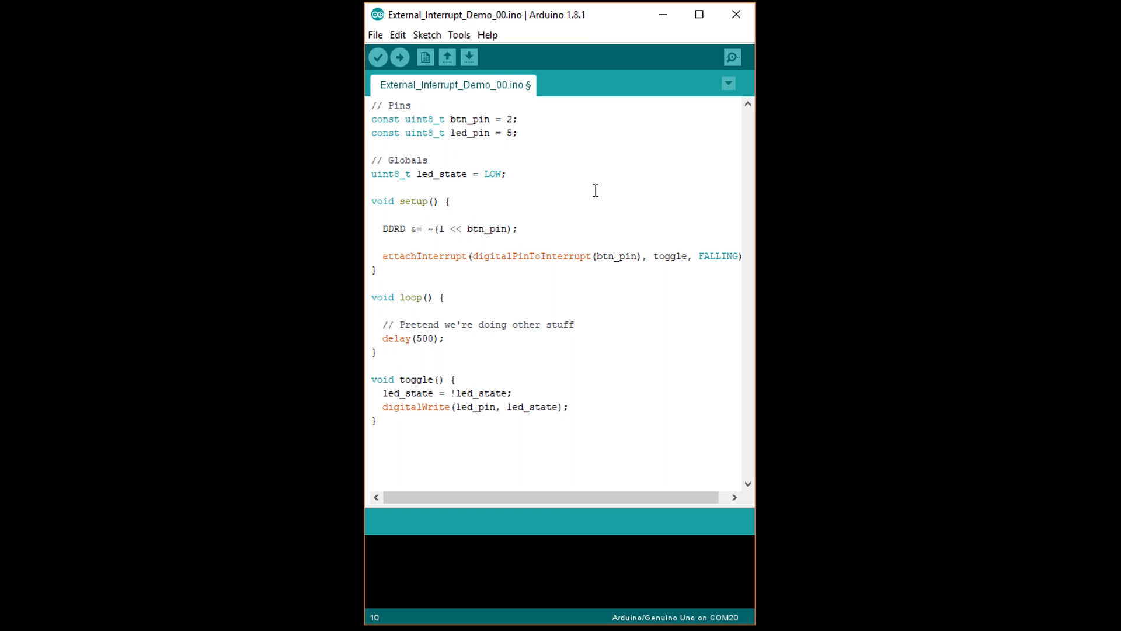
# - Add PORTD |= (1 << btn_pin); with a 'button pin to be input with pullup' comment
pyautogui.click(518, 229)
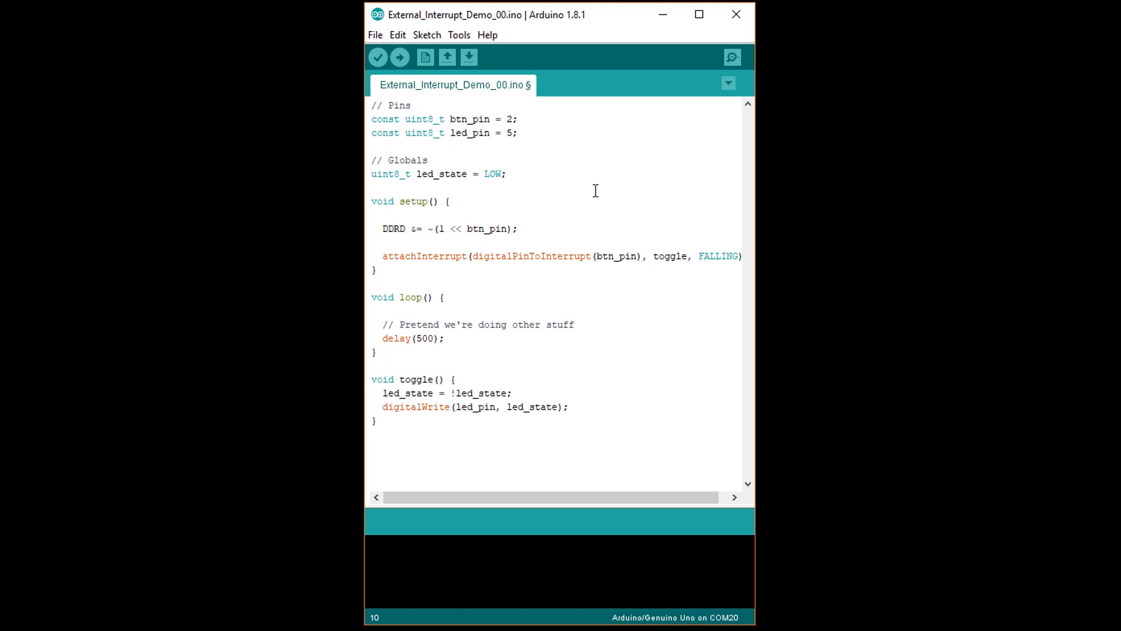
pyautogui.write('PO')
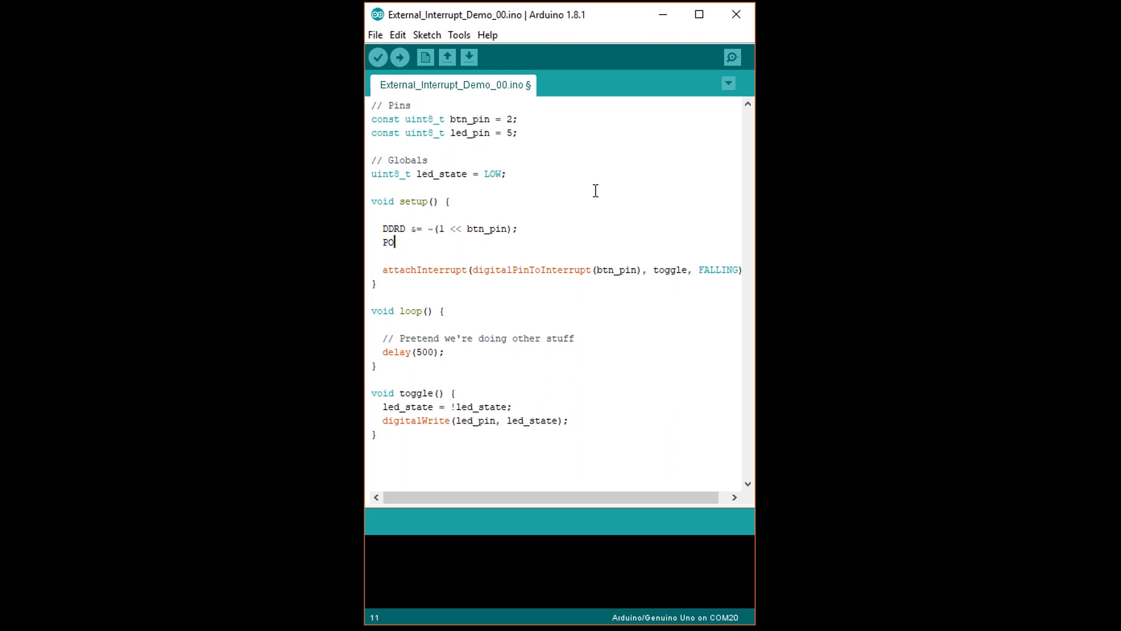
pyautogui.write('RTD |=')
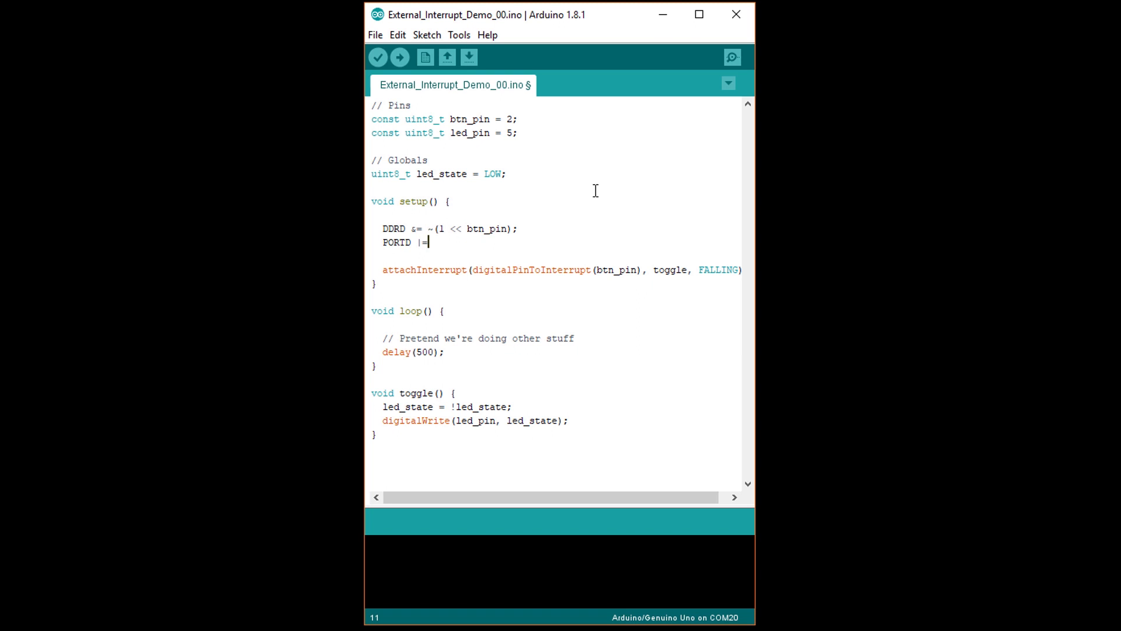
pyautogui.write('(1 << btn_pin);')
pyautogui.write('// Set')
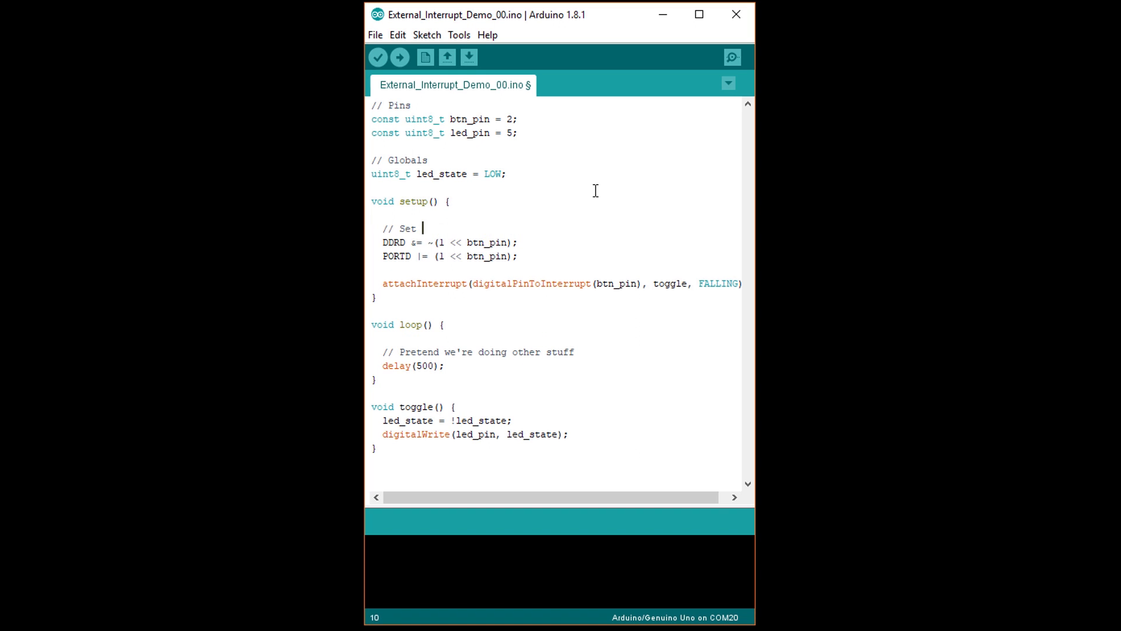
pyautogui.write('button pin to be input with pullup')
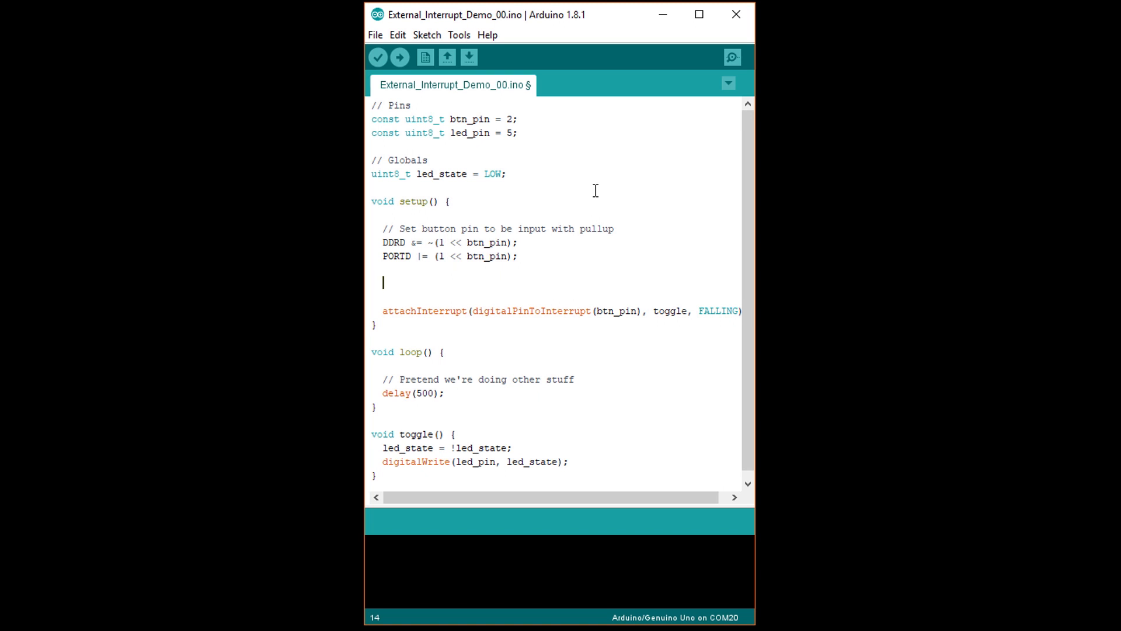
# - Add a 'Set LED pin to be output' comment and DDRD |= (1 << led_pin);
pyautogui.write('// Set LED pin to be output')
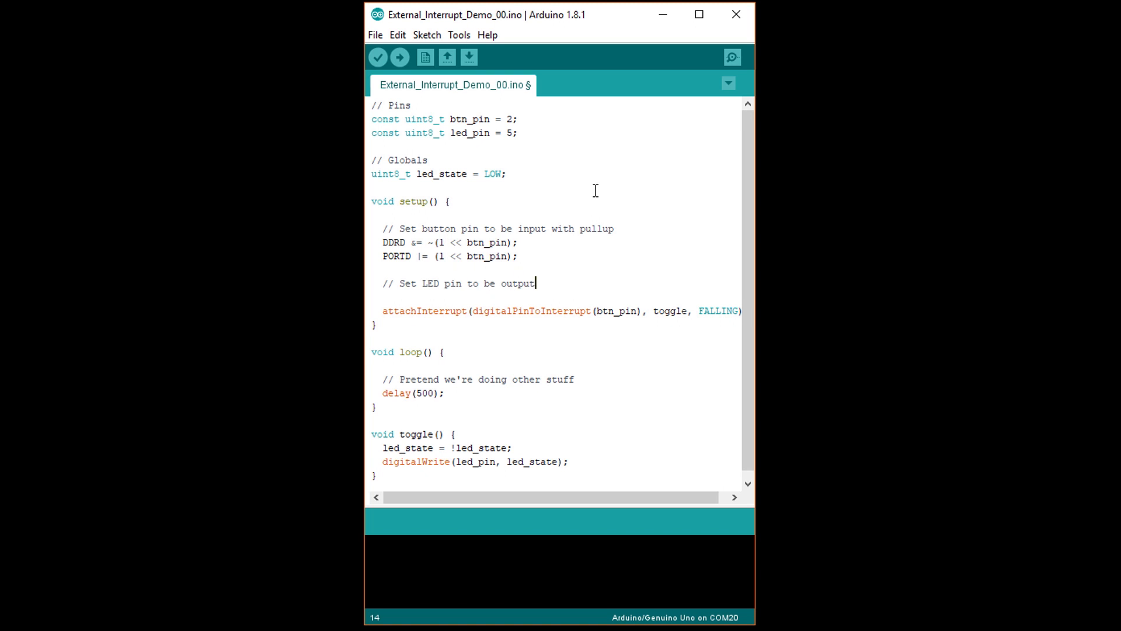
pyautogui.write('DDRD |= (1')
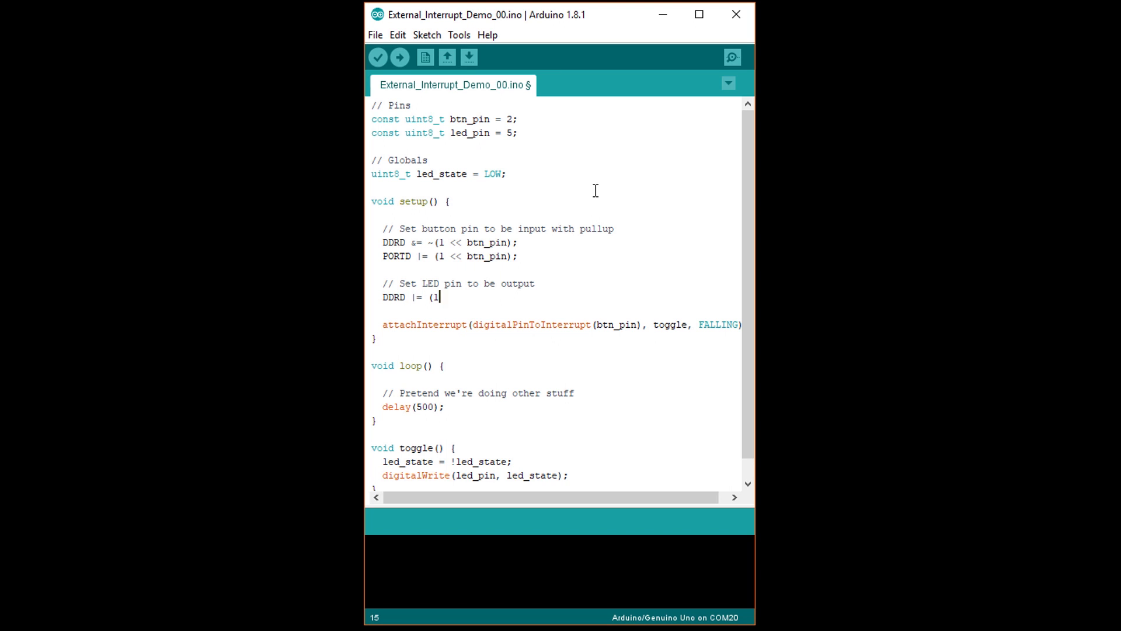
pyautogui.write('<< led_pin')
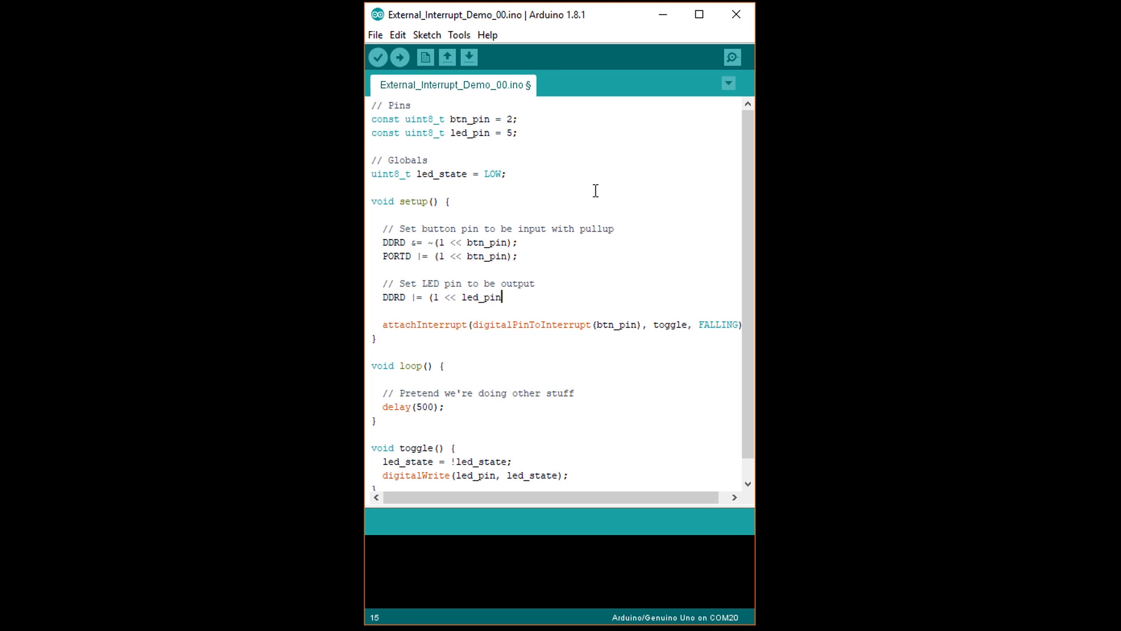
pyautogui.write(');')
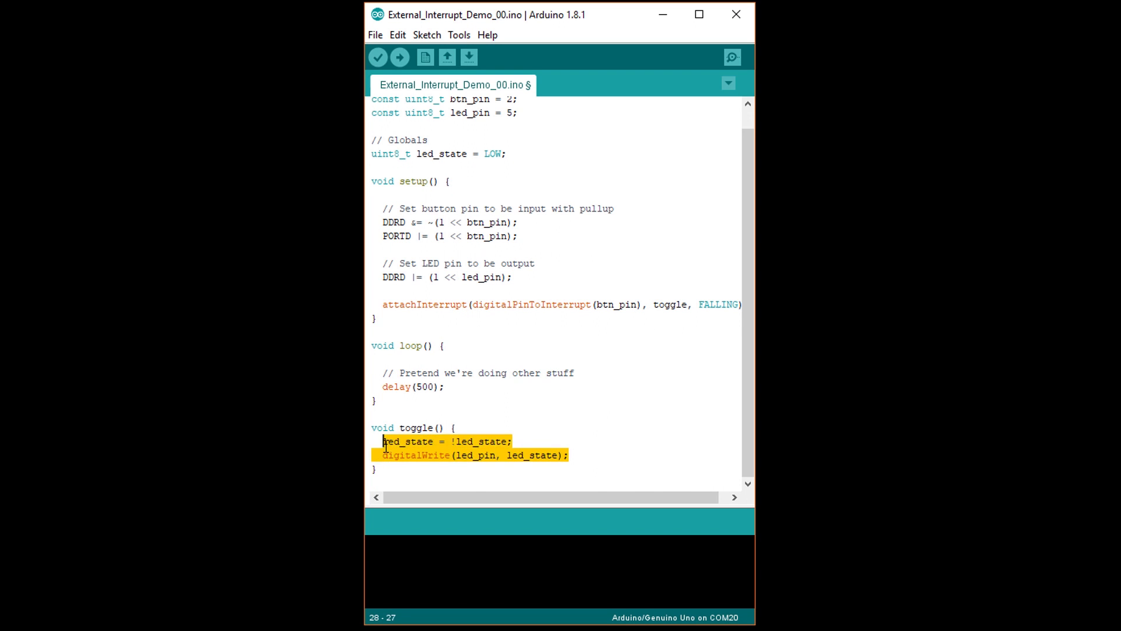
# - Rewrite toggle() body as PORTD ^= (1 << led_pin); replacing led_state and digitalWrite
pyautogui.write('PORT')
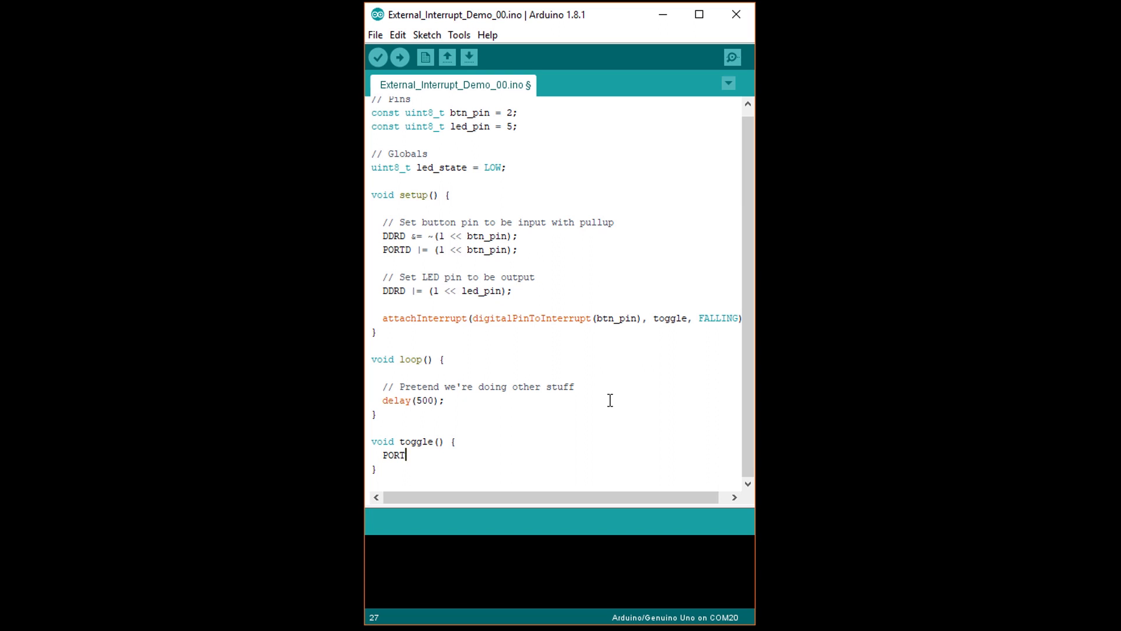
pyautogui.write('D ^=')
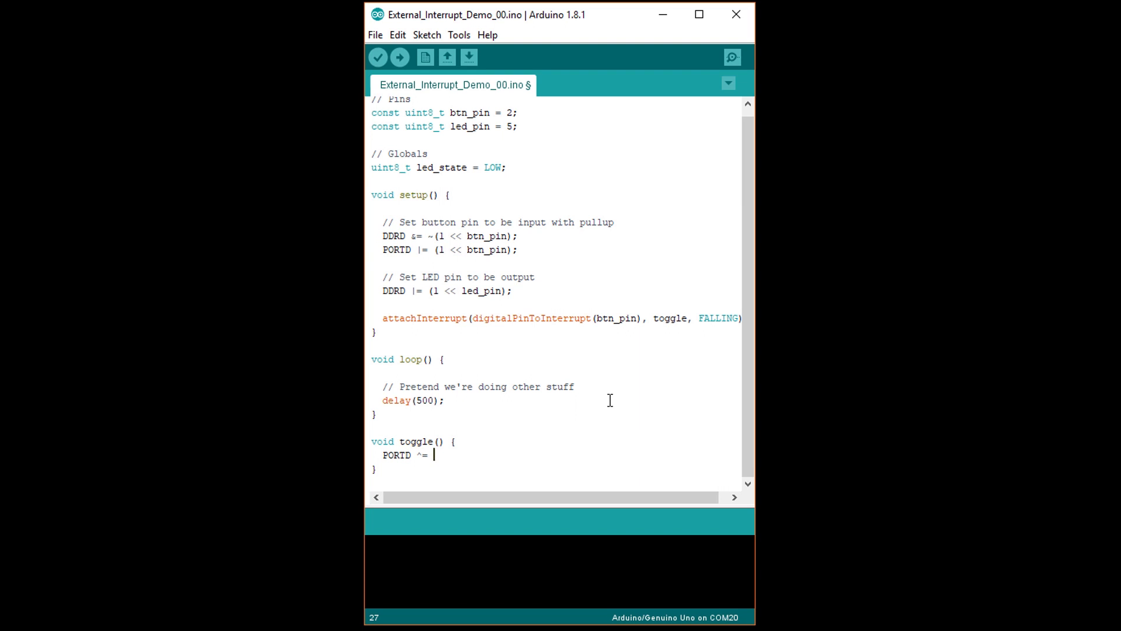
pyautogui.write('(1 << le')
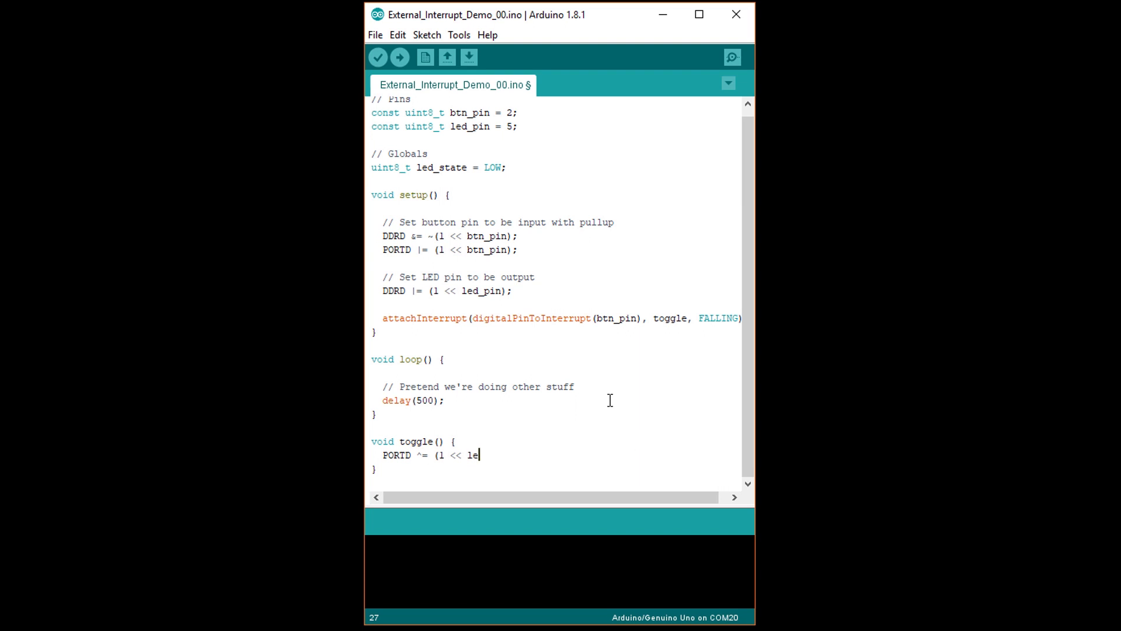
pyautogui.write('d_pin);')
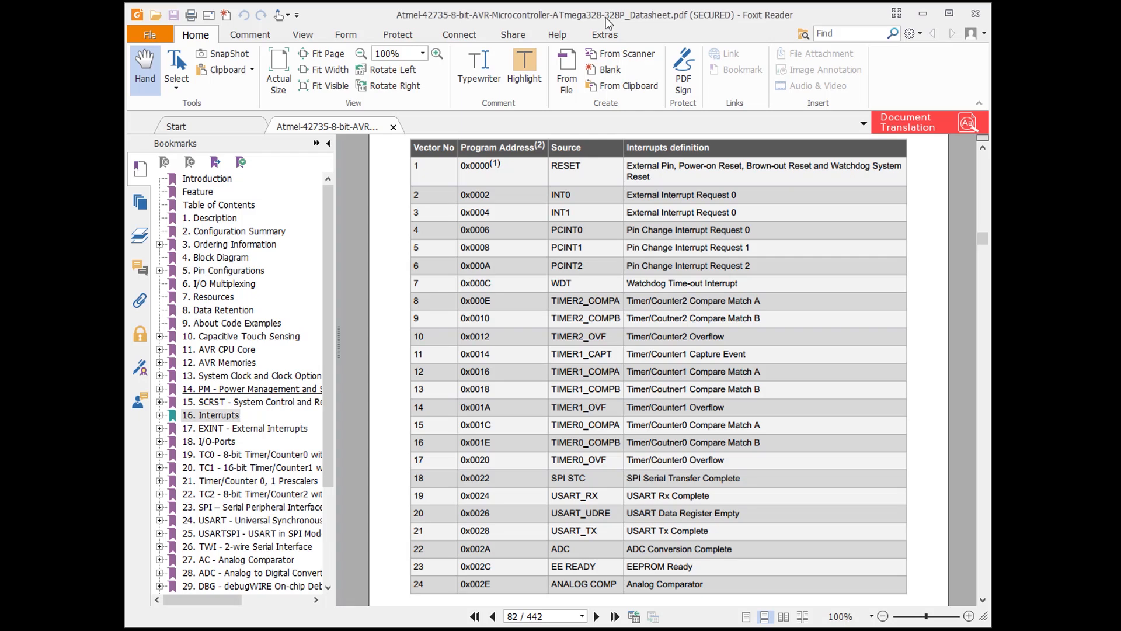
pyautogui.moveTo(351, 315)
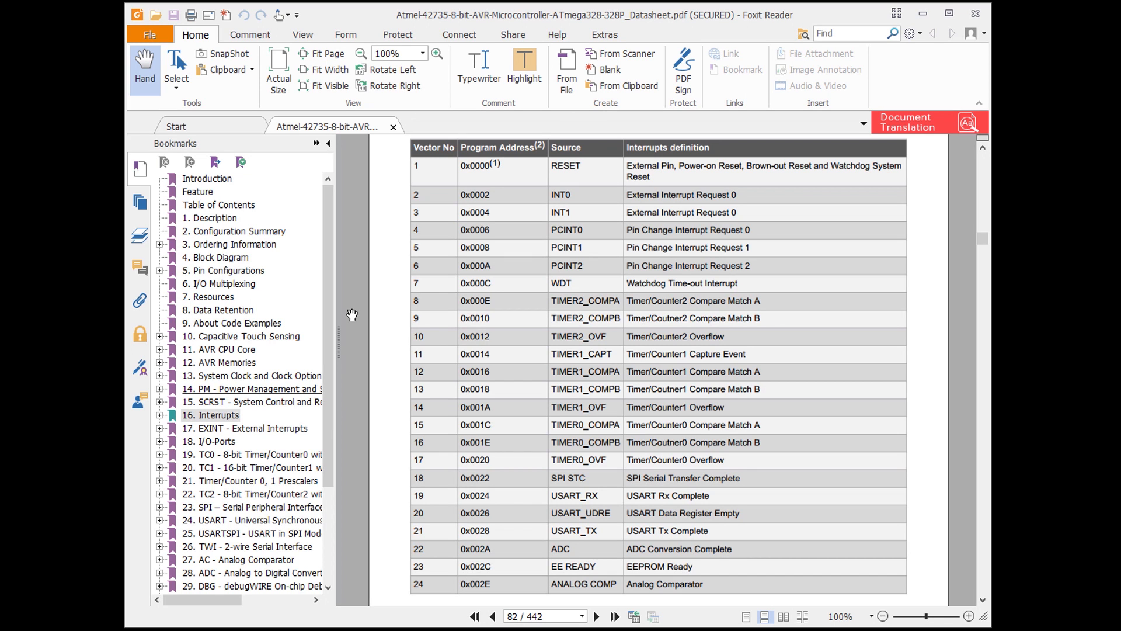
pyautogui.moveTo(249, 428)
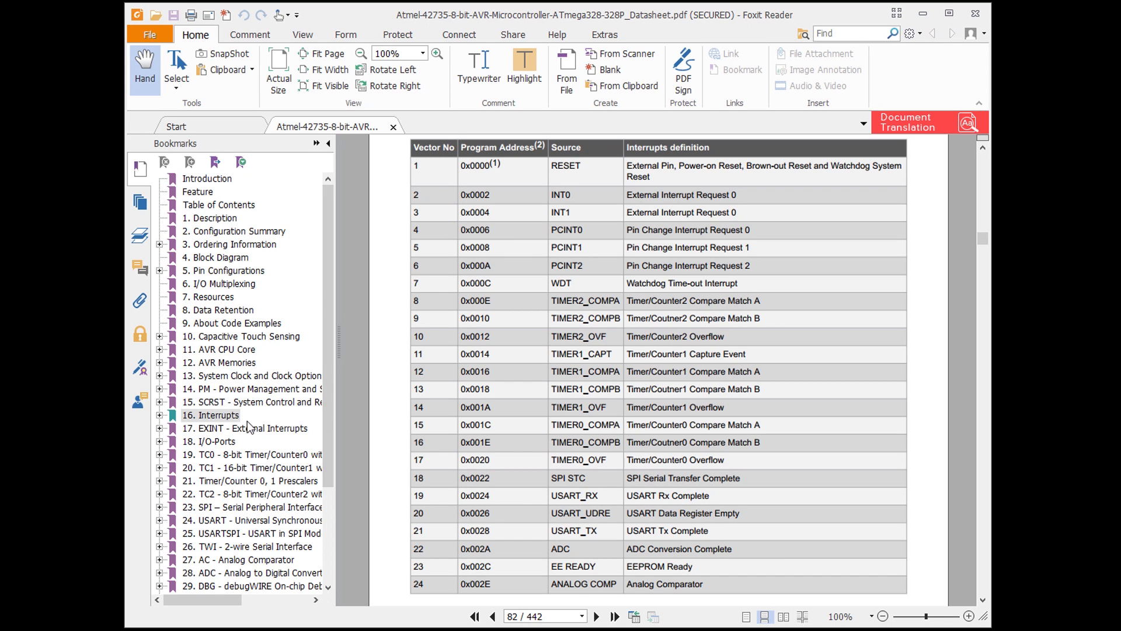
# - Jump to section 17 External Interrupts and scroll to 17.2 Register Description on page 88
pyautogui.click(244, 429)
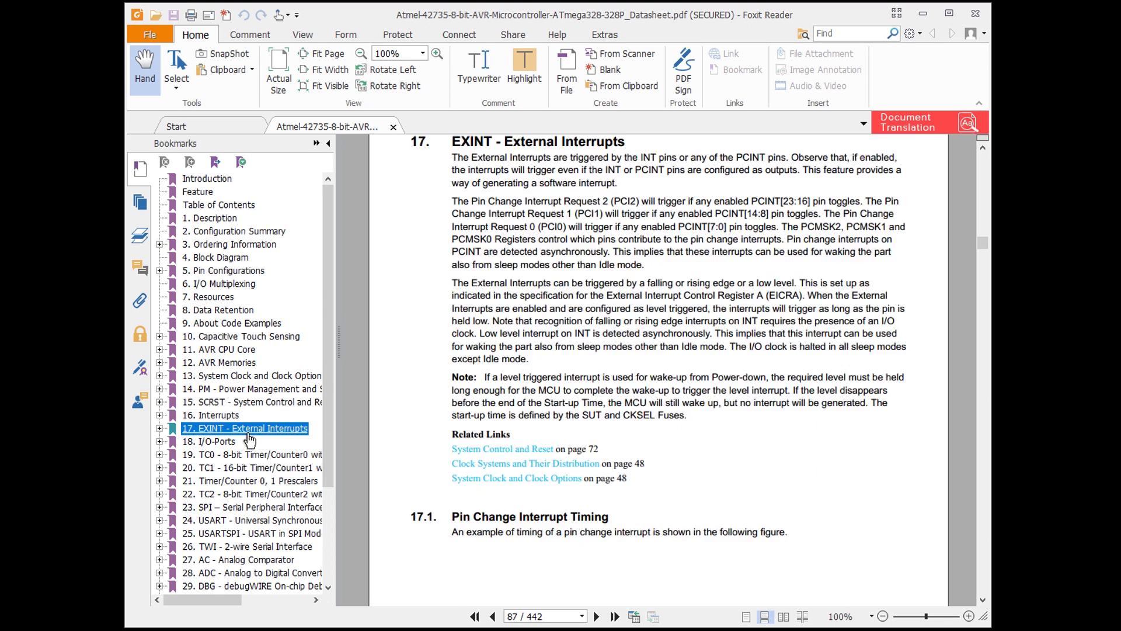
pyautogui.moveTo(374, 364)
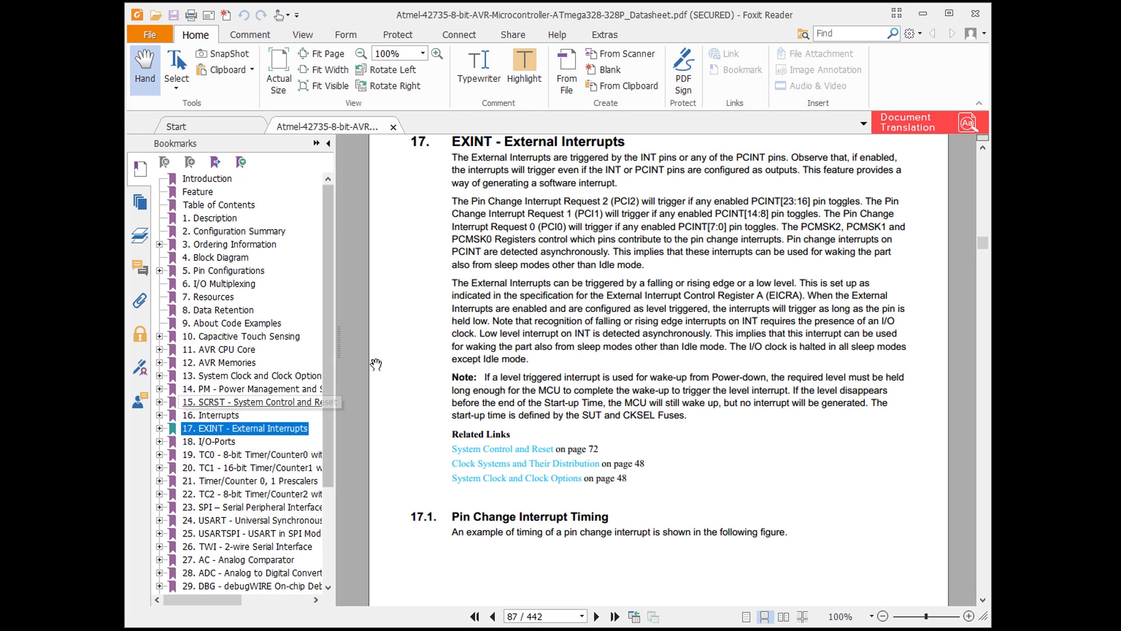
pyautogui.moveTo(391, 357)
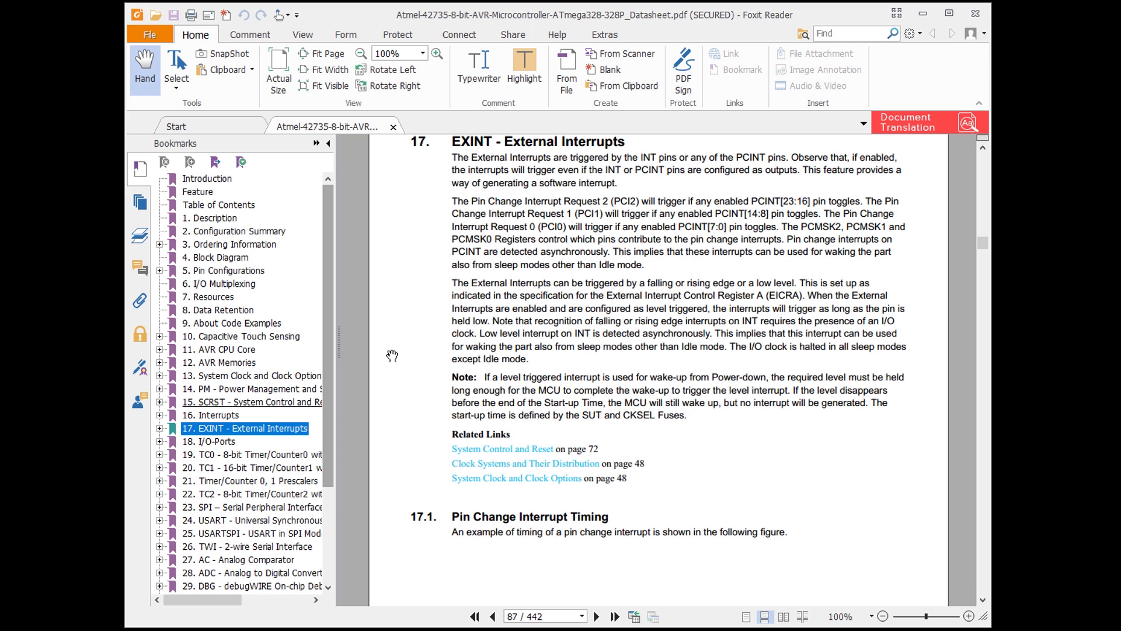
pyautogui.moveTo(257, 477)
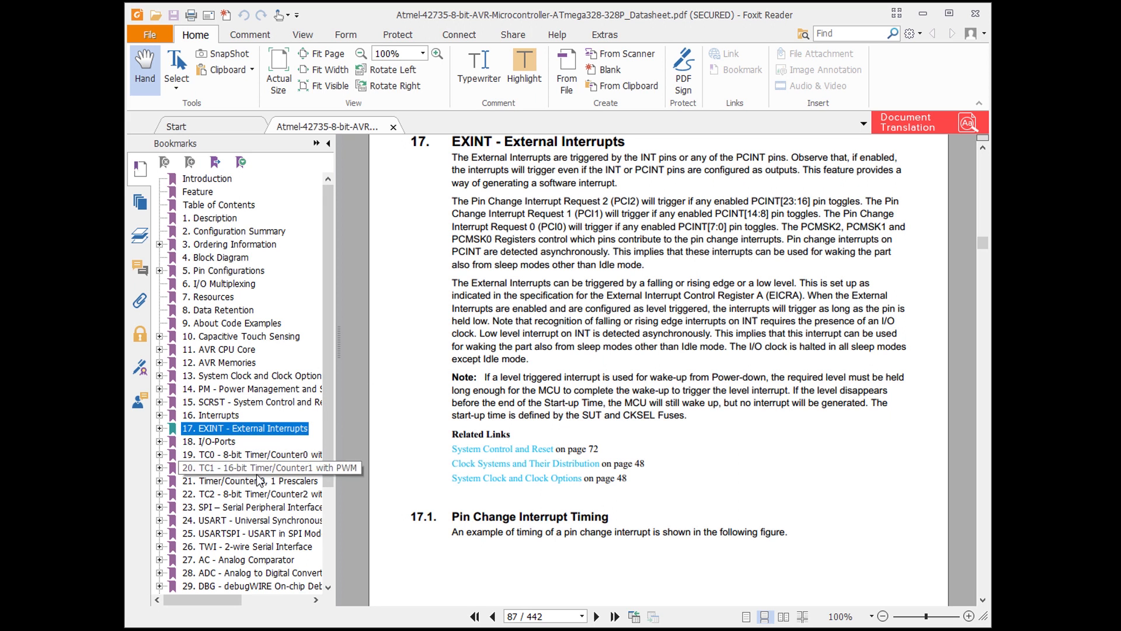
pyautogui.scroll(-3)
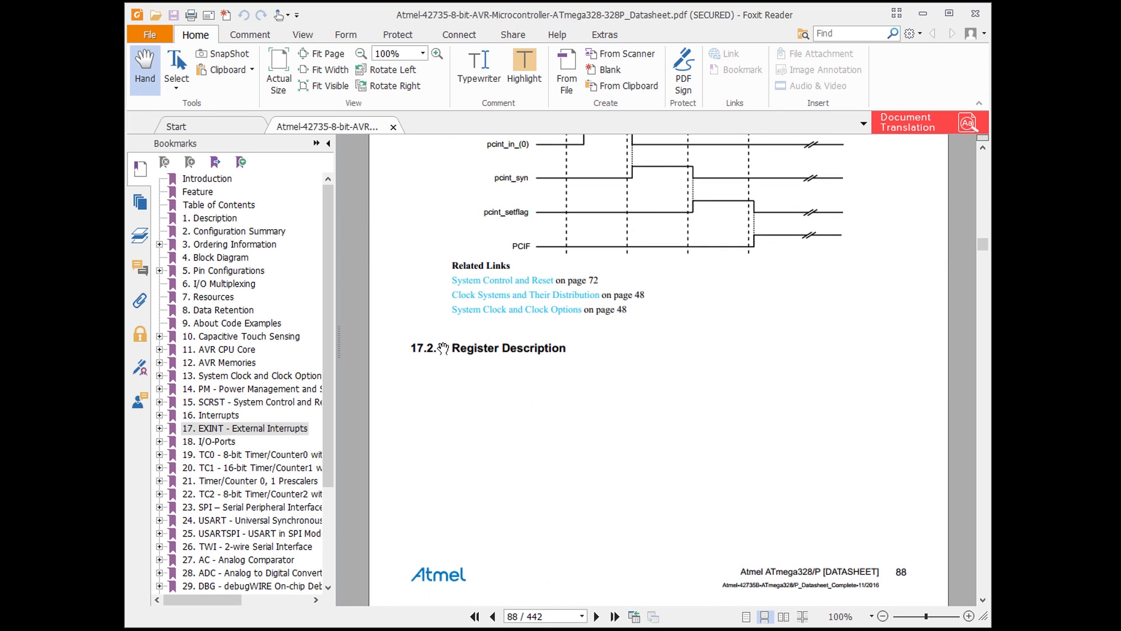
pyautogui.scroll(-3)
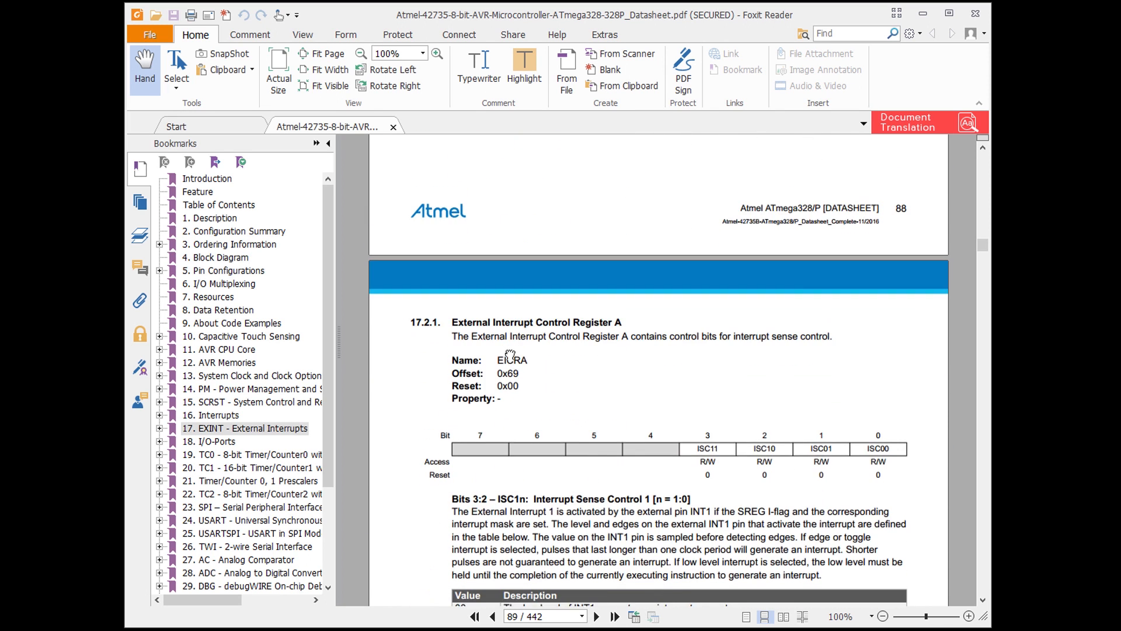
pyautogui.scroll(-3)
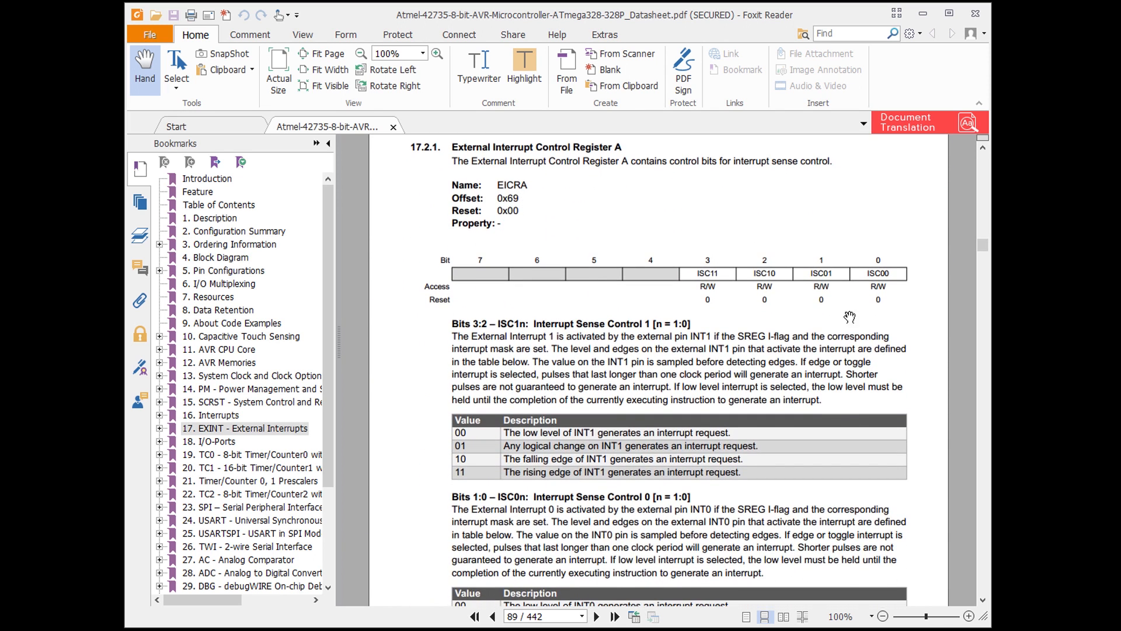
pyautogui.moveTo(772, 466)
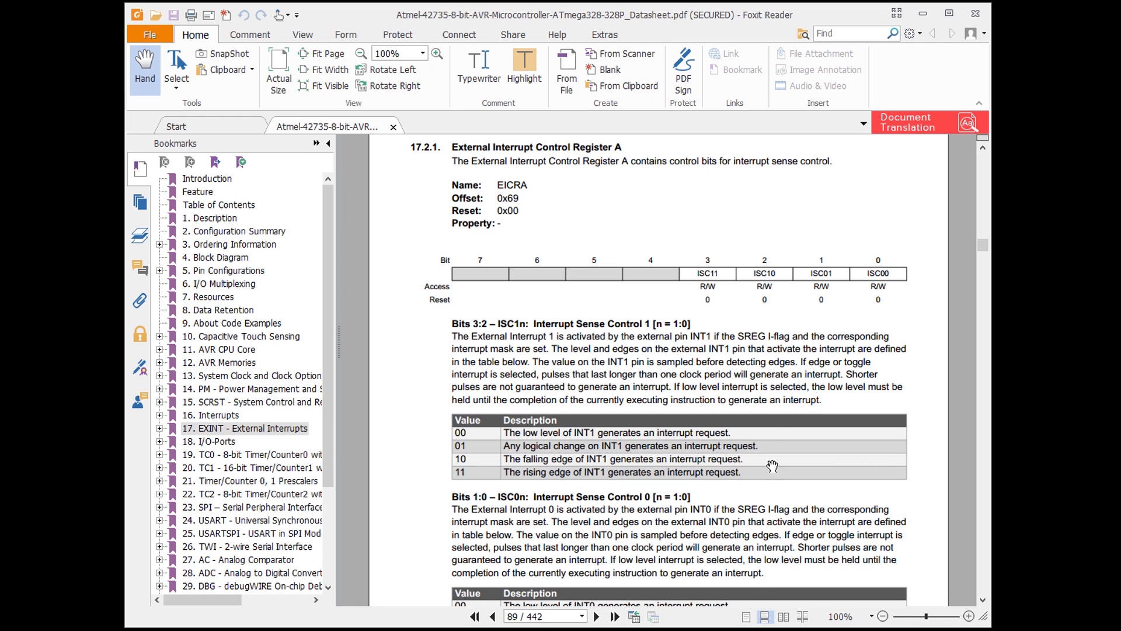
pyautogui.moveTo(689, 501)
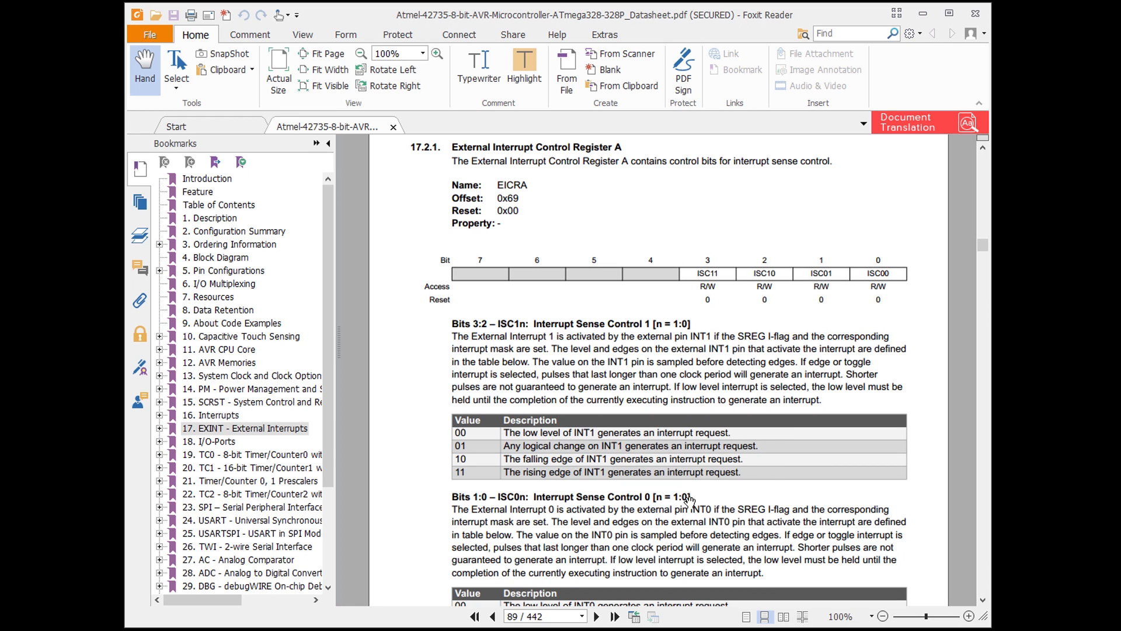
pyautogui.moveTo(533, 181)
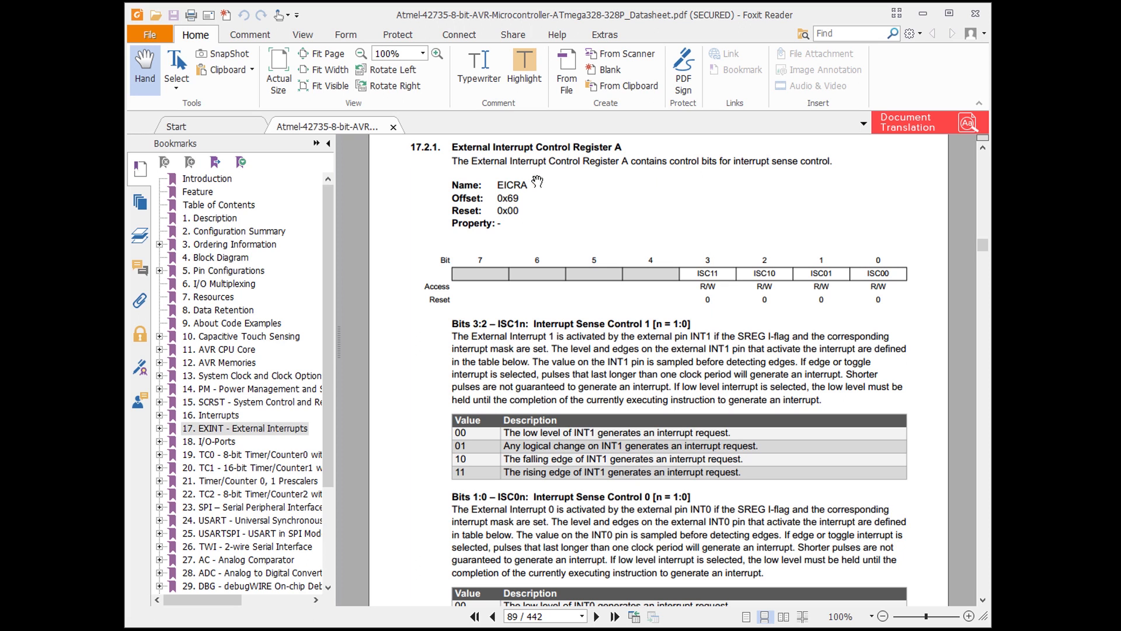
pyautogui.moveTo(538, 193)
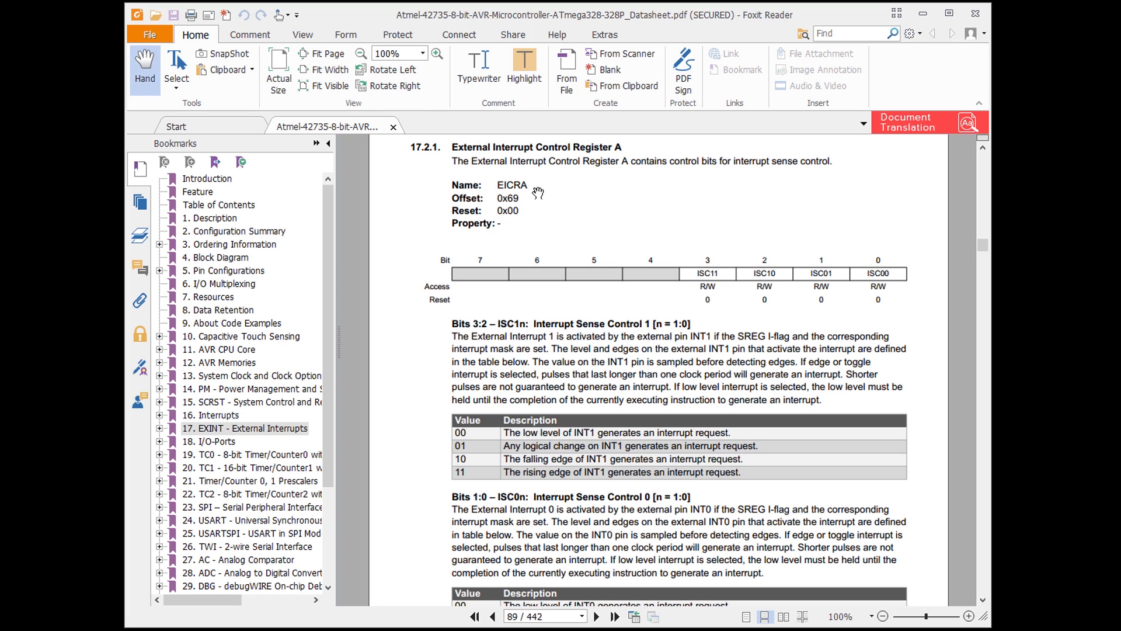
pyautogui.scroll(-3)
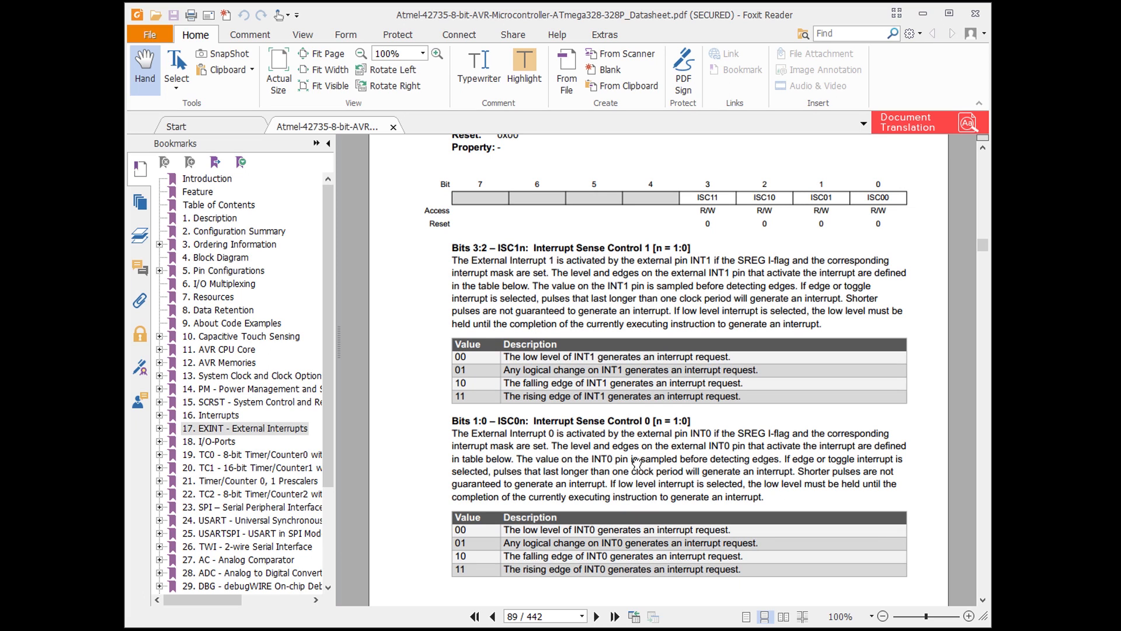
pyautogui.moveTo(508, 553)
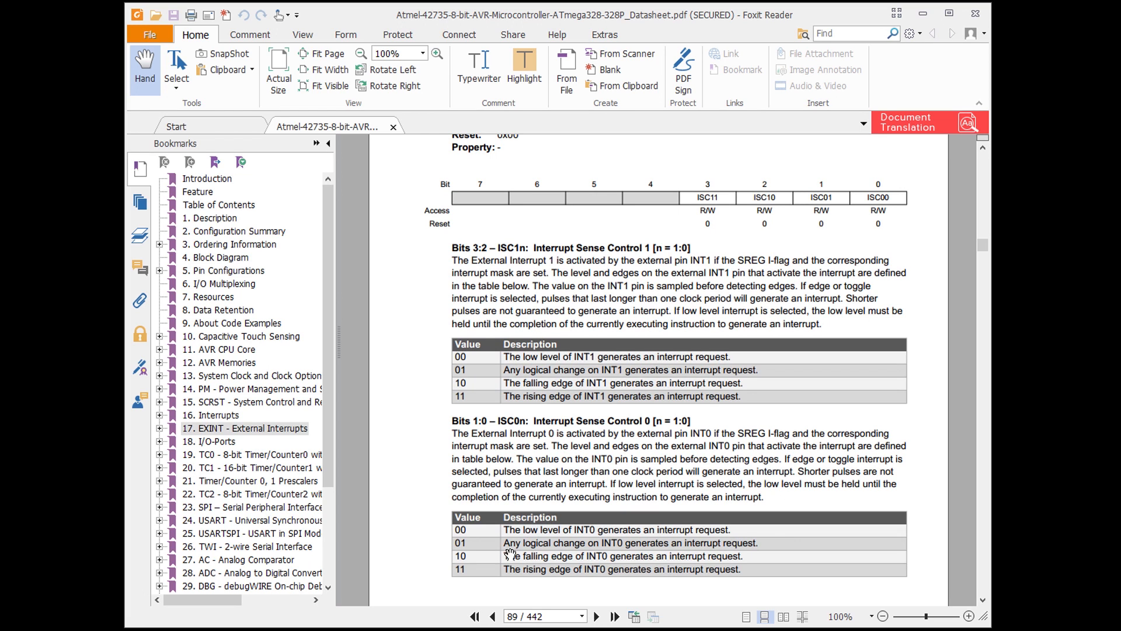
pyautogui.moveTo(490, 557)
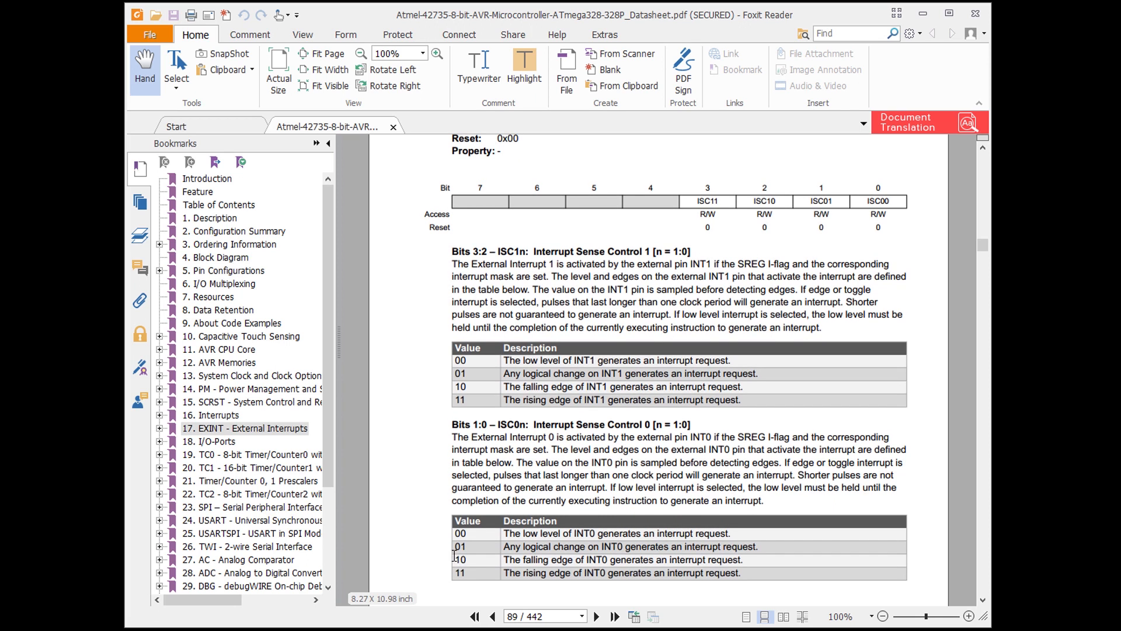
pyautogui.moveTo(836, 256)
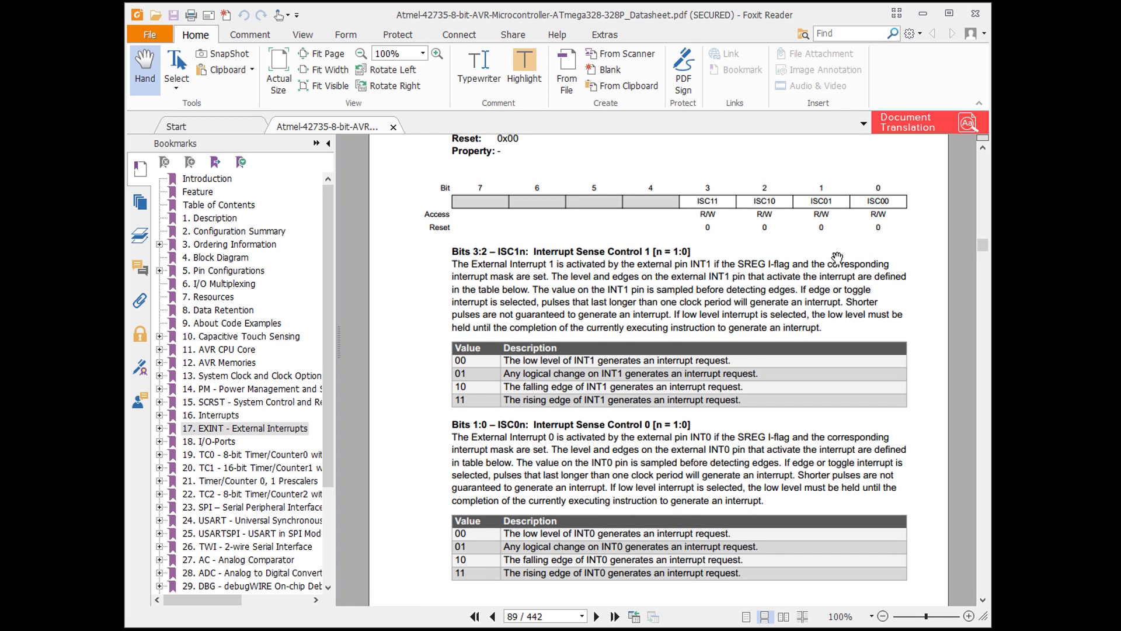
pyautogui.moveTo(851, 222)
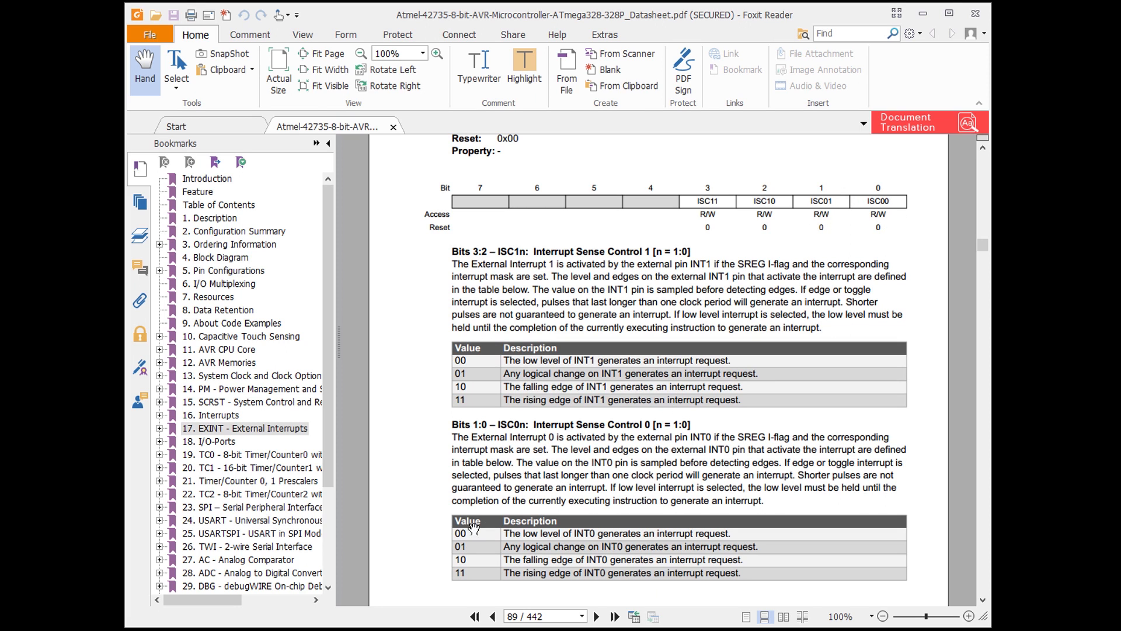
pyautogui.moveTo(420, 546)
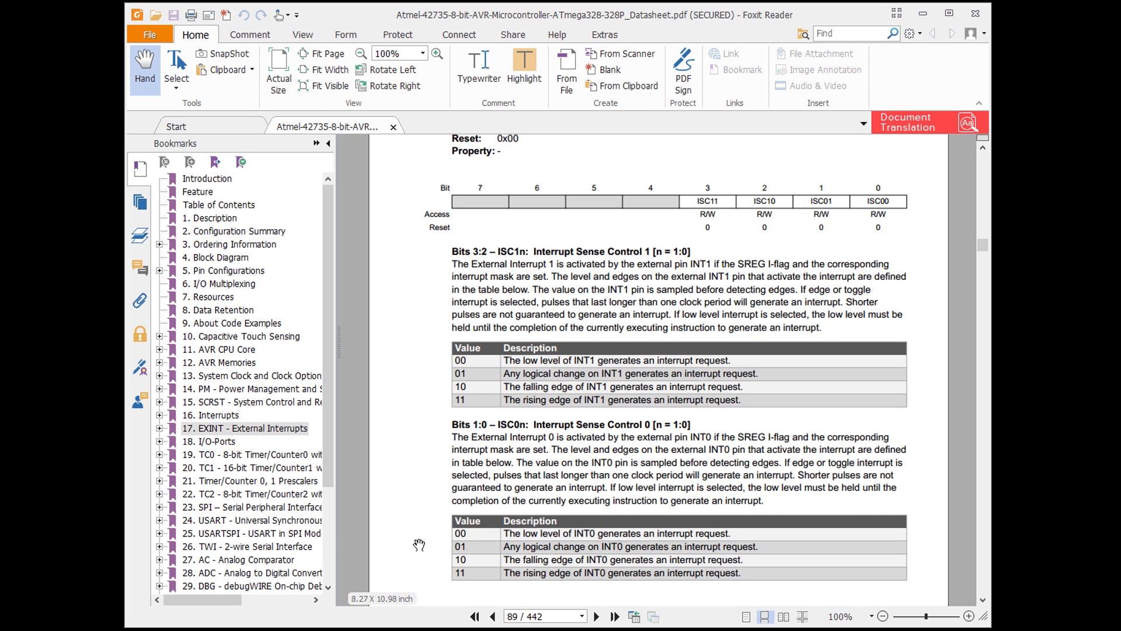
pyautogui.scroll(-3)
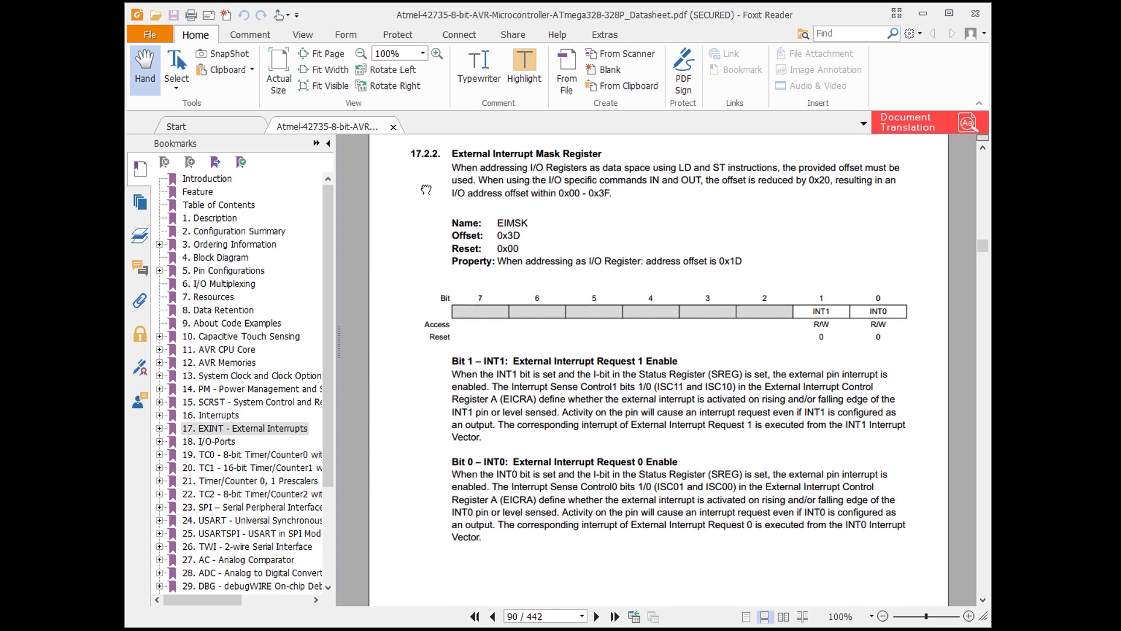
# - After viewing EIMSK, expand AVR CPU Core and show 11.3 Status Register with the Global Interrupt Enable bit
pyautogui.scroll(3)
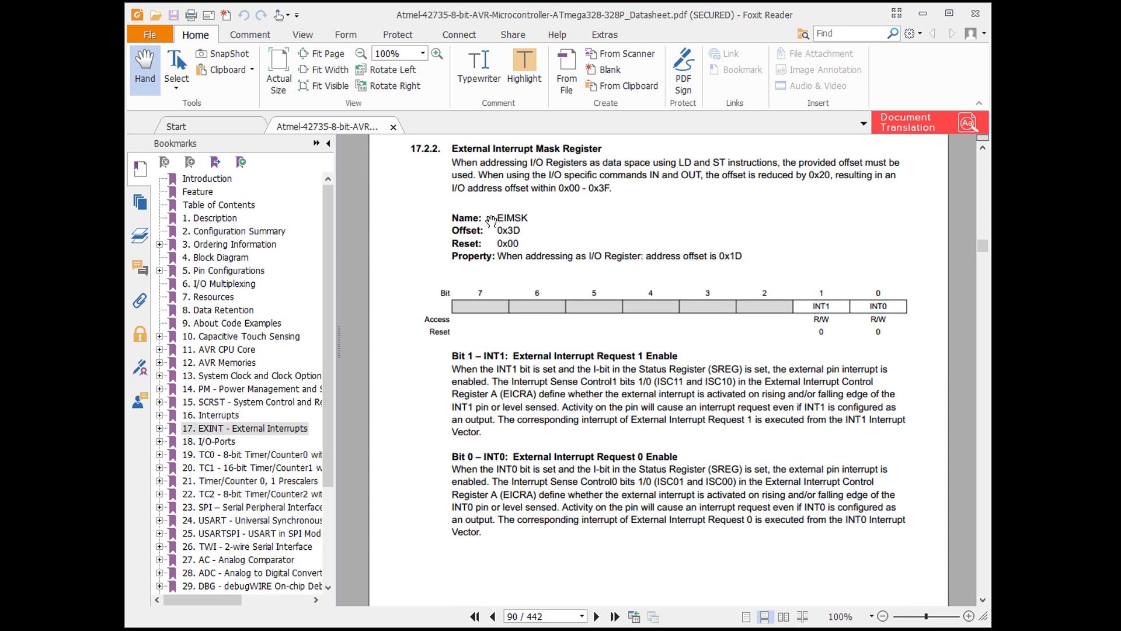
pyautogui.moveTo(786, 336)
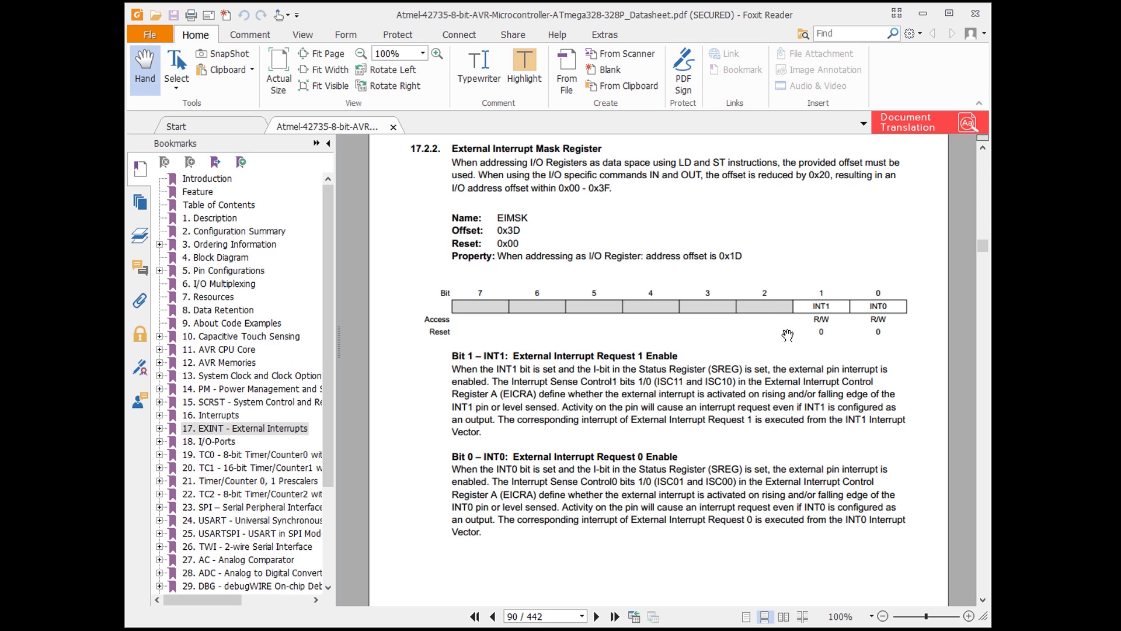
pyautogui.moveTo(818, 364)
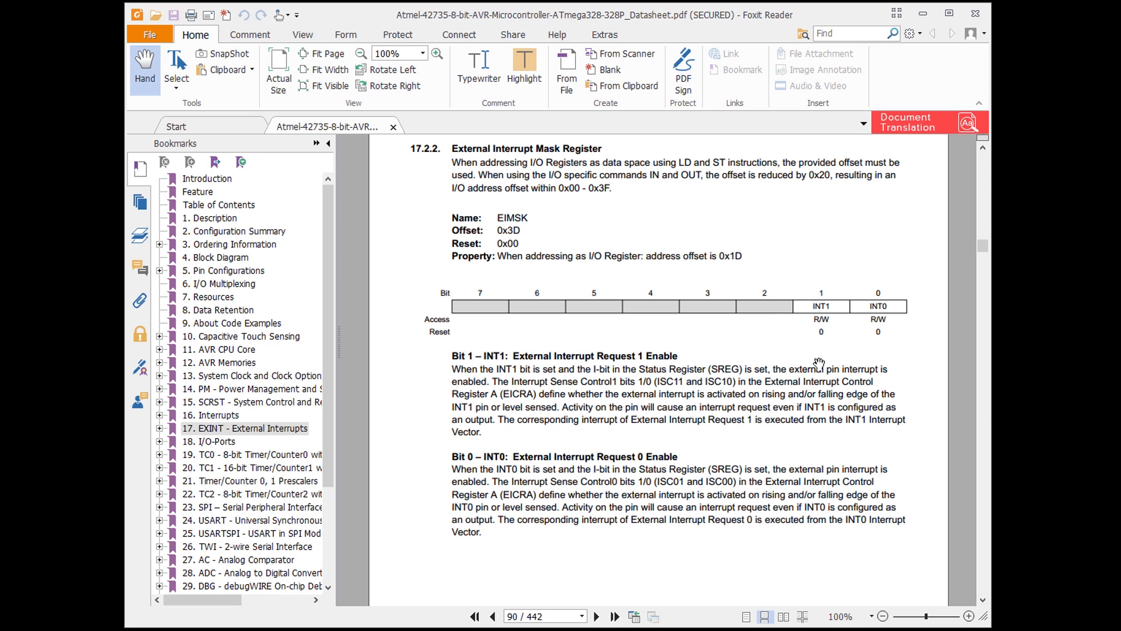
pyautogui.moveTo(469, 431)
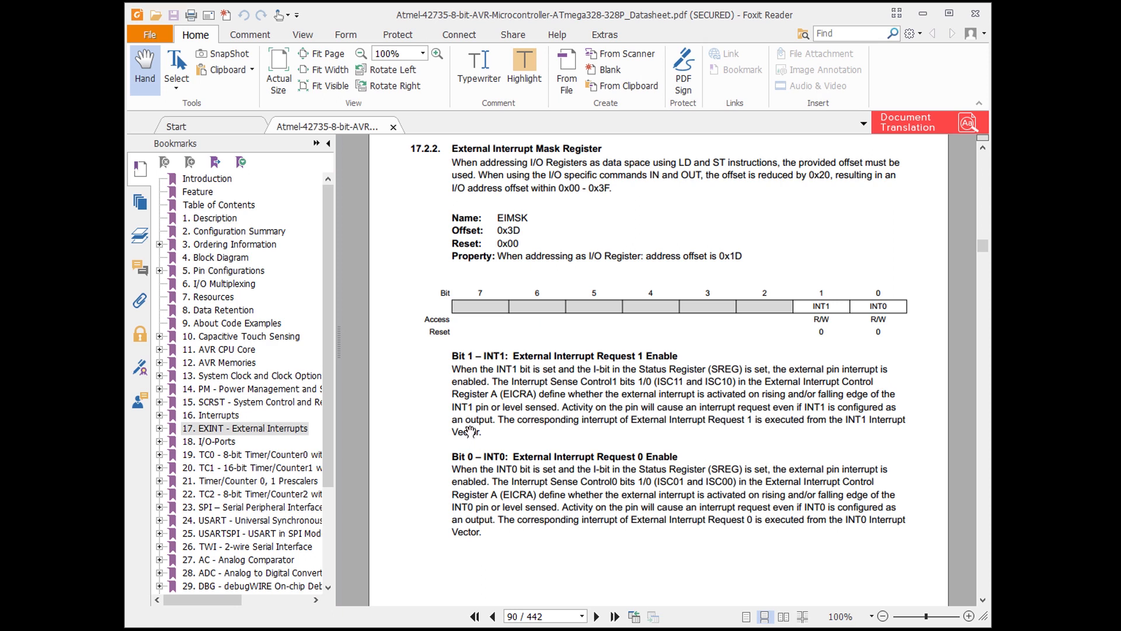
pyautogui.moveTo(471, 462)
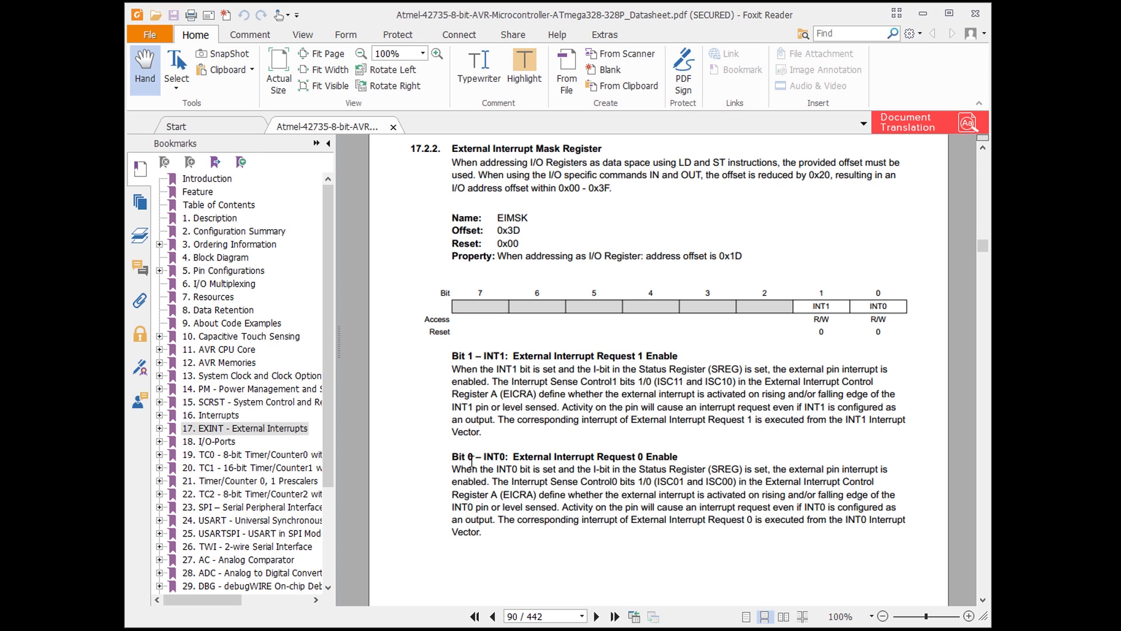
pyautogui.moveTo(472, 462)
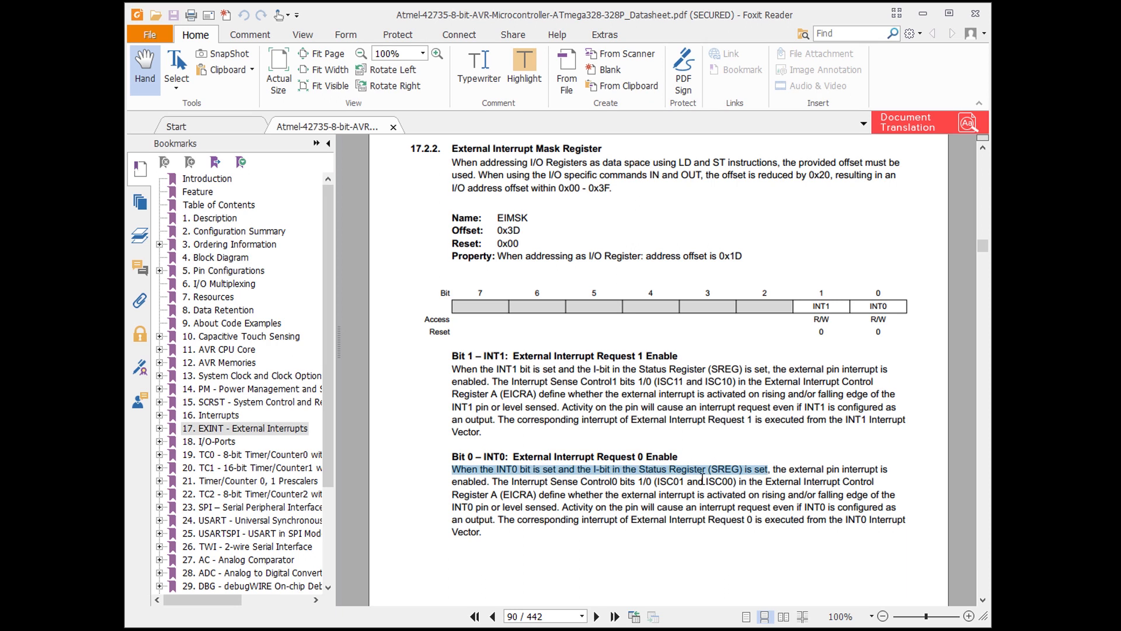
pyautogui.moveTo(429, 449)
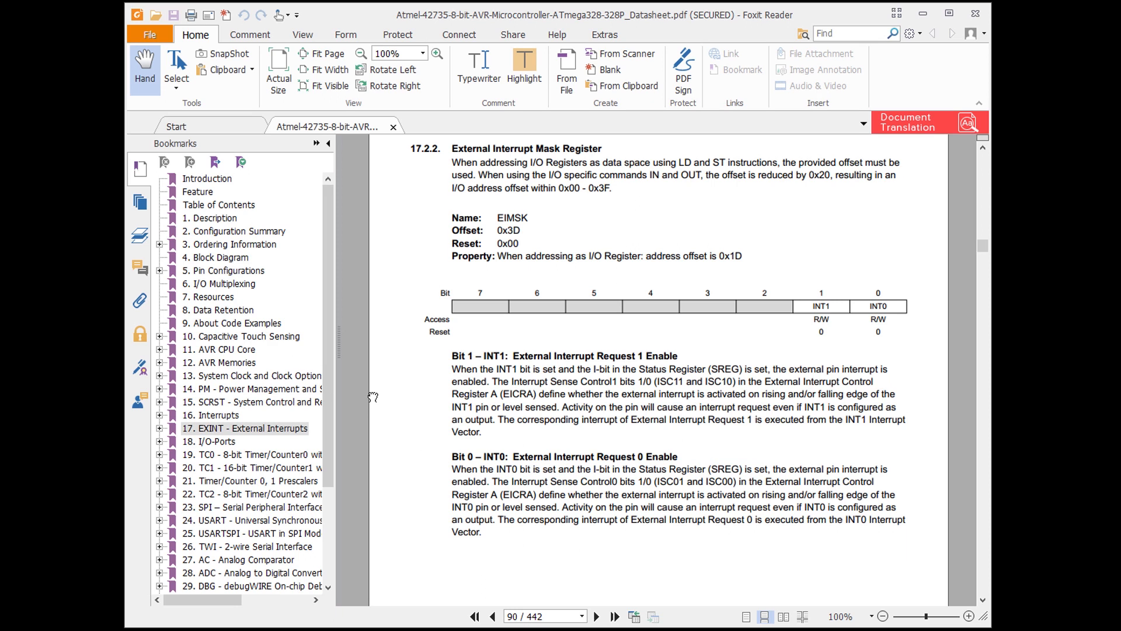
pyautogui.moveTo(161, 356)
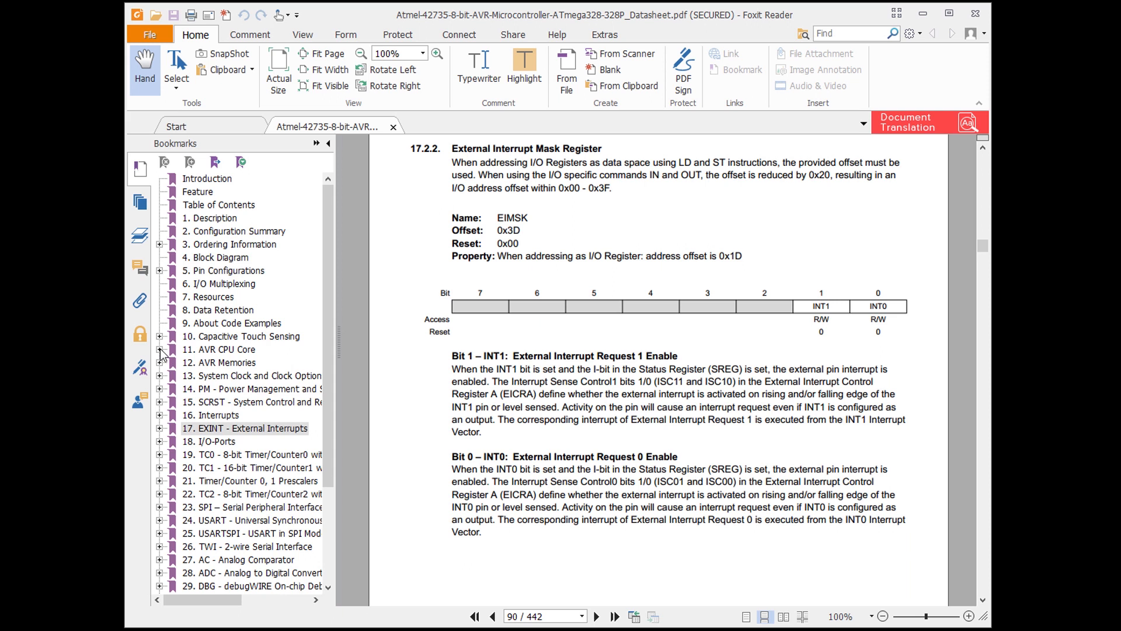
pyautogui.click(160, 349)
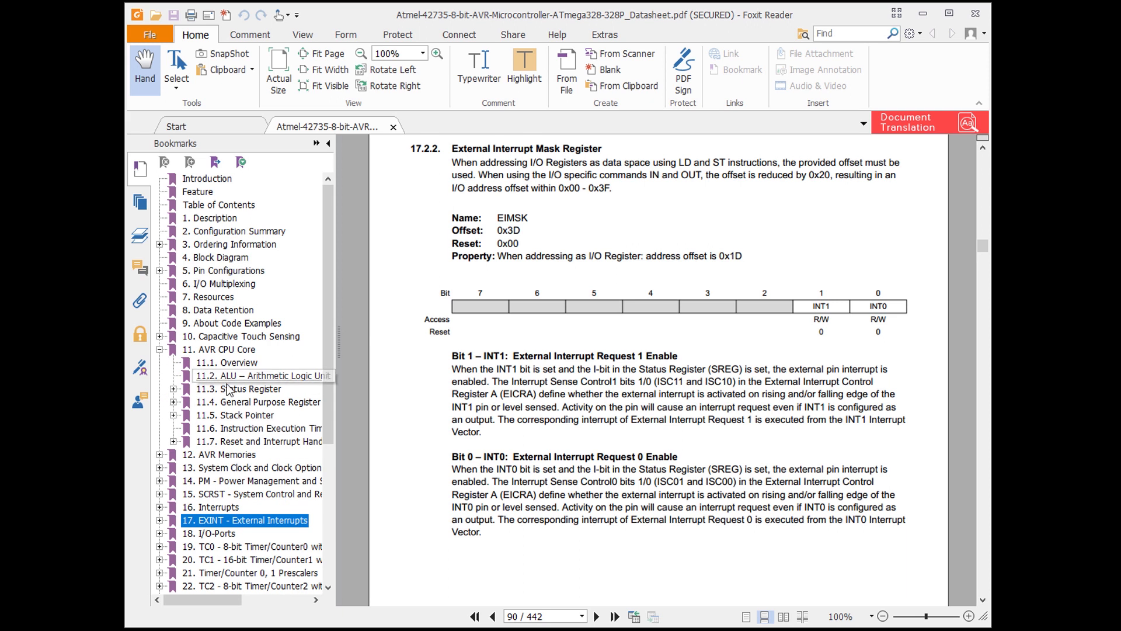
pyautogui.click(237, 388)
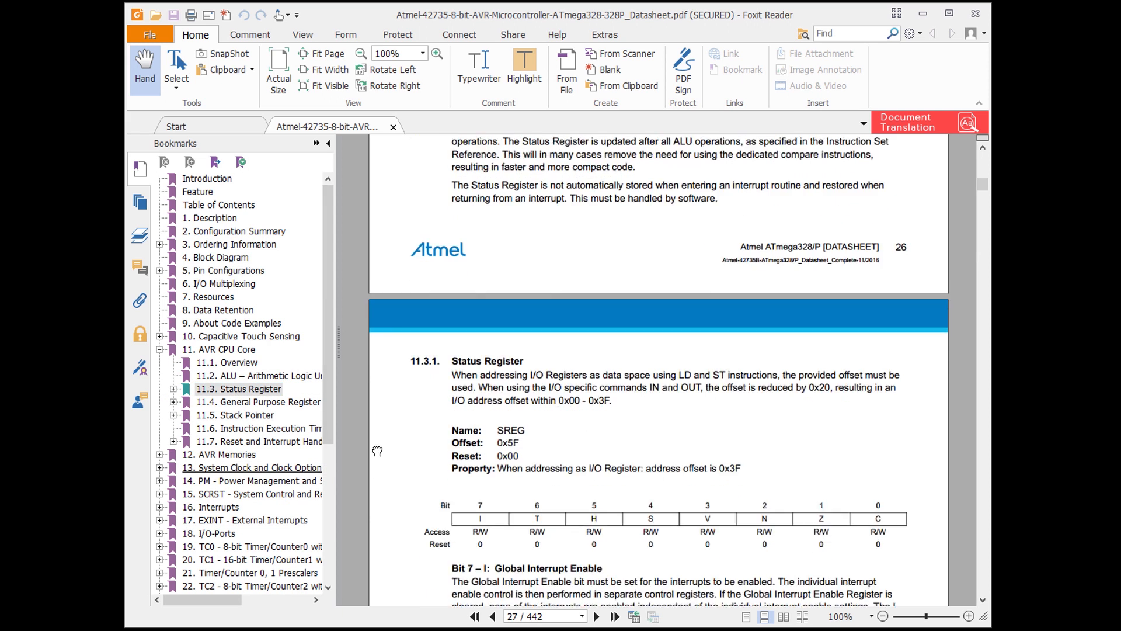
pyautogui.scroll(-3)
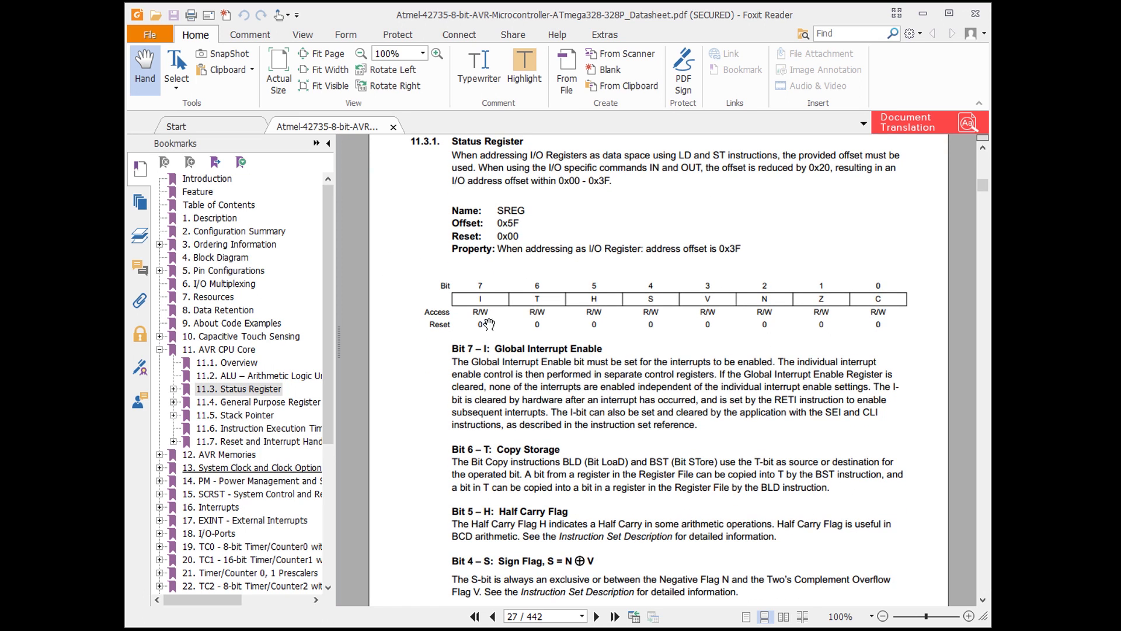
pyautogui.moveTo(595, 358)
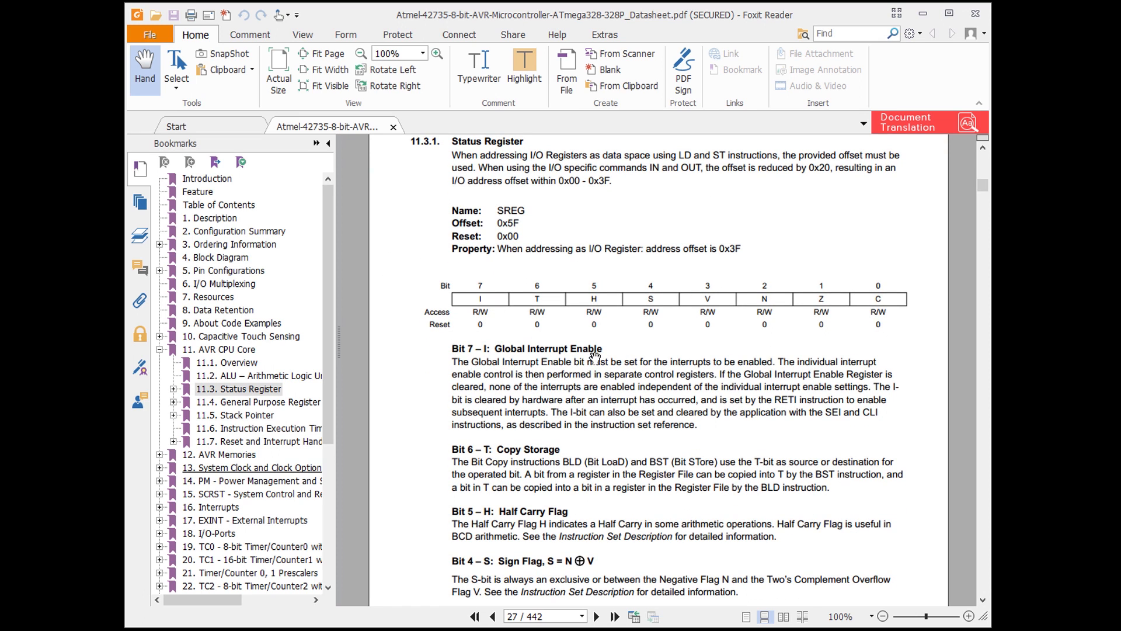
pyautogui.moveTo(448, 348)
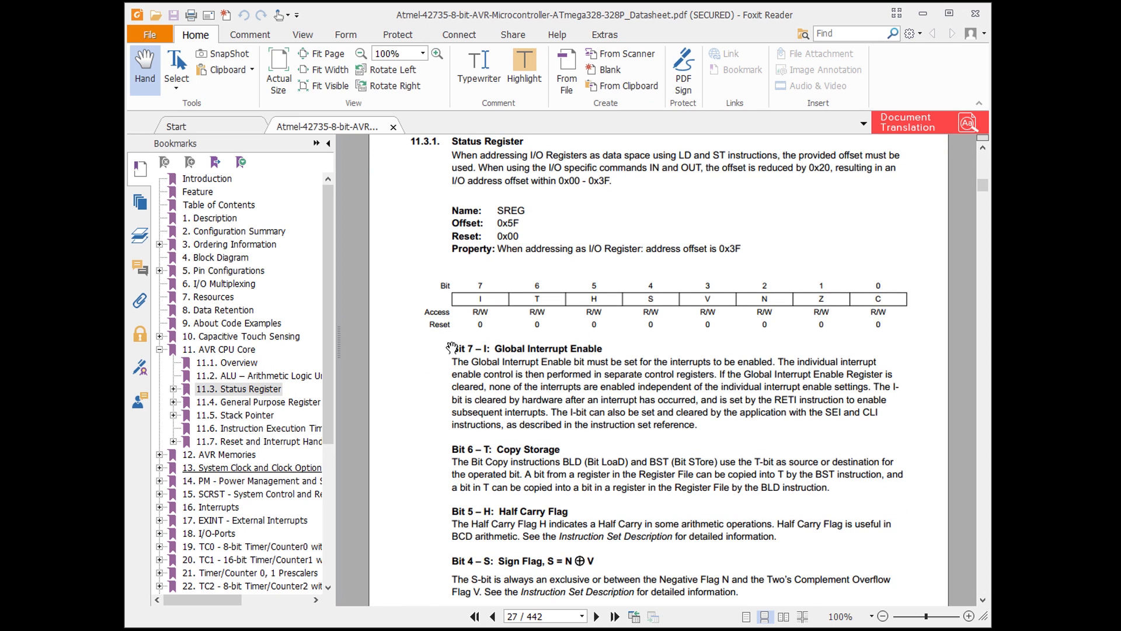
pyautogui.moveTo(627, 352)
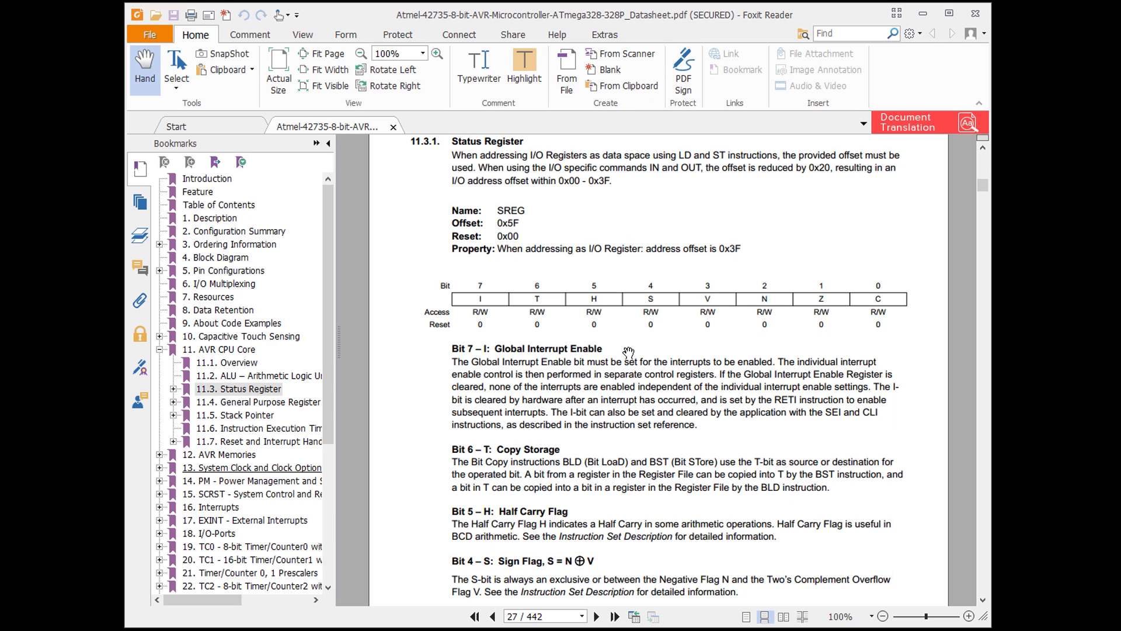
pyautogui.moveTo(850, 415)
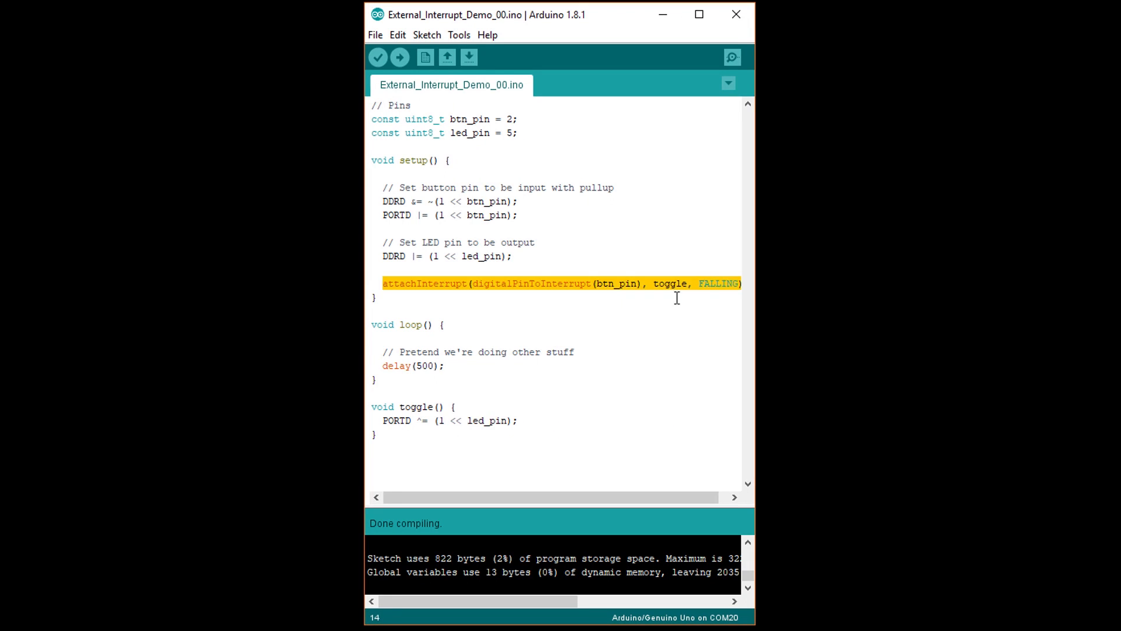
# - Replace the attachInterrupt line with EICRA |= (1 << ISC01); in setup()
pyautogui.press('Delete')
pyautogui.write('// Falling edge of INT0 generates interrupt')
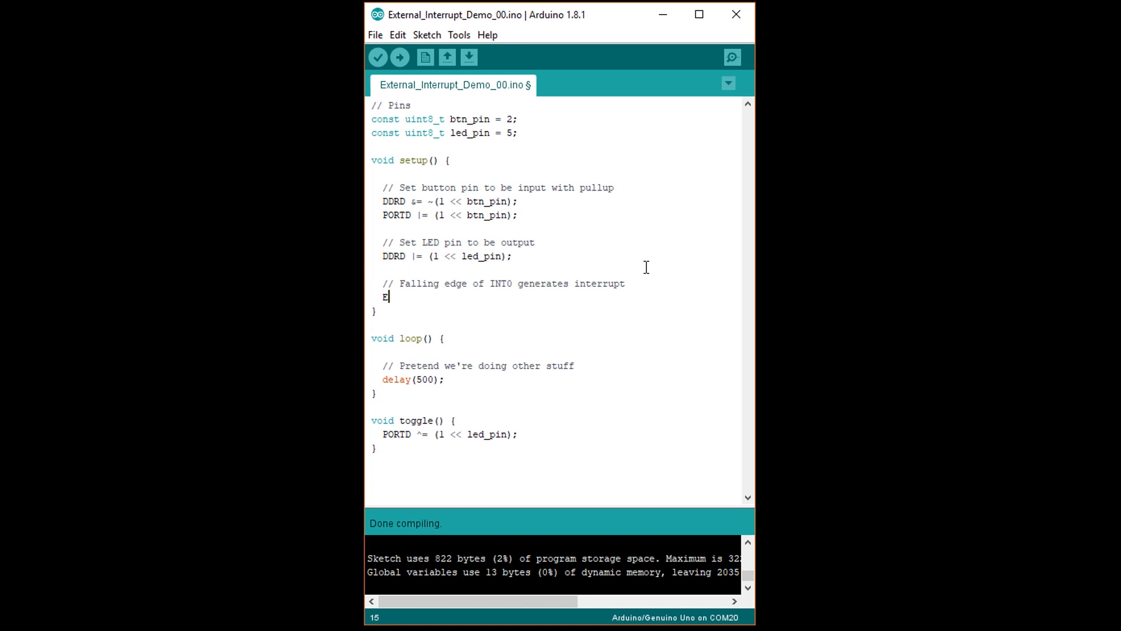
pyautogui.write('ICRA |')
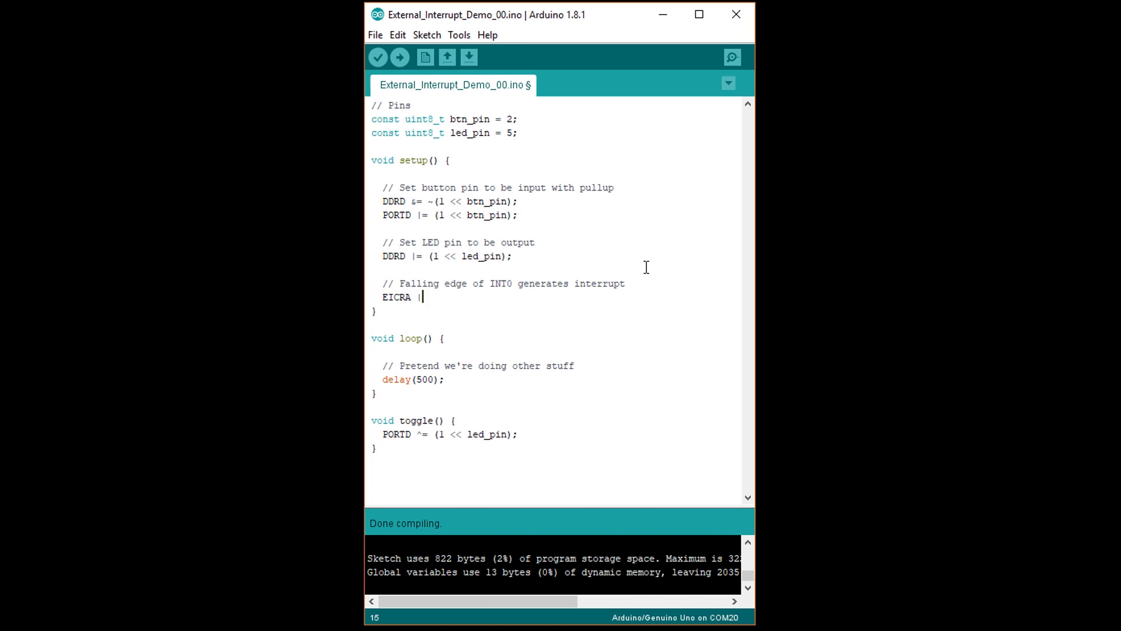
pyautogui.write('|= (1 <<')
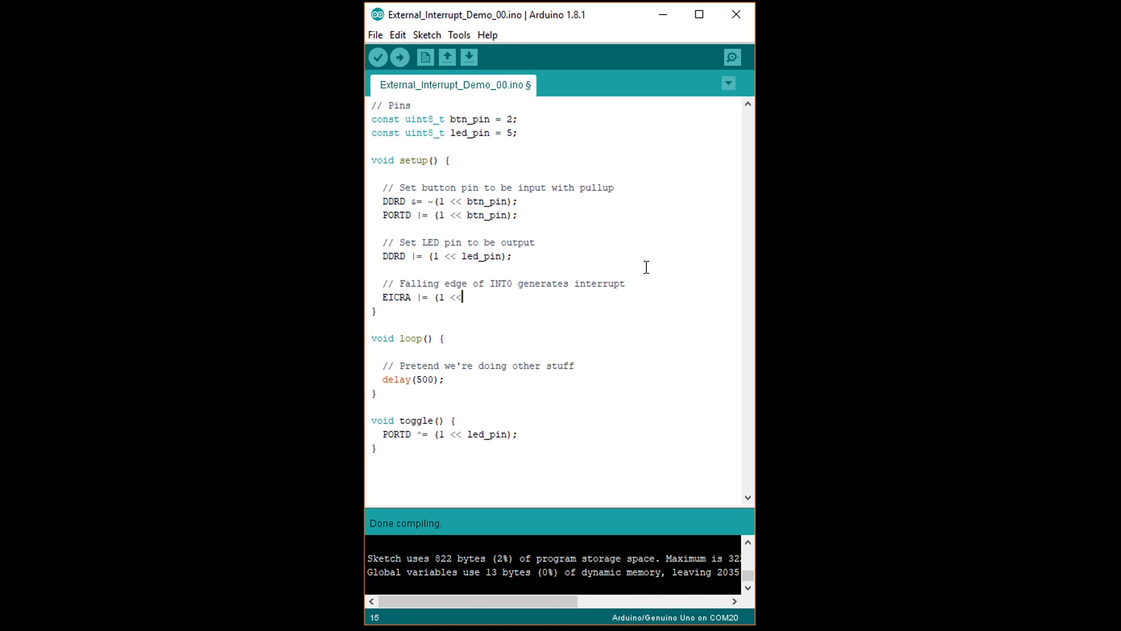
pyautogui.write('ISC')
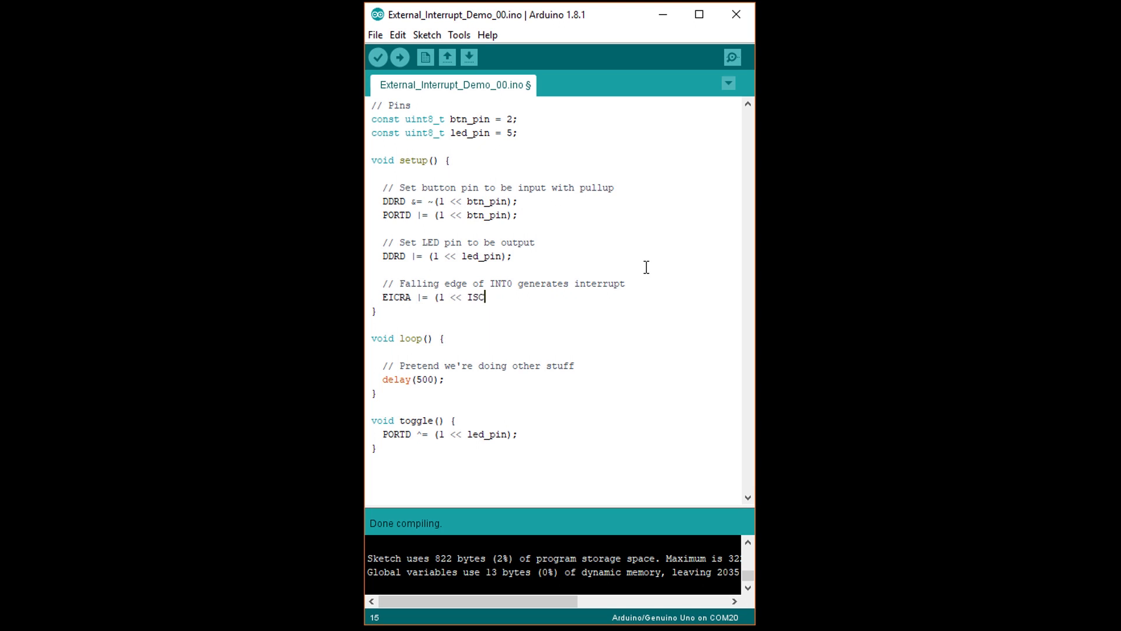
pyautogui.write('01);')
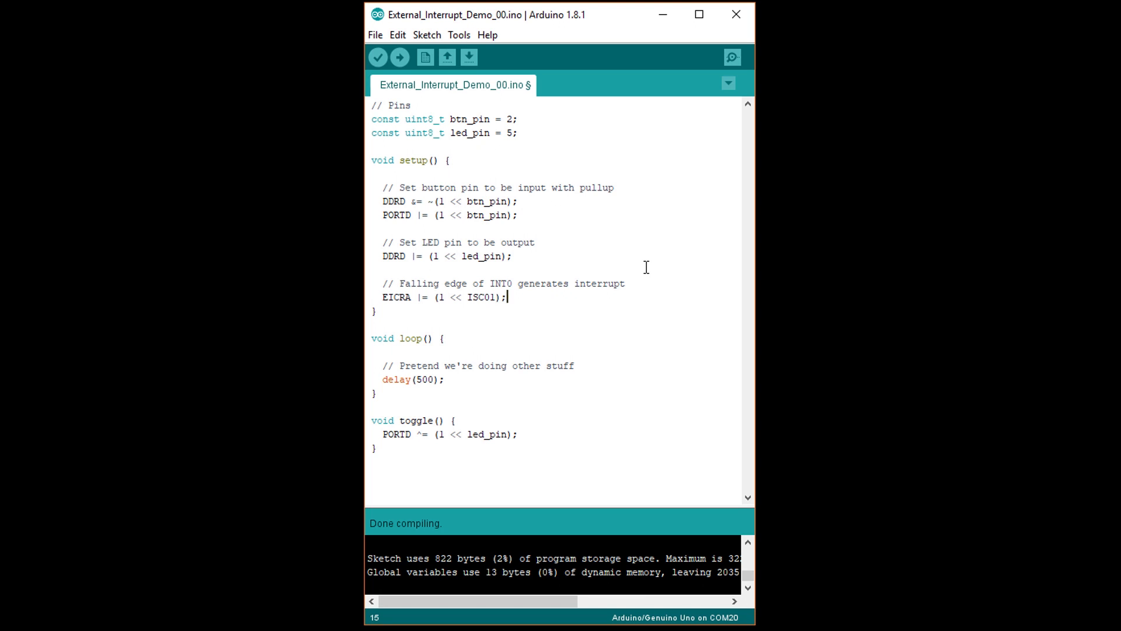
# - Start the EICRA &= ~(1 << ISC00); line to complete the INT0 falling-edge trigger
pyautogui.write('E')
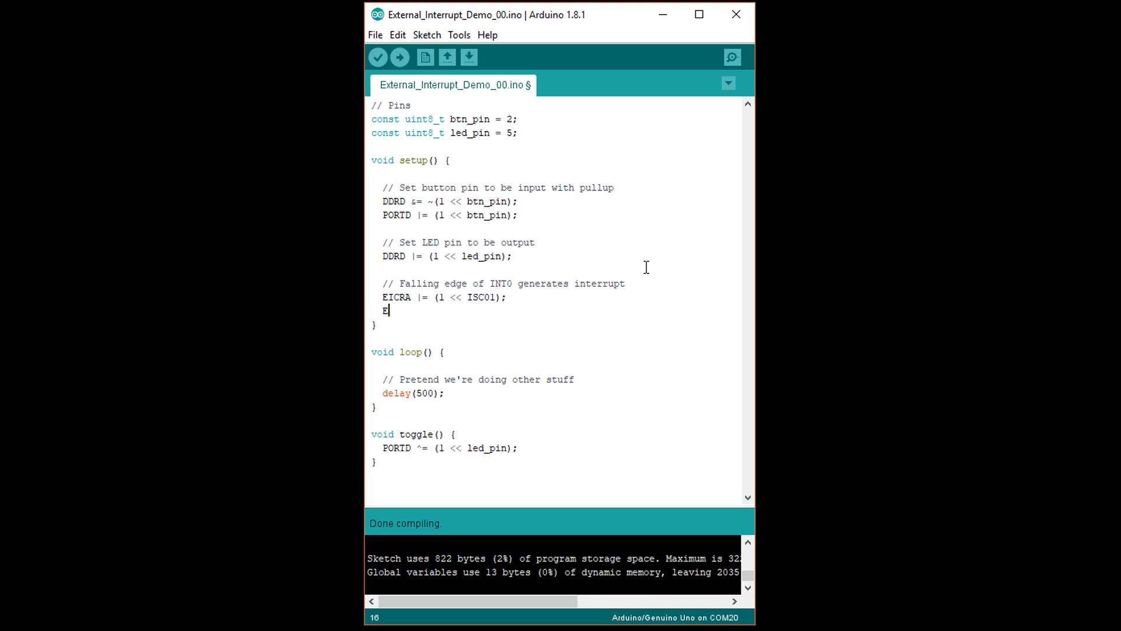
pyautogui.write('ICRA')
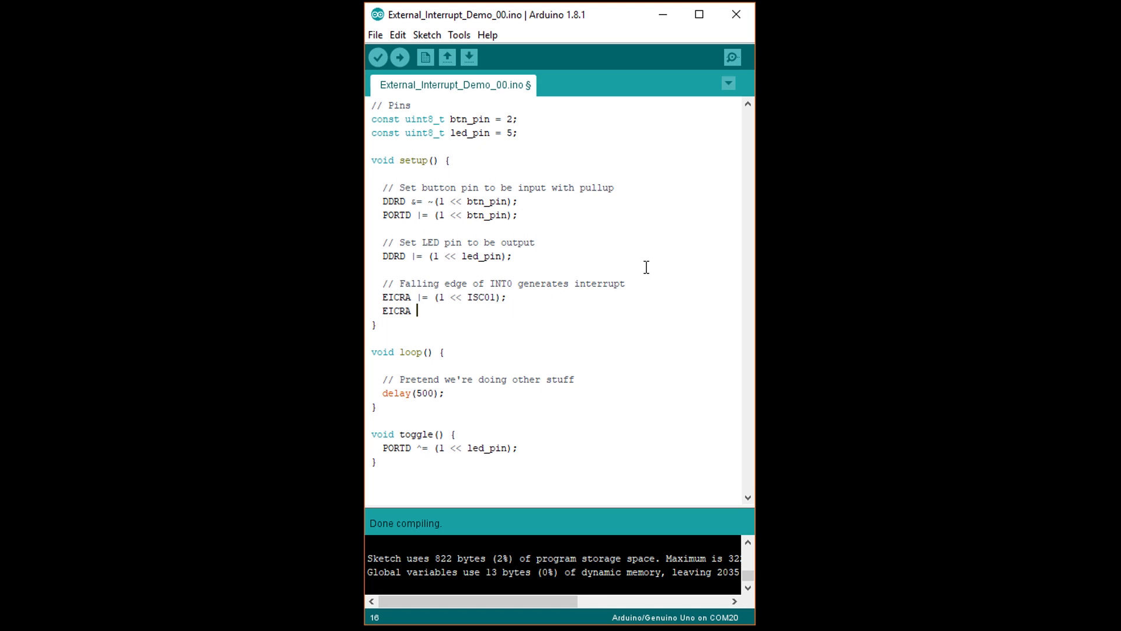
pyautogui.write('&= ~')
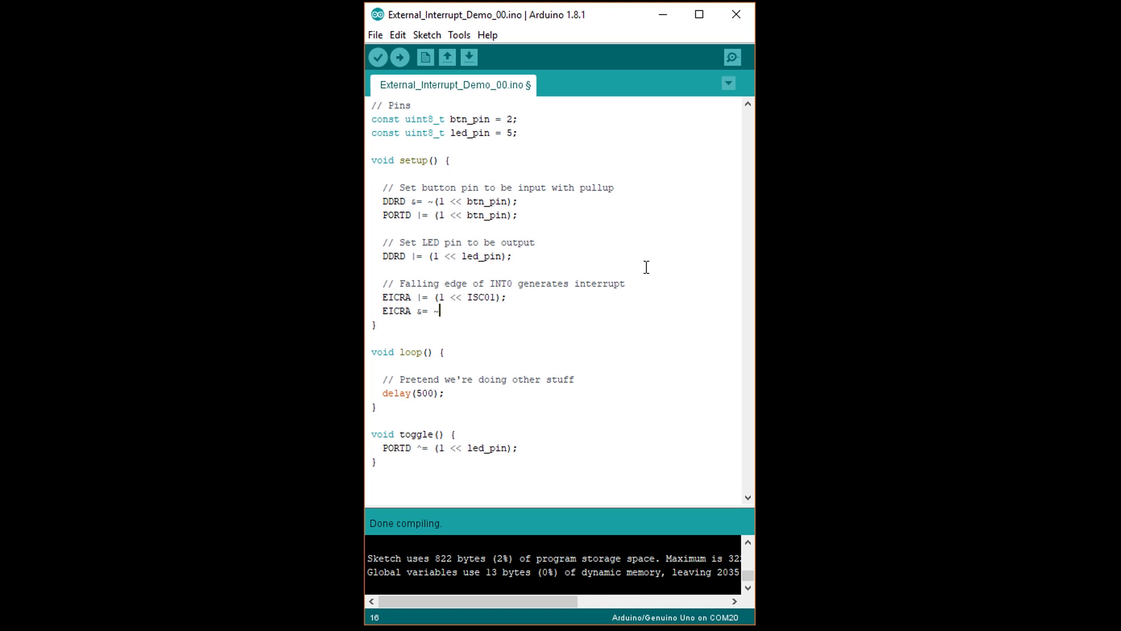
pyautogui.write('(1 << ISC00);')
pyautogui.write('E')
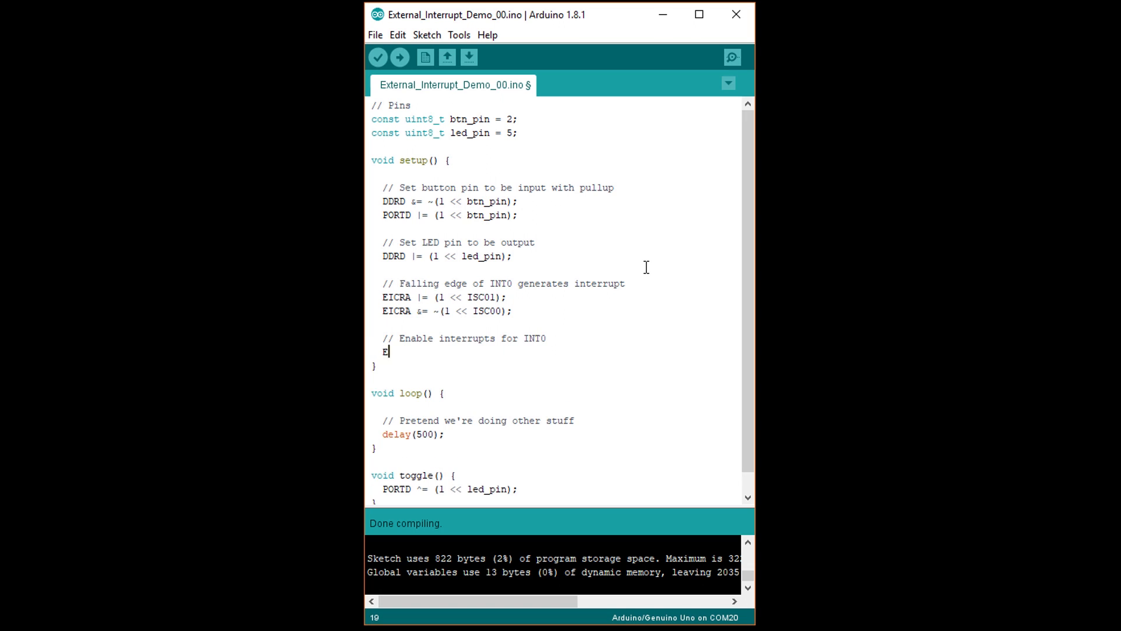
# - Enable INT0 in the mask register with EIMSK |= (1 << INT0); in setup()
pyautogui.write('IMSK |=')
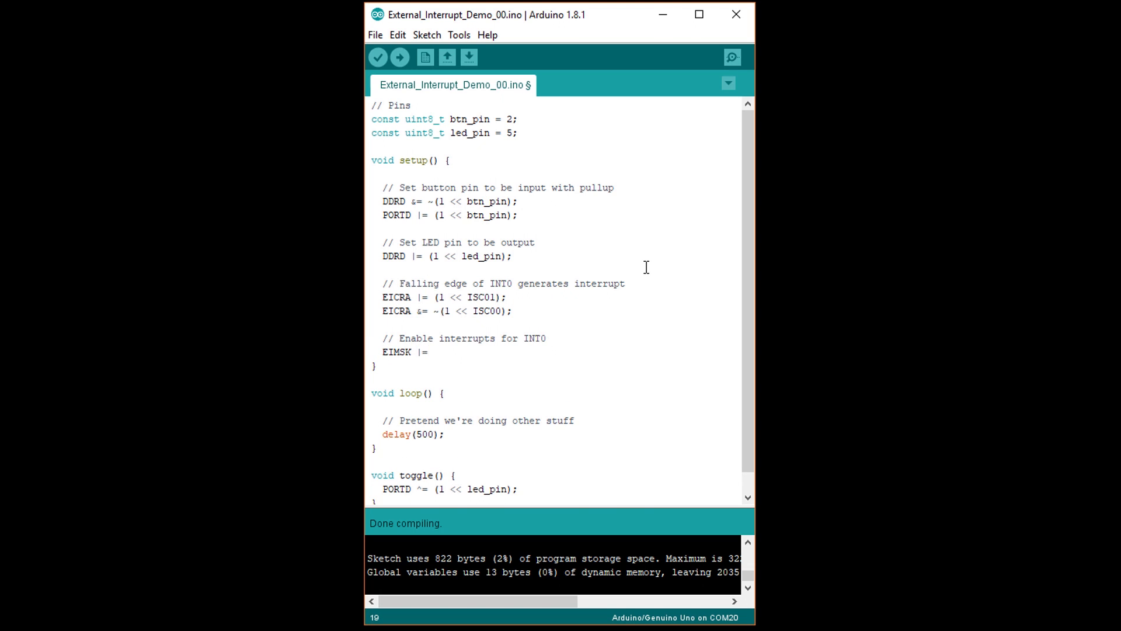
pyautogui.write('(1 << INT0')
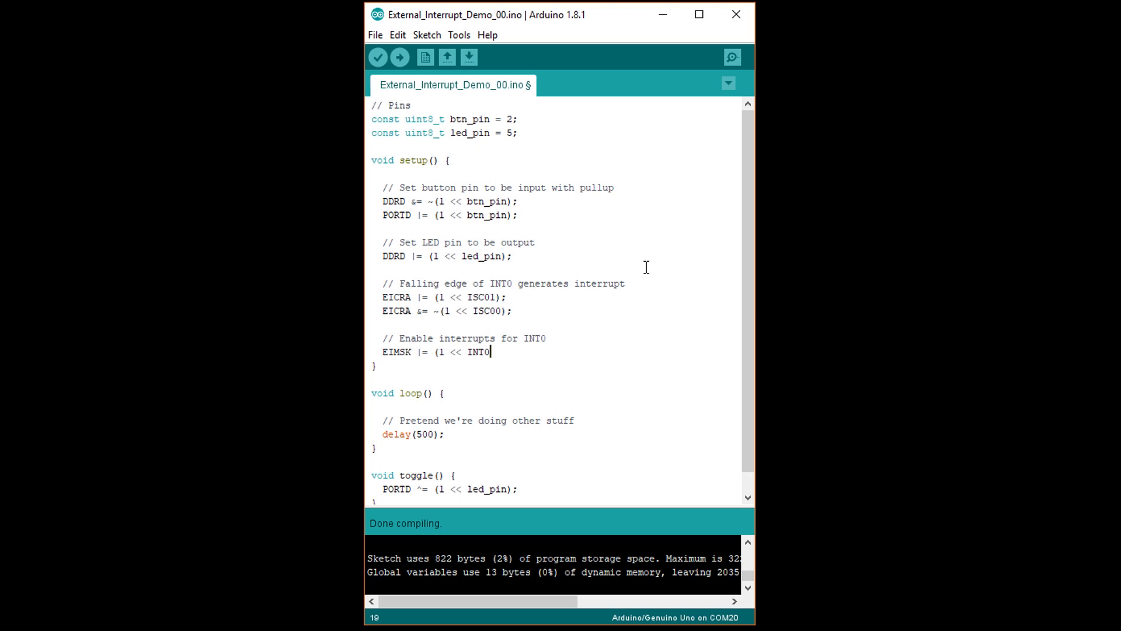
pyautogui.write(');')
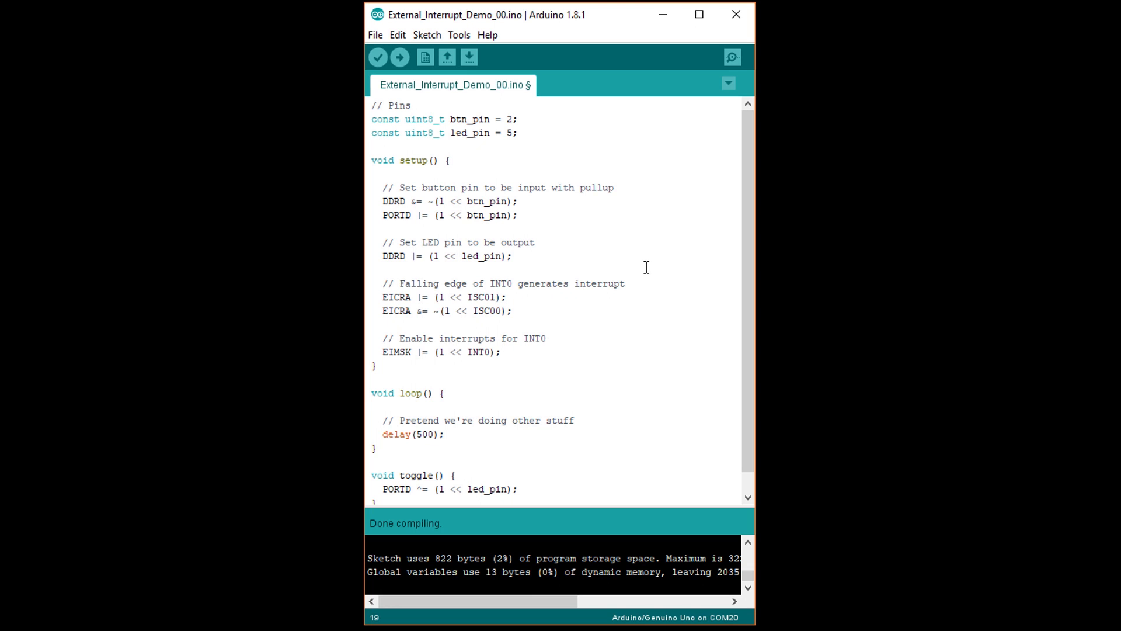
# - Add the '// Enable global interrupts' comment and call sei(); at the end of setup()
pyautogui.write('// Enable global interrupt')
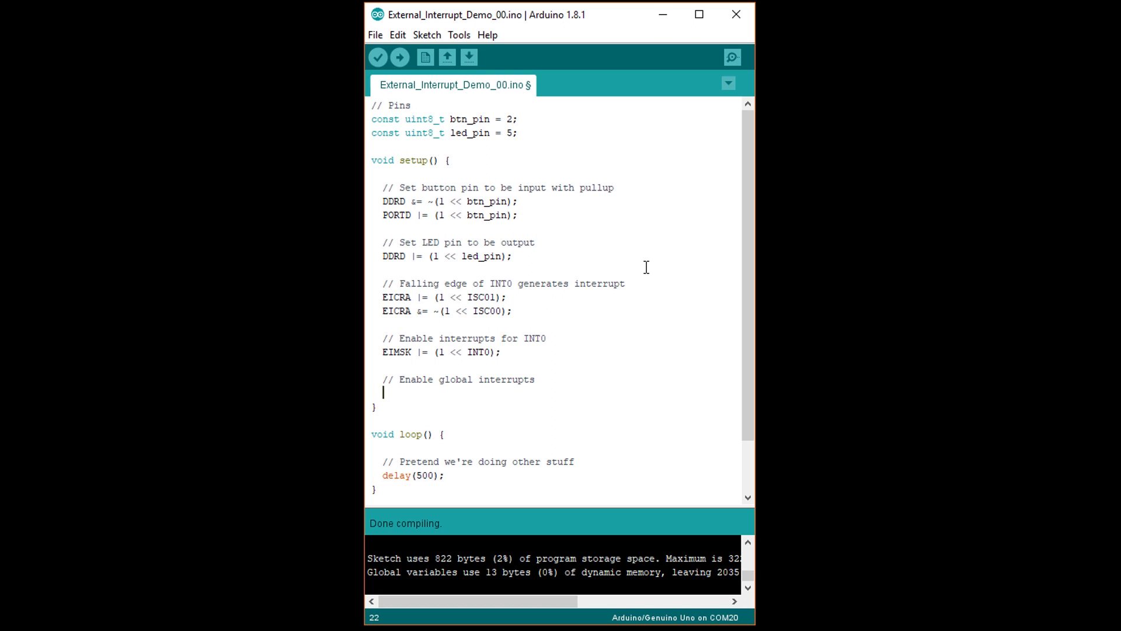
pyautogui.write('sei();')
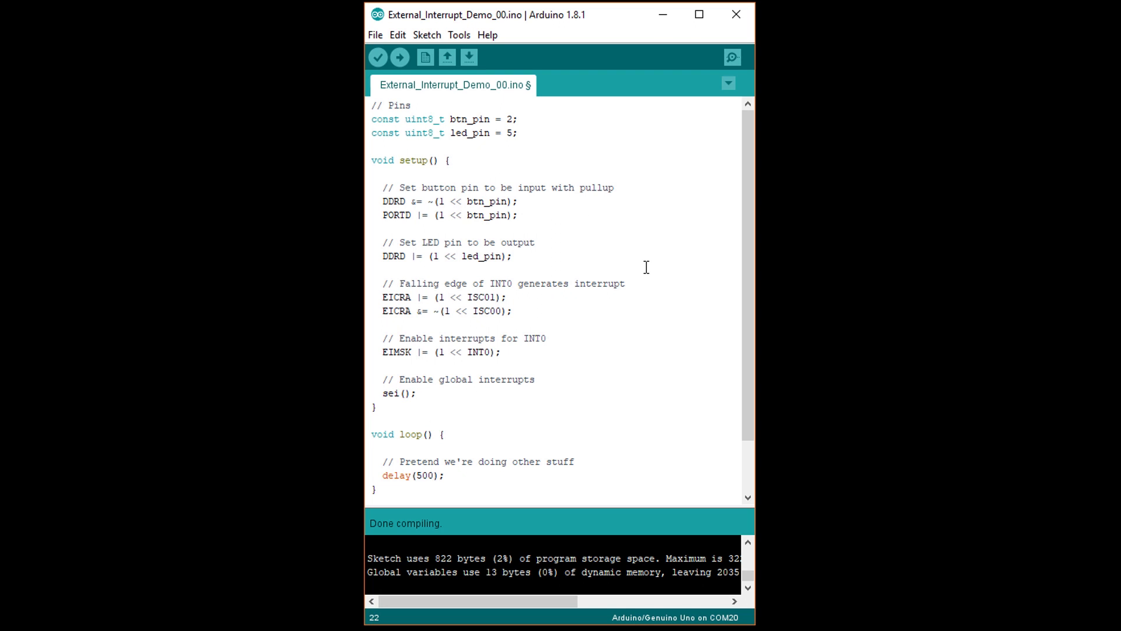
pyautogui.click(418, 393)
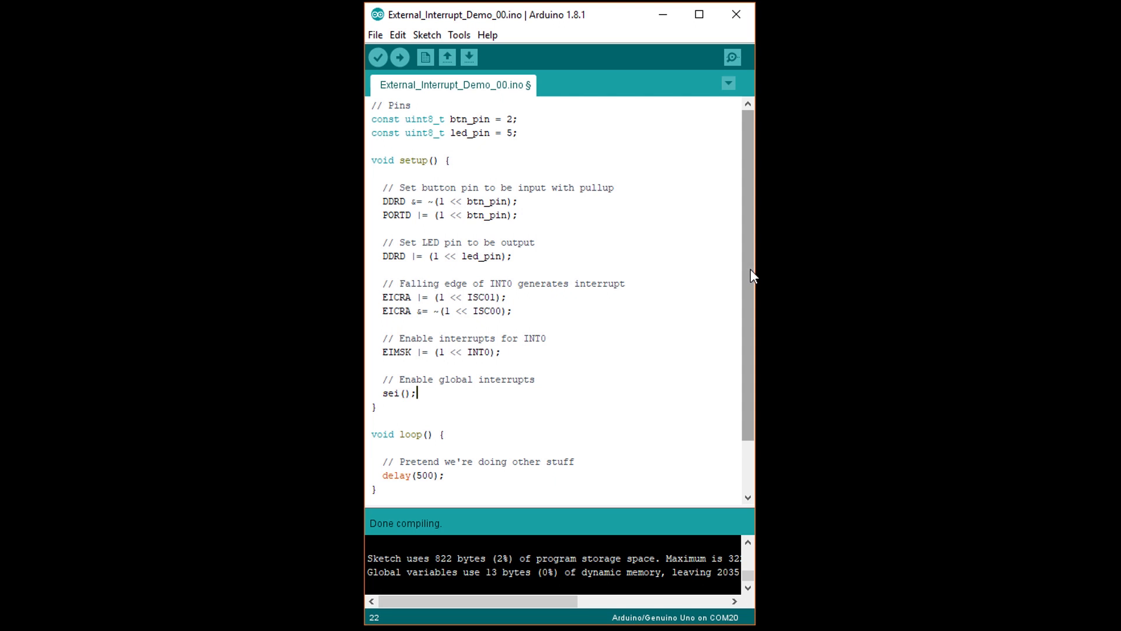
# - Replace the toggle() function header with the ISR(INT0_vect) interrupt handler signature
pyautogui.scroll(-3)
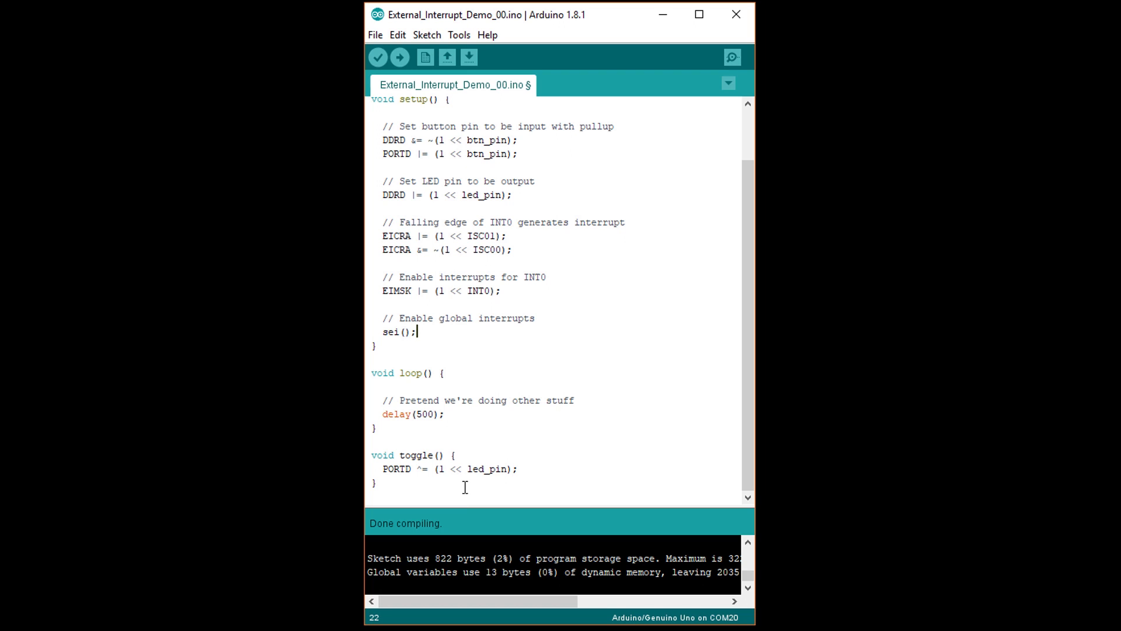
pyautogui.click(377, 482)
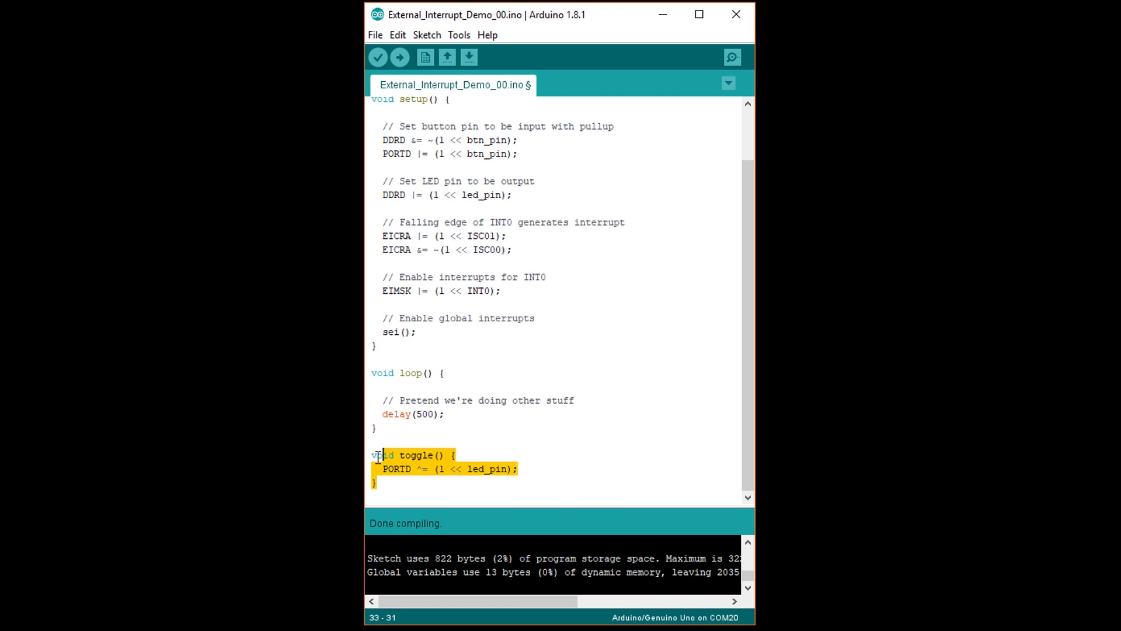
pyautogui.click(372, 454)
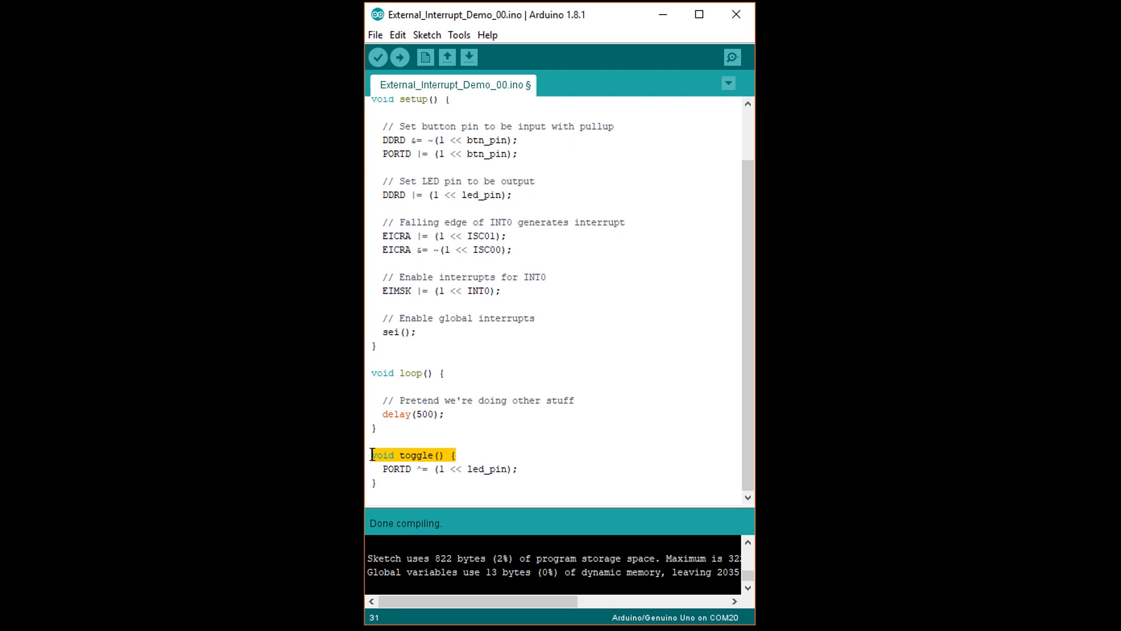
pyautogui.write('ISR(')
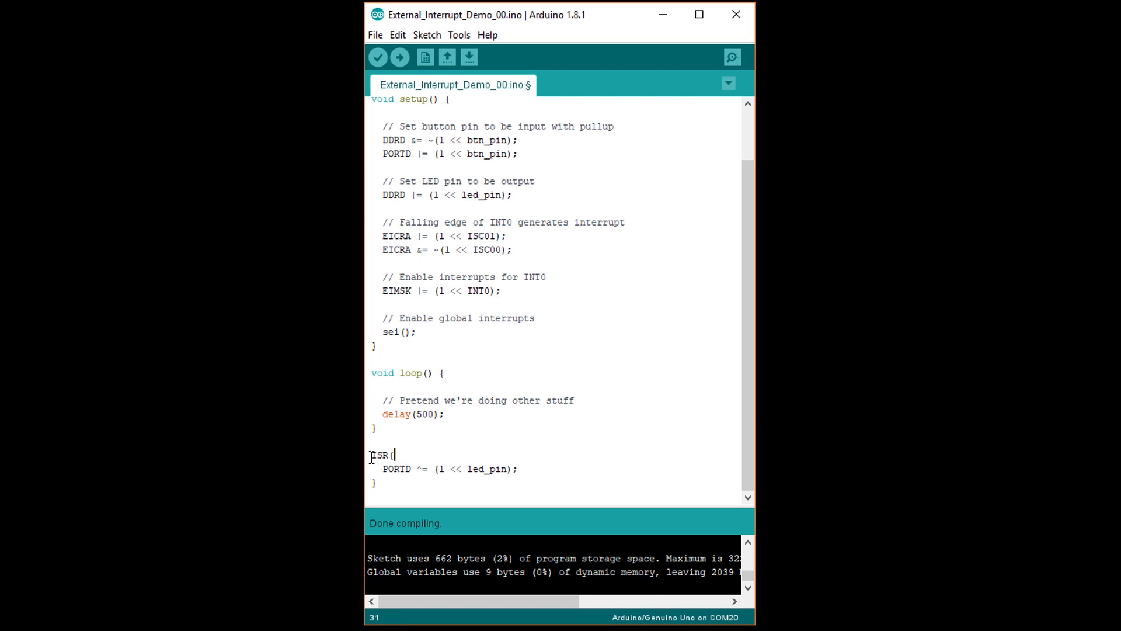
pyautogui.write('INT0_vect) {')
pyautogui.write('flag = 0;')
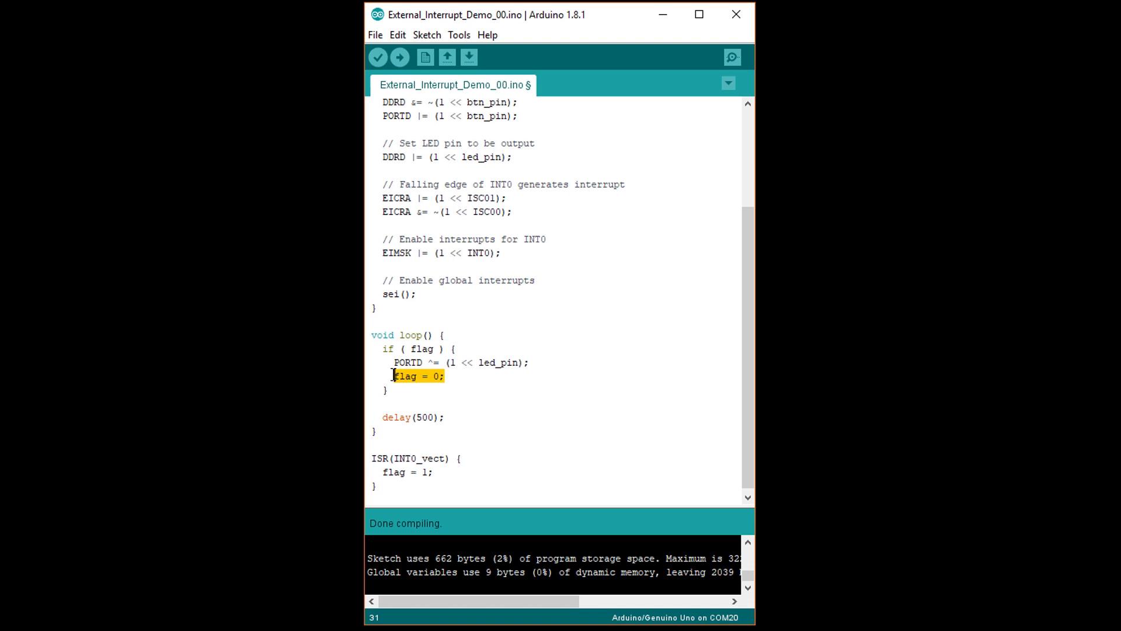
pyautogui.click(486, 377)
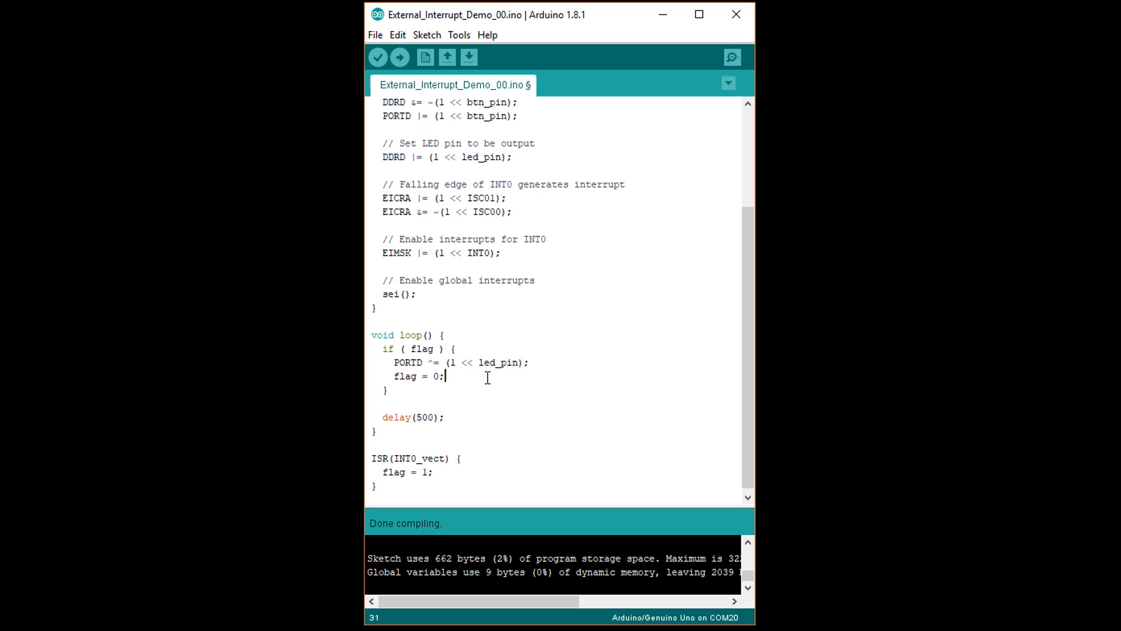
pyautogui.moveTo(746, 384)
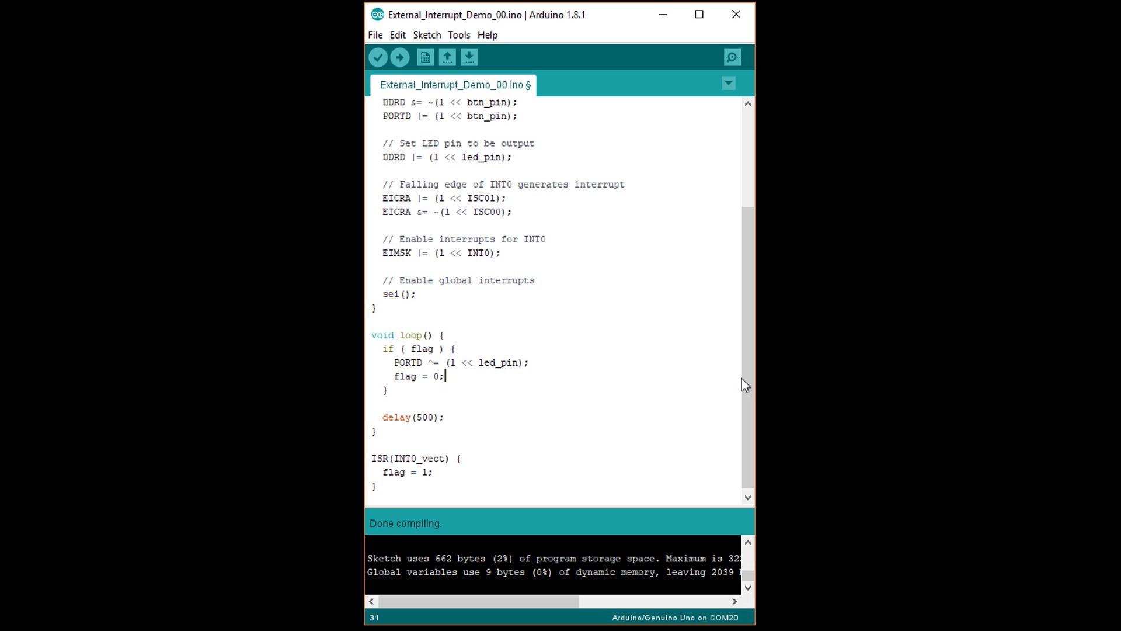
pyautogui.moveTo(437, 456)
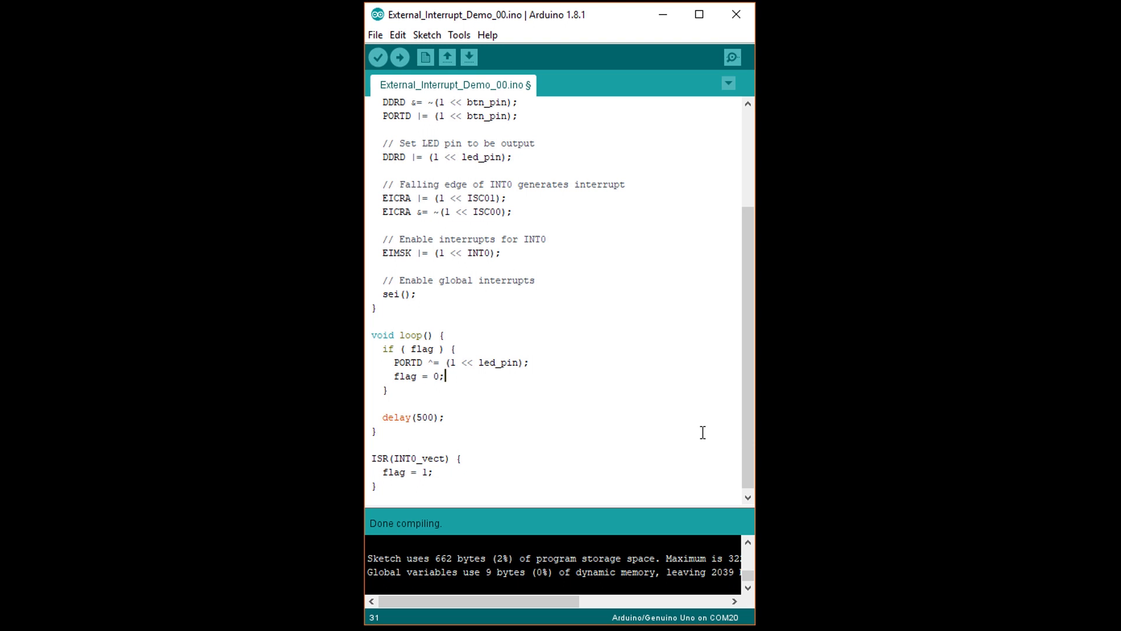
pyautogui.scroll(3)
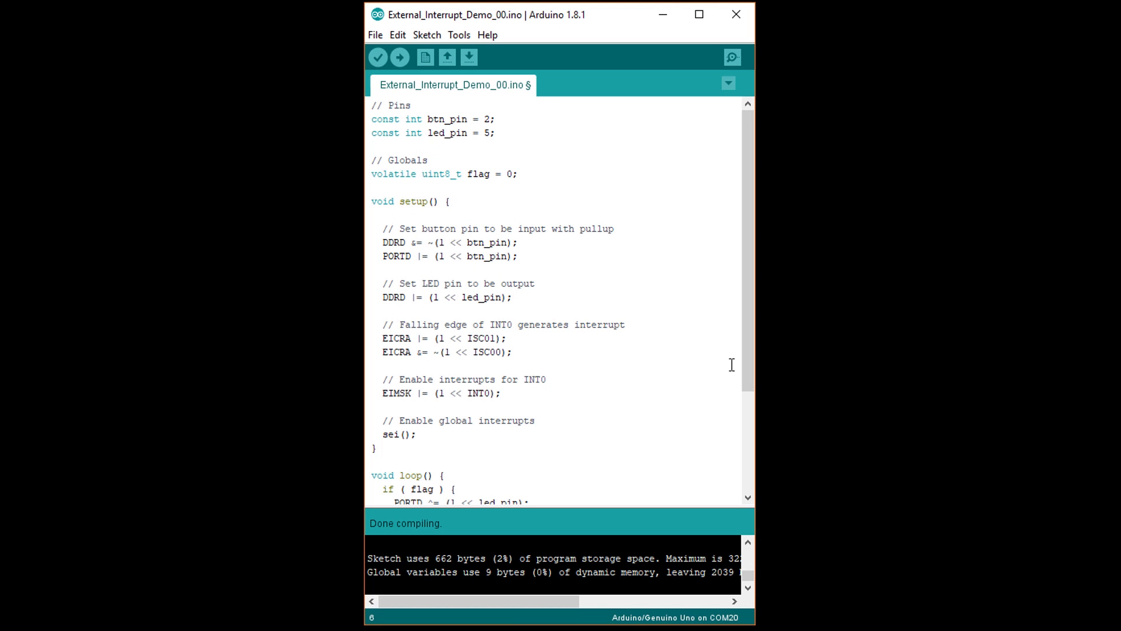
pyautogui.moveTo(621, 195)
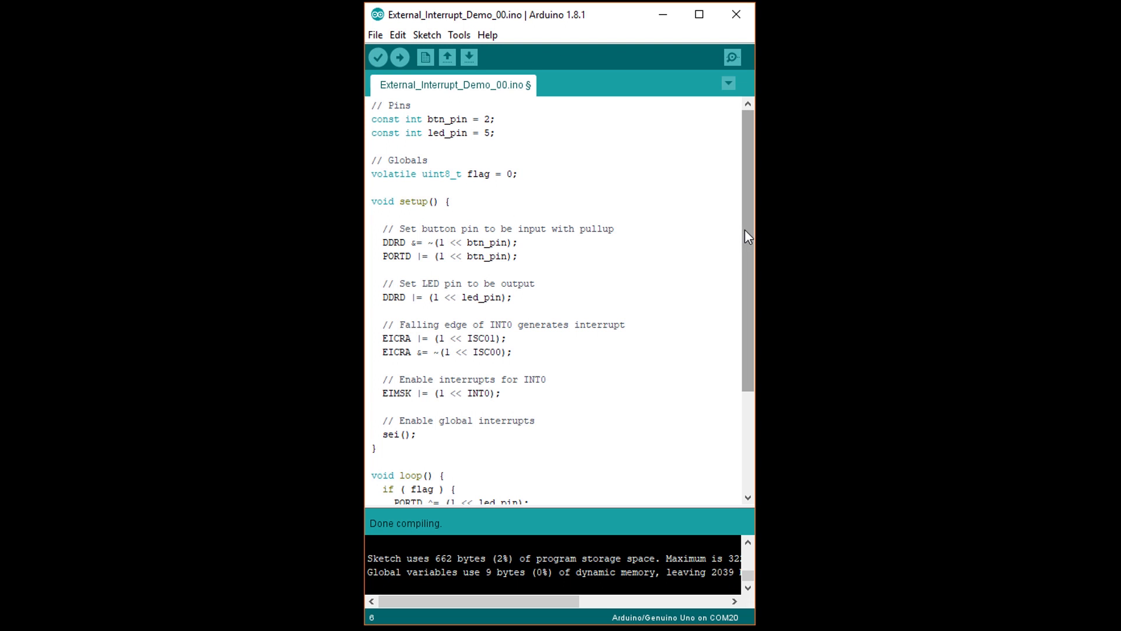
pyautogui.scroll(-3)
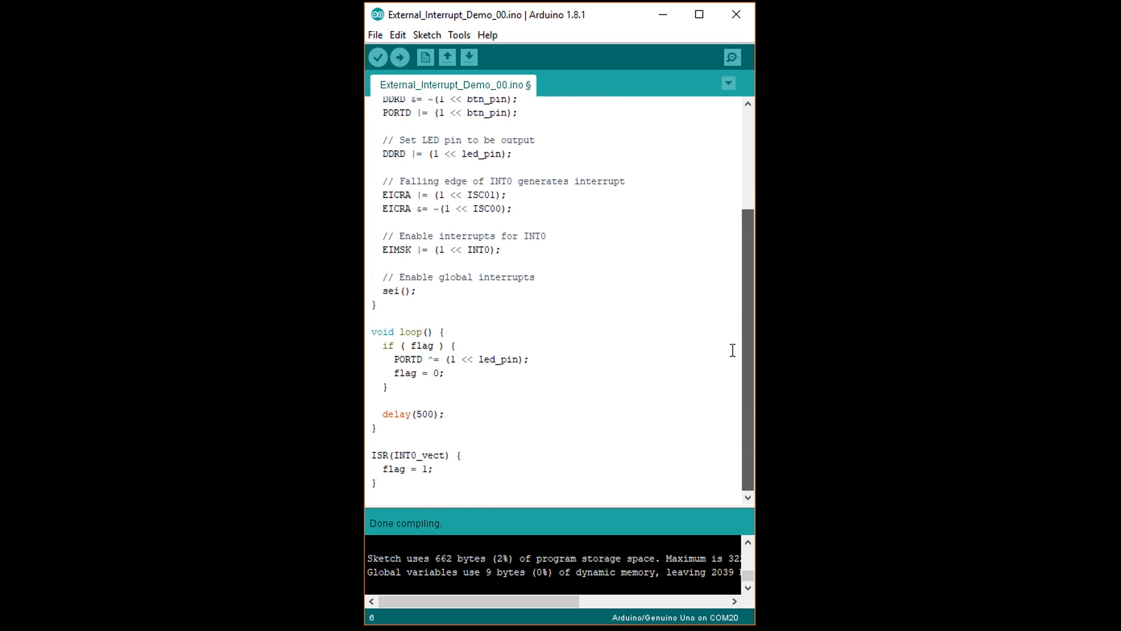
pyautogui.scroll(3)
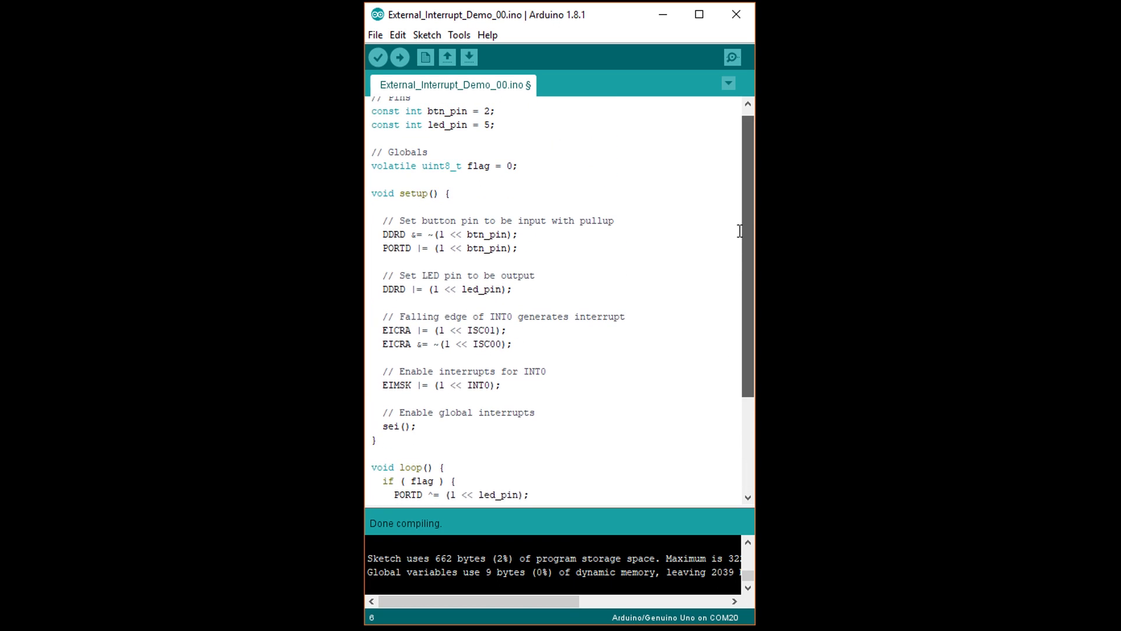
pyautogui.scroll(-3)
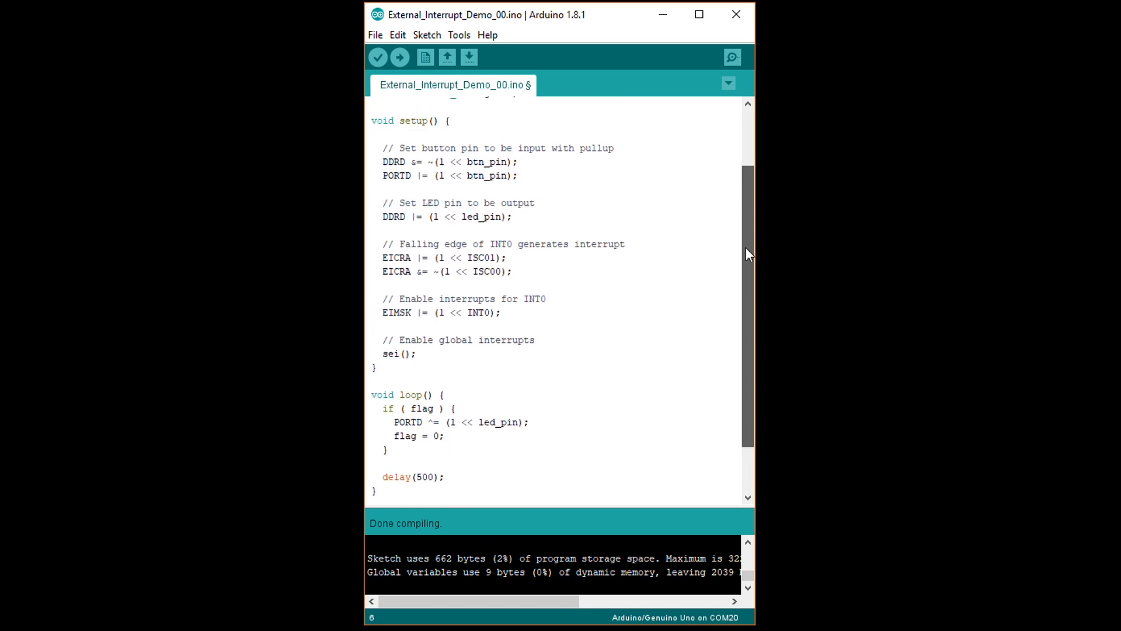
pyautogui.scroll(-3)
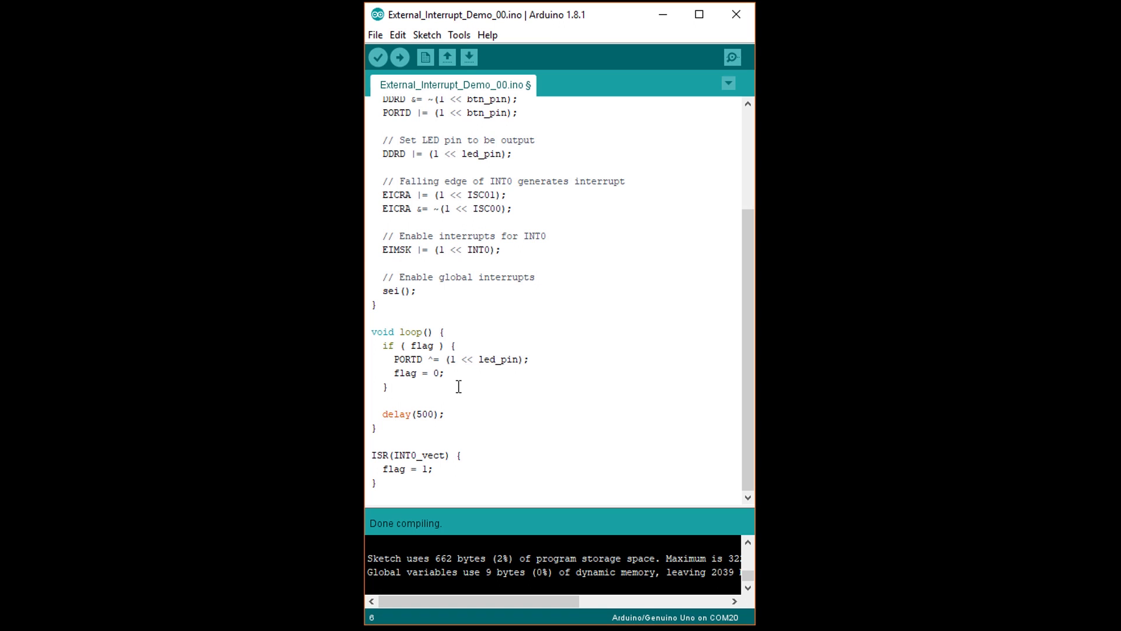
pyautogui.moveTo(440, 463)
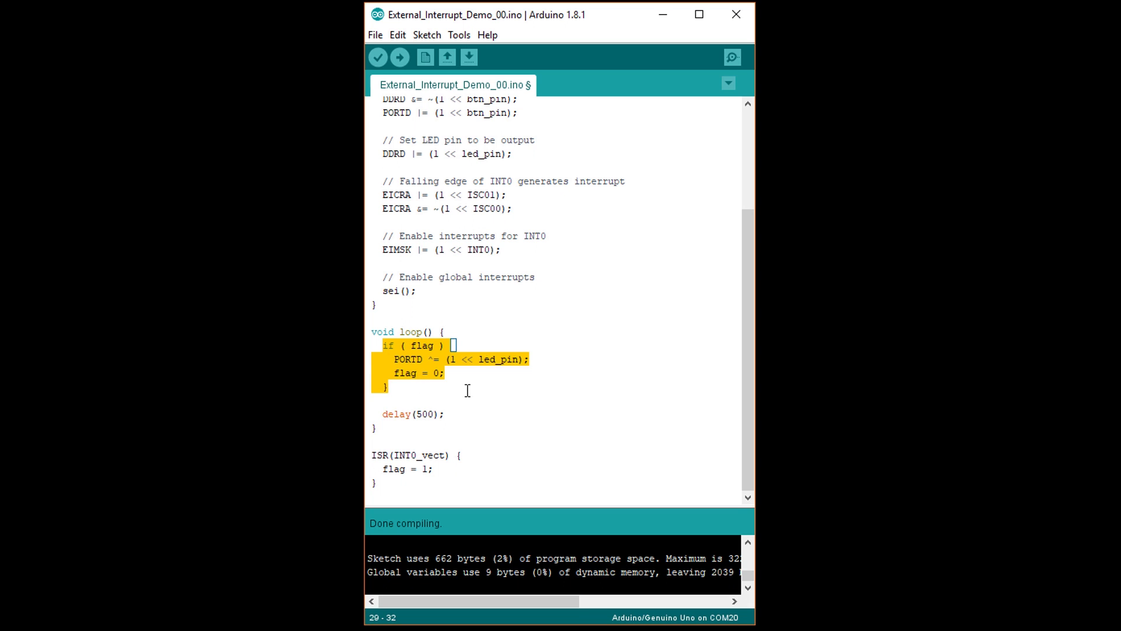
pyautogui.moveTo(465, 397)
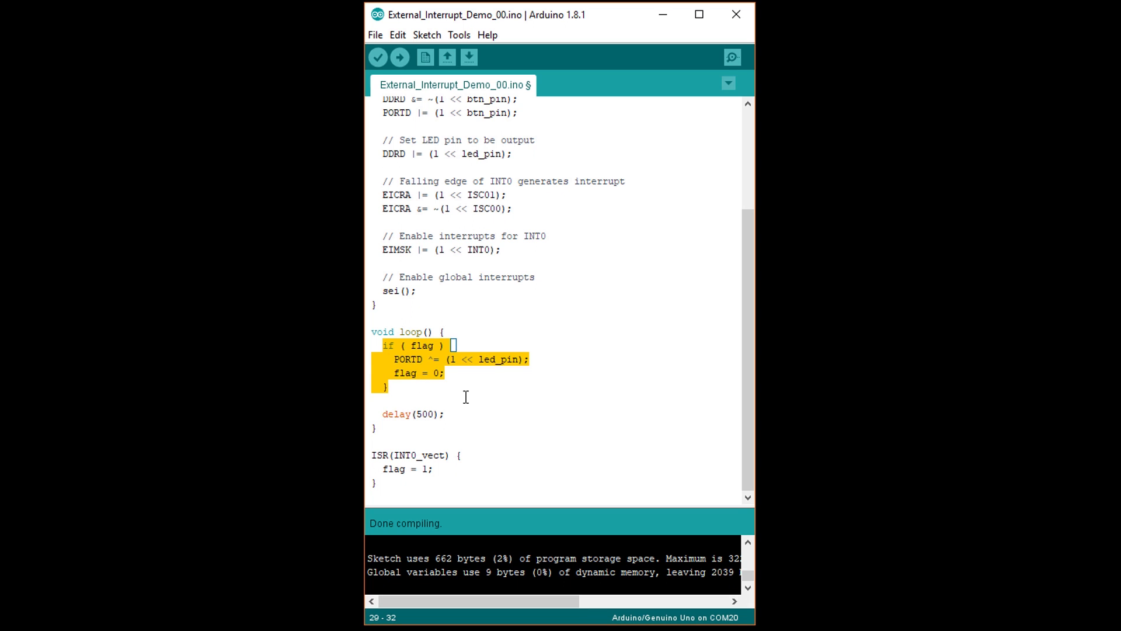
pyautogui.click(647, 368)
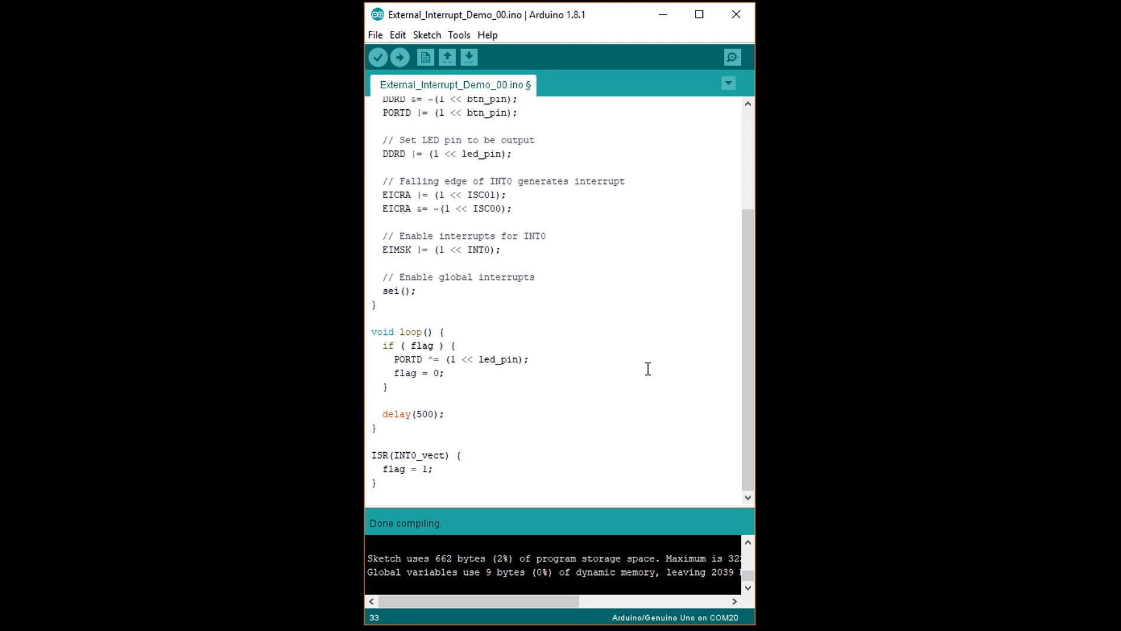